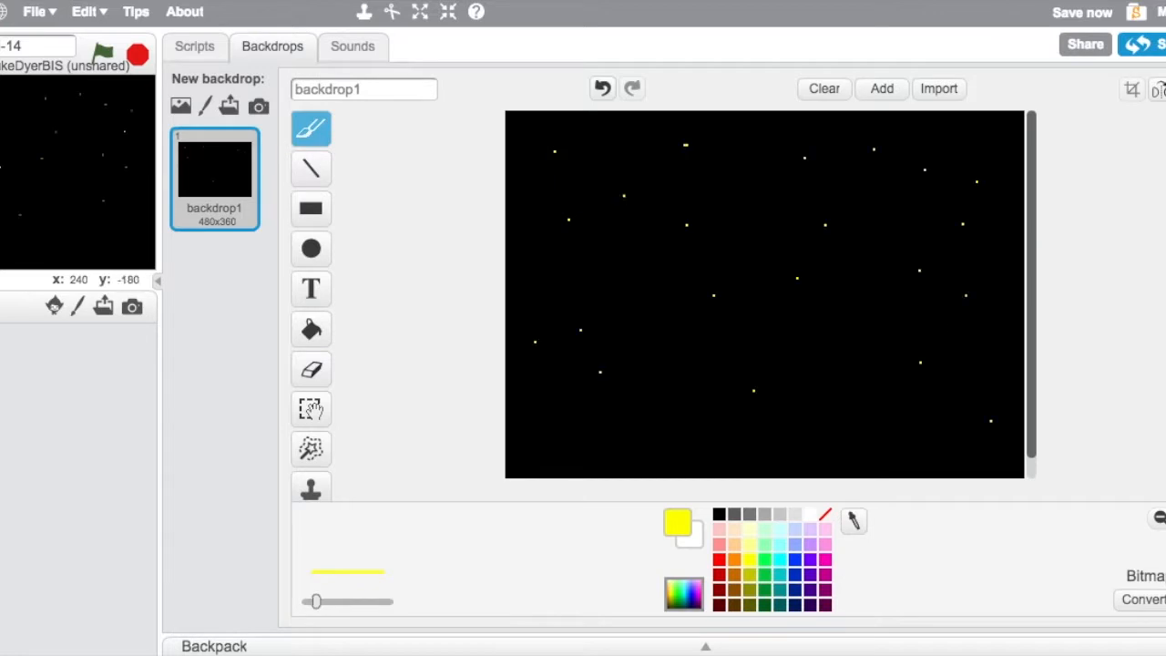
- Add the yellow title 'Invasion Force 5000' in Scratch font with 'By Mr Luke … or on Scratch' credits
{"action": "type", "text": "Invasion"}
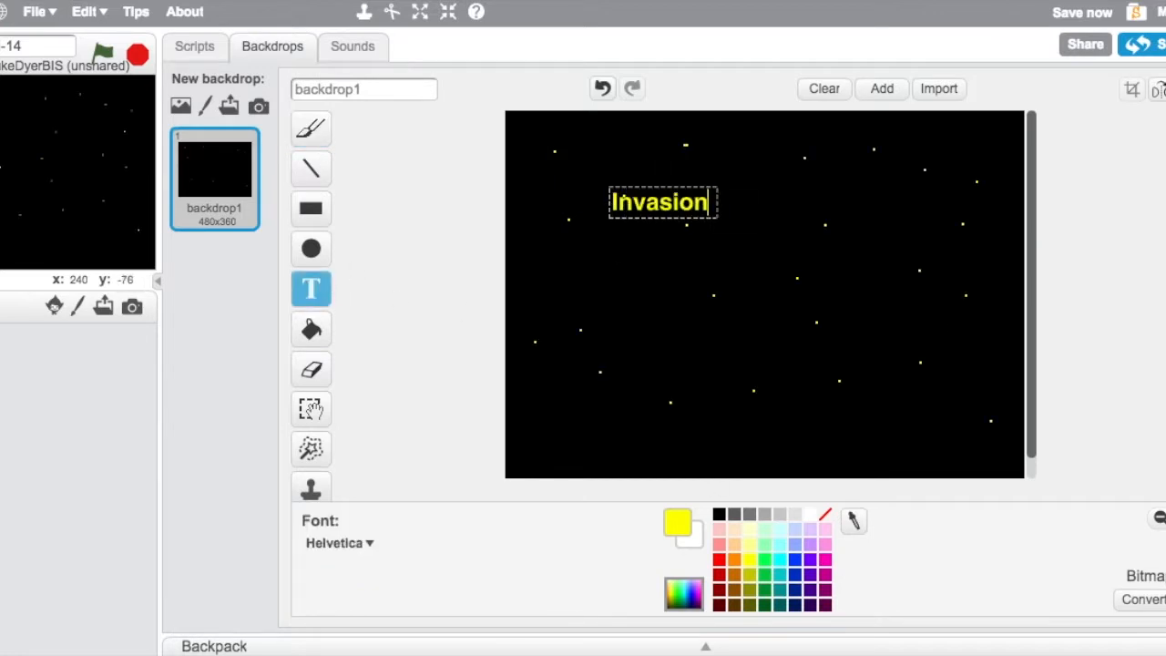
{"action": "type", "text": "Force 5000"}
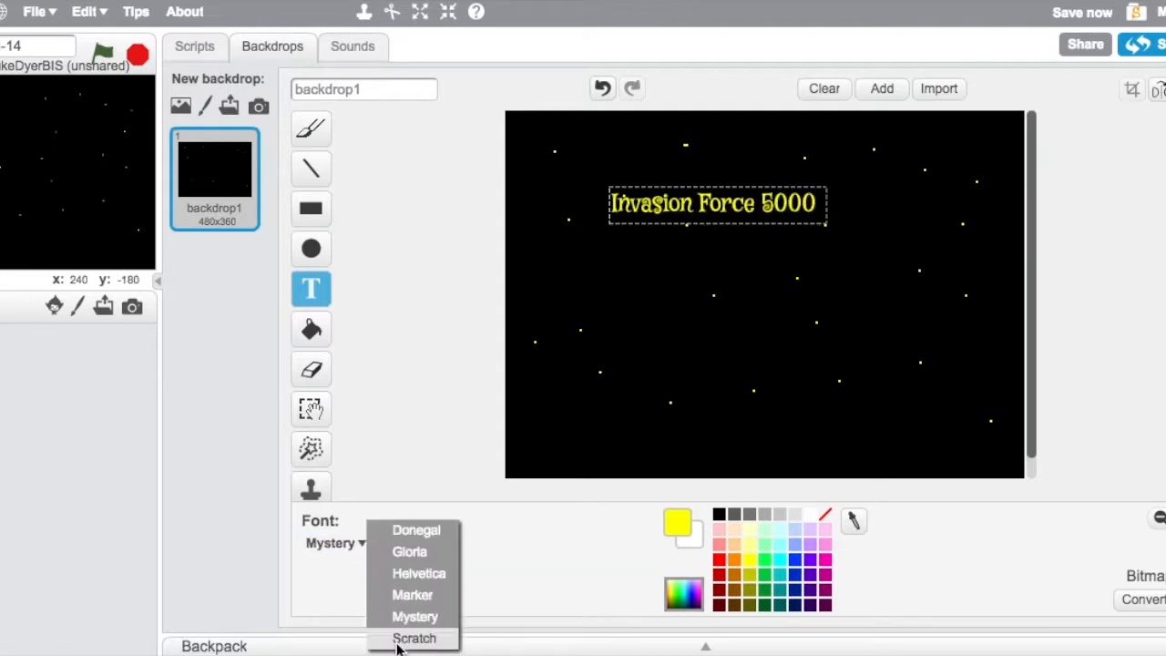
{"action": "left_click", "coordinate": [411, 637]}
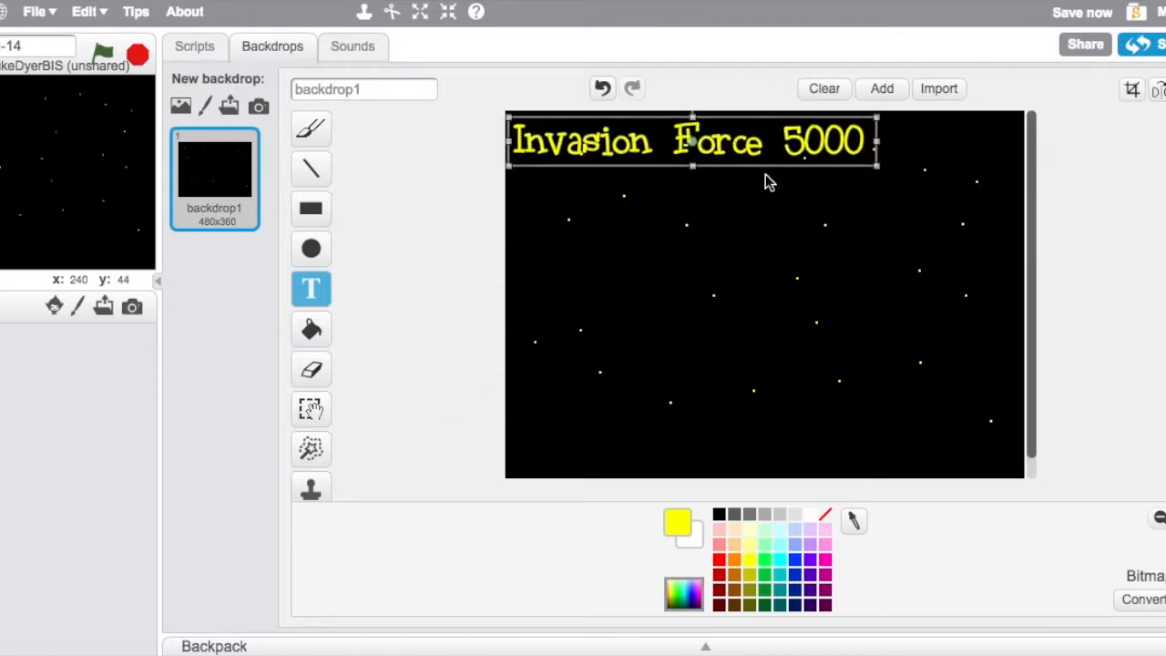
{"action": "type", "text": "By Mr Luke"}
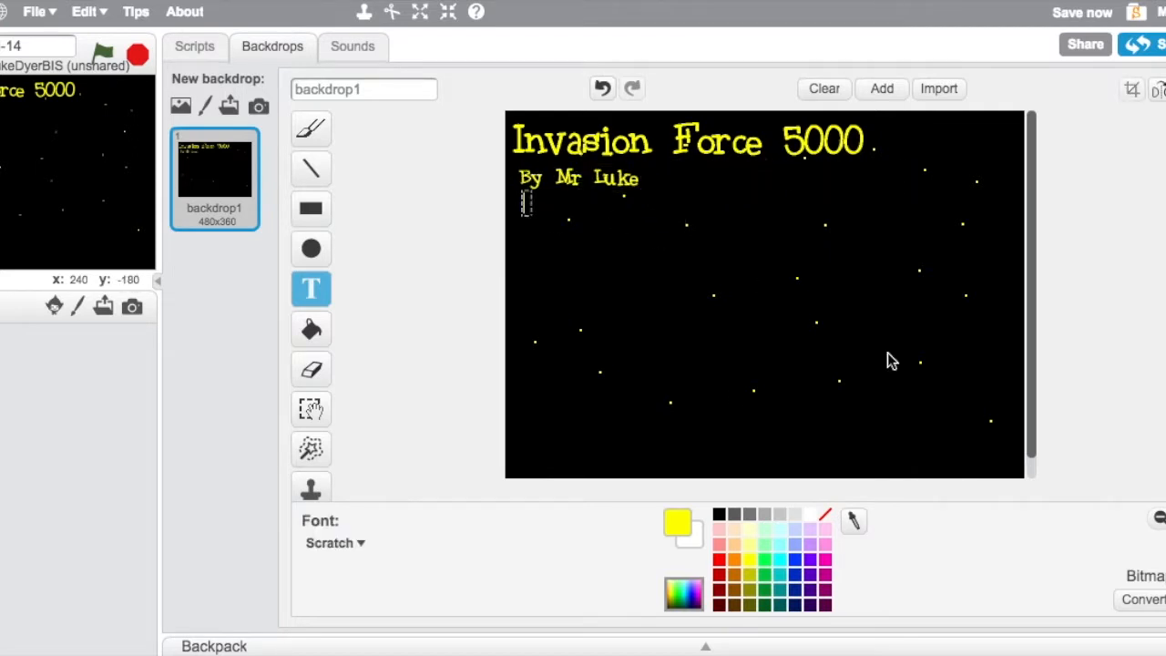
{"action": "type", "text": "or on Scratch"}
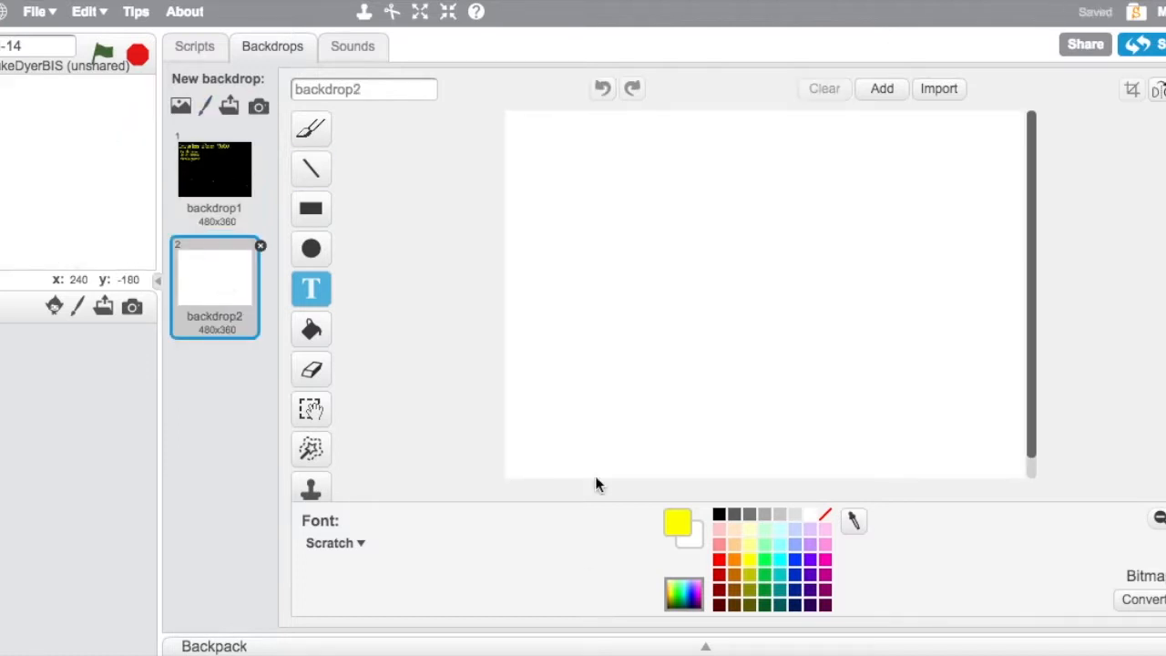
- Create black backdrops labelled Level 1, Level 2 and Level 3
{"action": "left_click", "coordinate": [310, 330]}
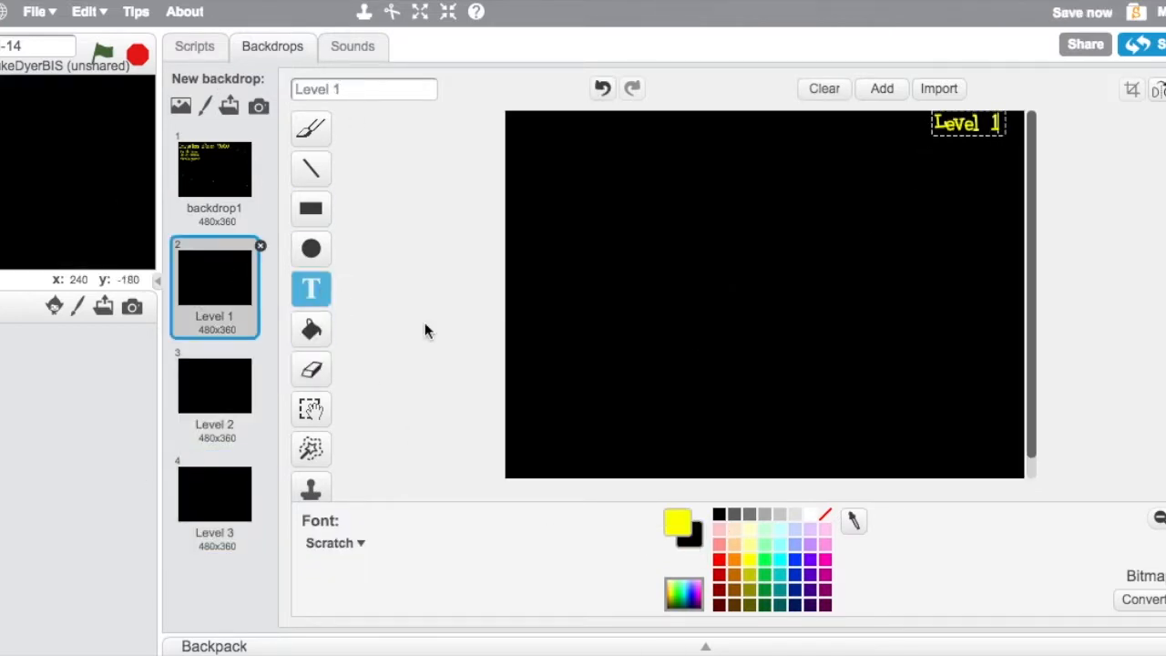
{"action": "left_click", "coordinate": [215, 492]}
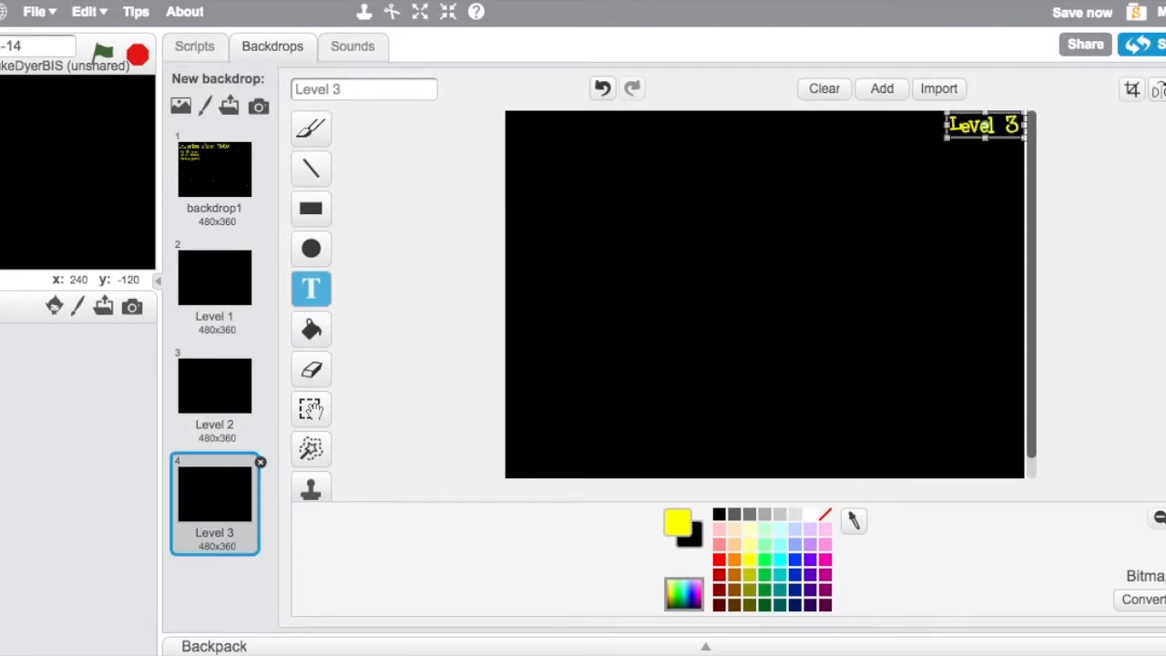
{"action": "left_click", "coordinate": [193, 48]}
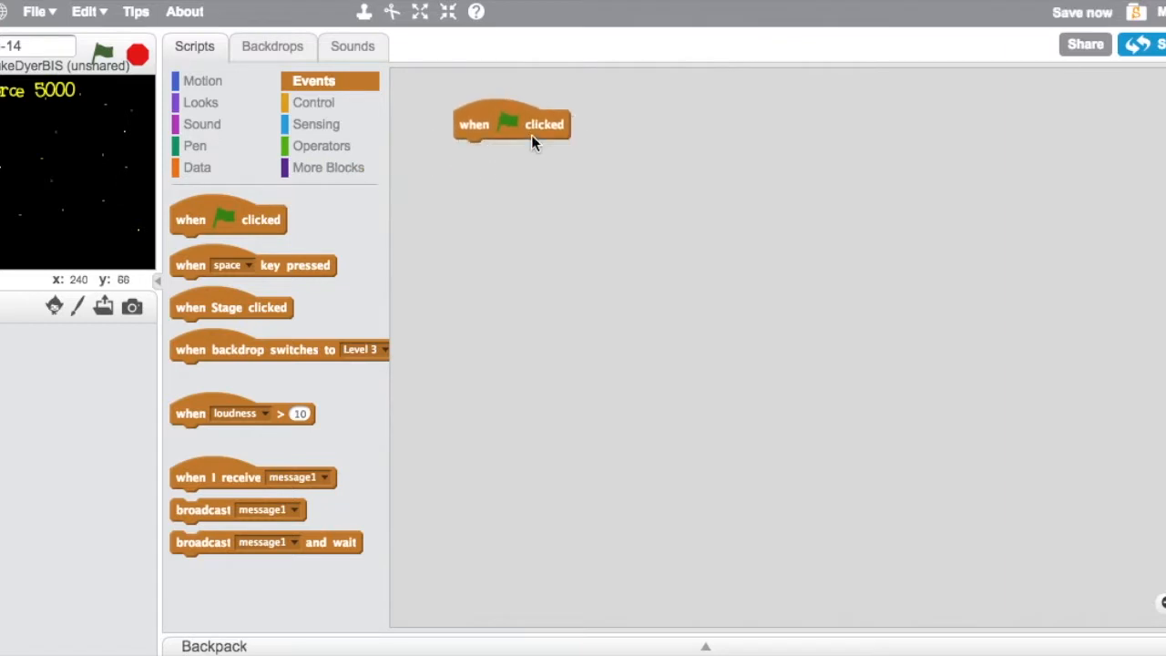
- Give the Stage a green-flag script switching to the title backdrop, then rename that backdrop
{"action": "left_click", "coordinate": [201, 102]}
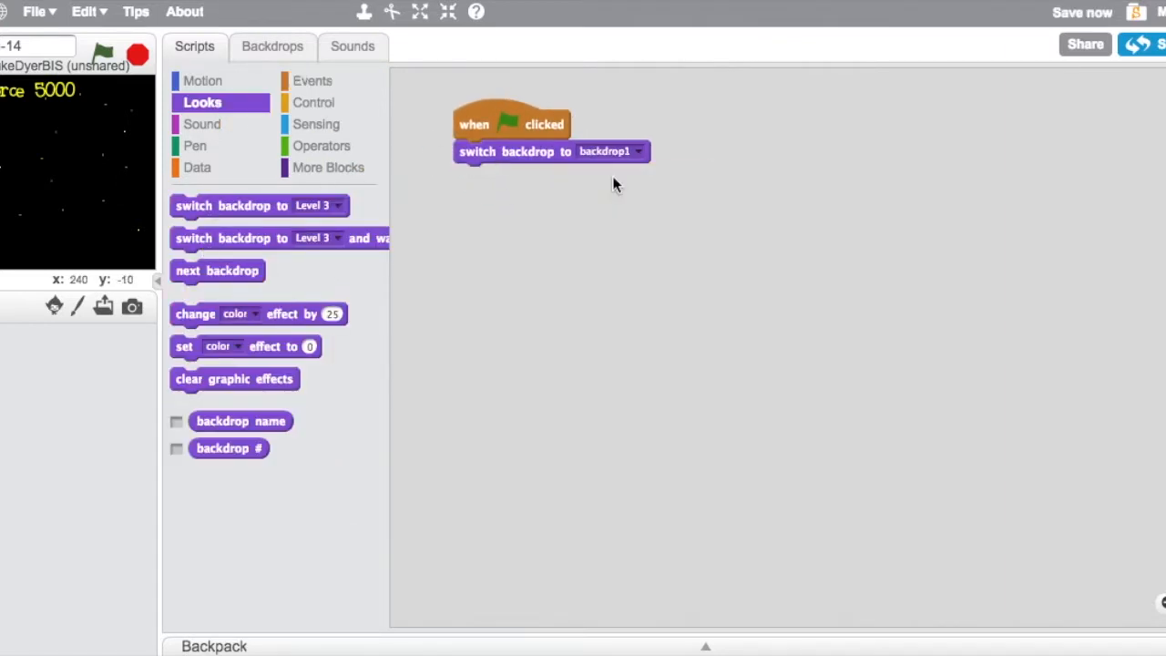
{"action": "left_click", "coordinate": [273, 46]}
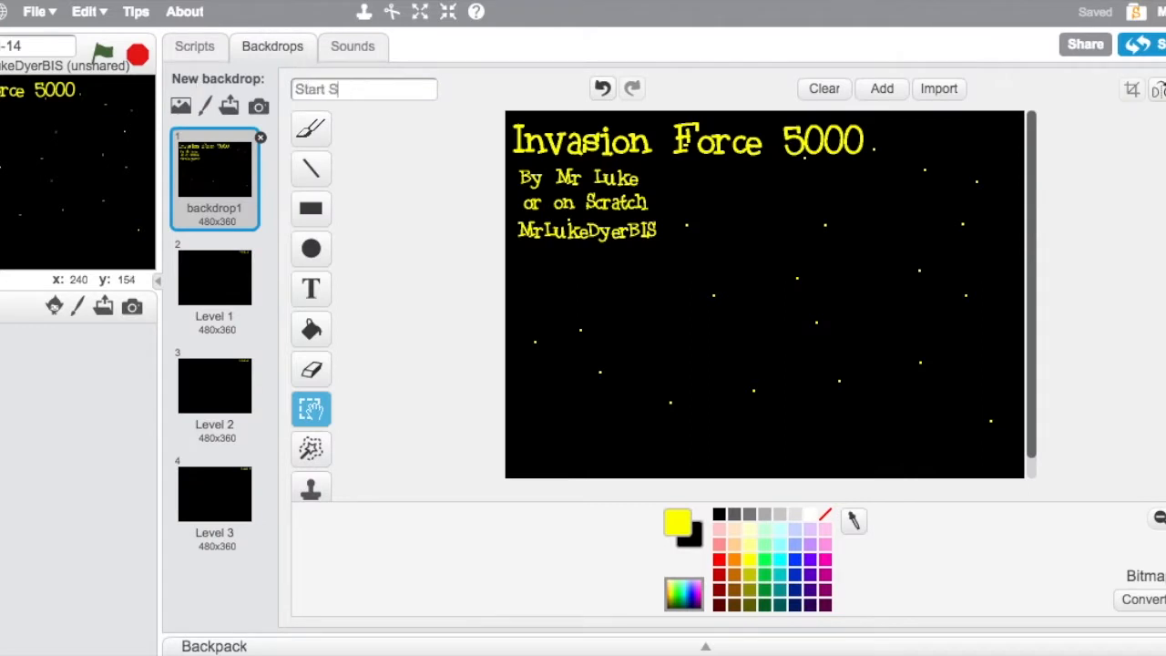
{"action": "left_click", "coordinate": [193, 47]}
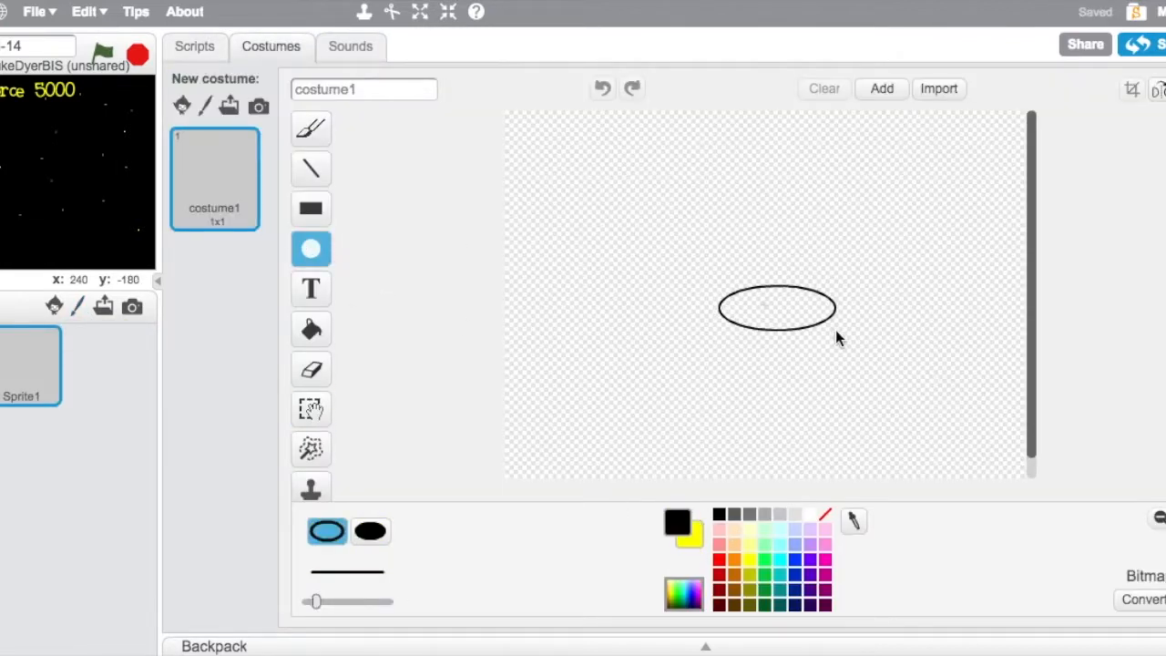
- Paint a black oval button labelled 'Start' in yellow as the new sprite's costume
{"action": "left_click", "coordinate": [310, 330]}
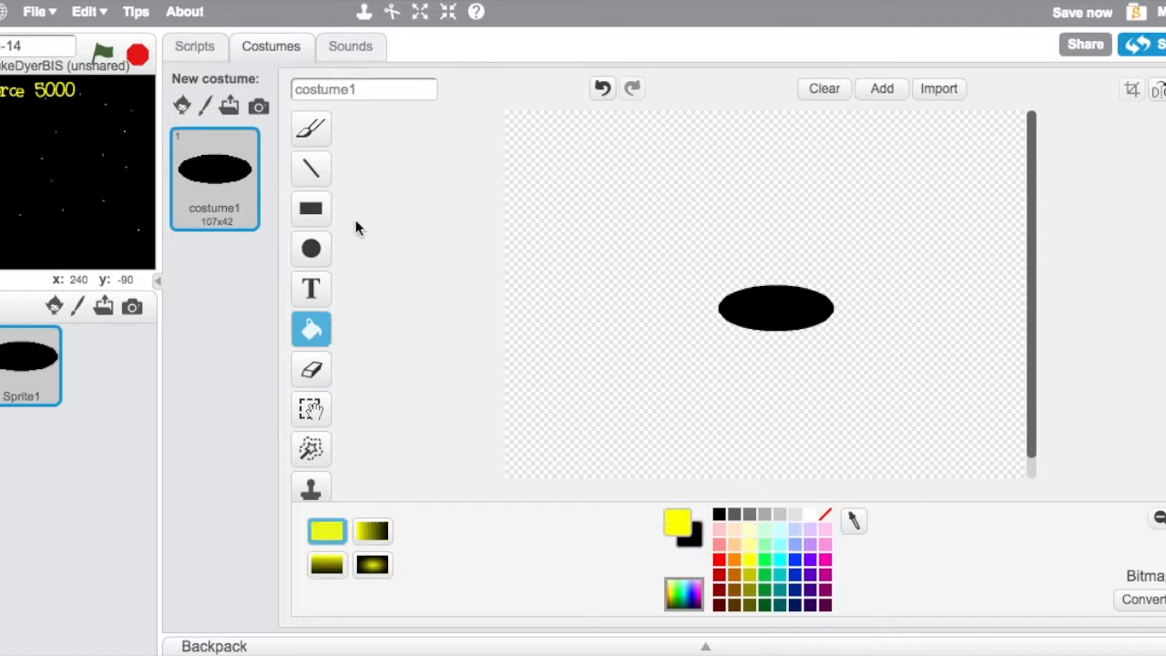
{"action": "left_click", "coordinate": [310, 287]}
{"action": "type", "text": "Start"}
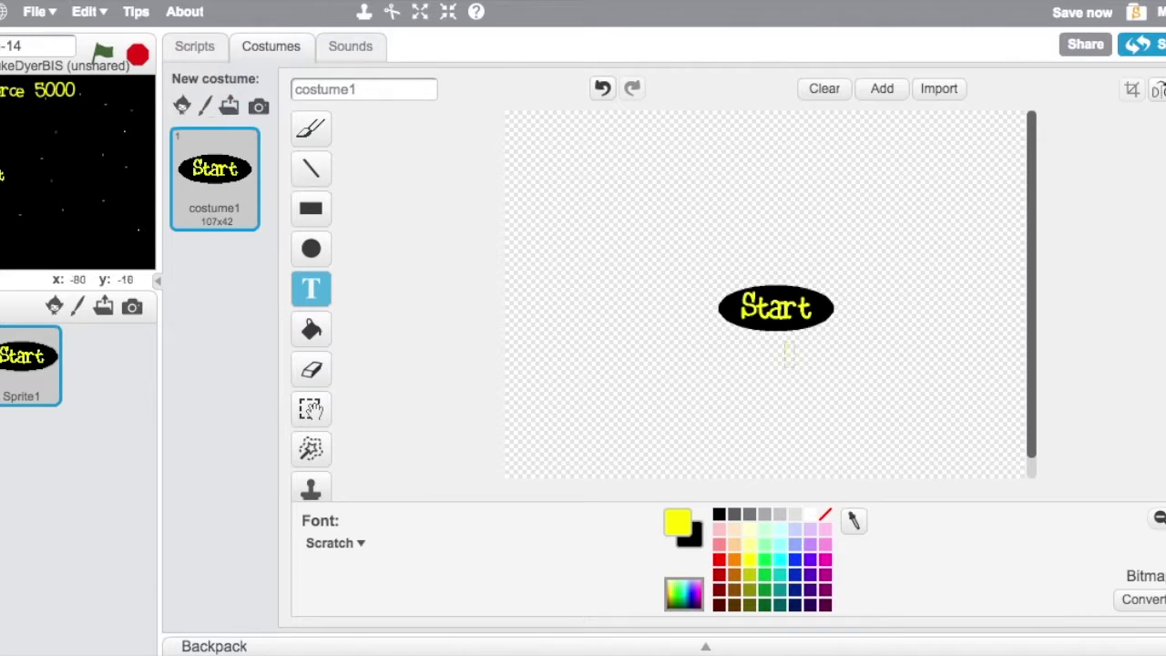
{"action": "left_click", "coordinate": [193, 47]}
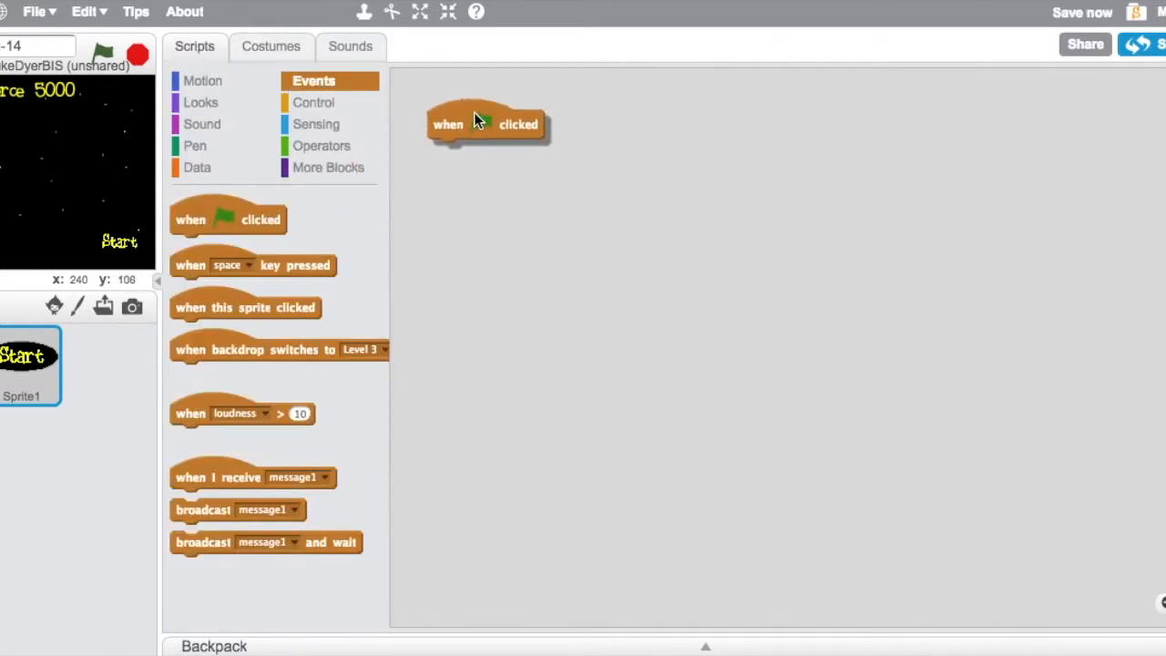
- Make the Start sprite hide at the green flag and show at x:164 y:-127 on Start Screen
{"action": "left_click", "coordinate": [200, 102]}
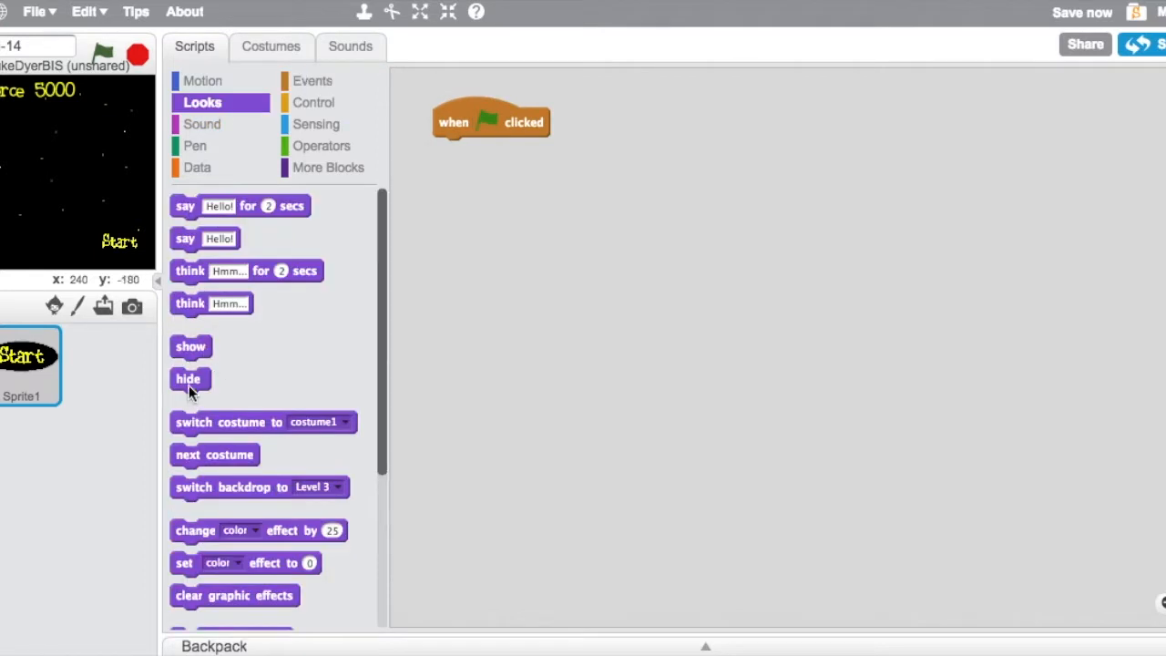
{"action": "left_click_drag", "start_coordinate": [187, 377], "coordinate": [452, 150]}
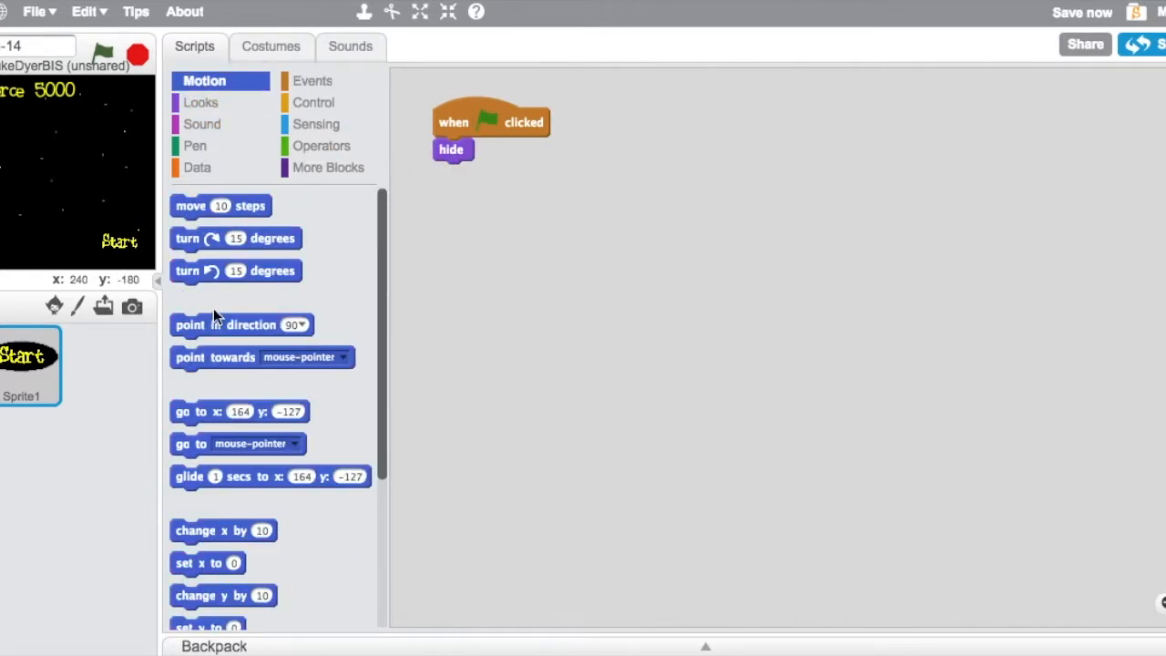
{"action": "left_click_drag", "start_coordinate": [239, 411], "coordinate": [503, 173]}
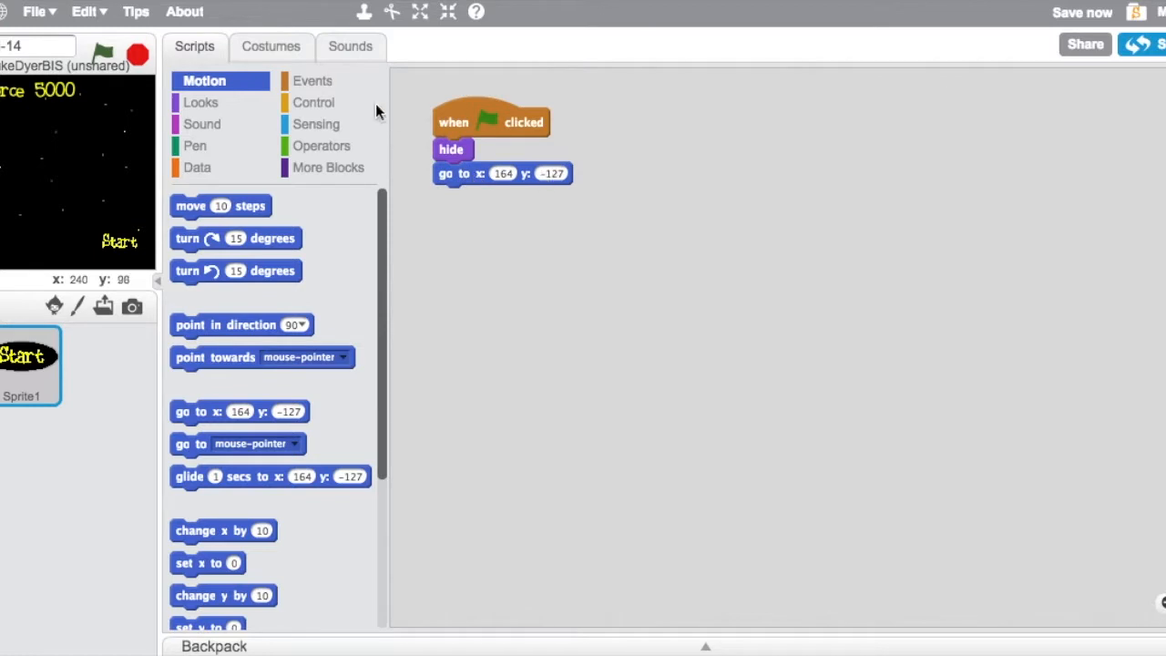
{"action": "left_click", "coordinate": [313, 80]}
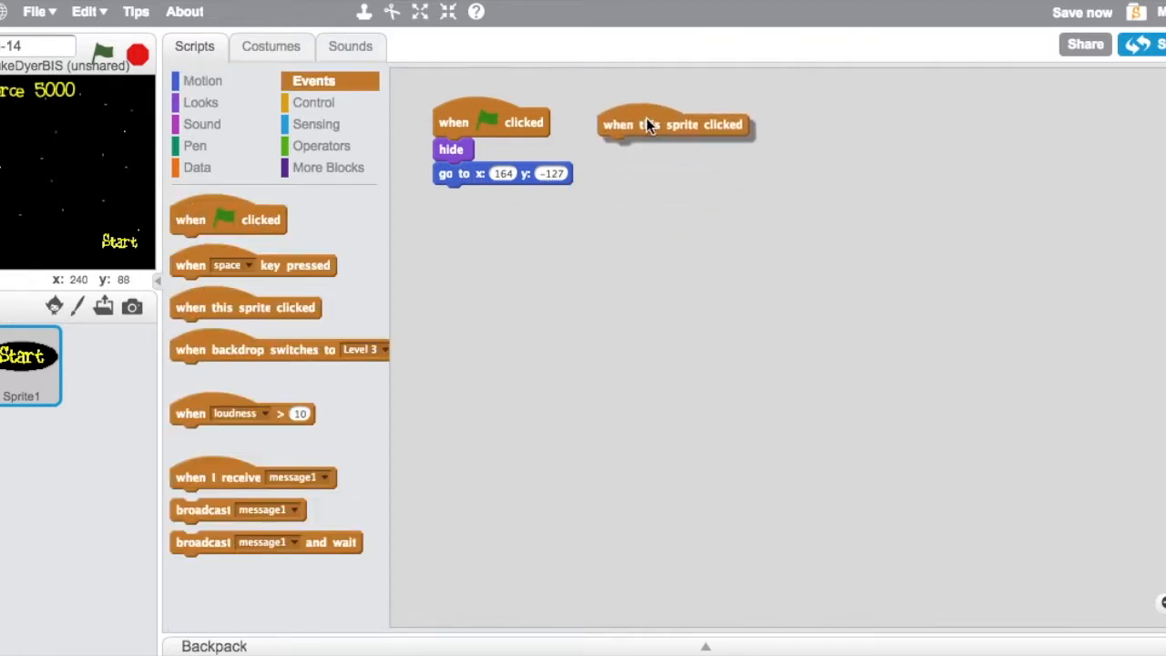
{"action": "left_click_drag", "start_coordinate": [281, 349], "coordinate": [525, 251]}
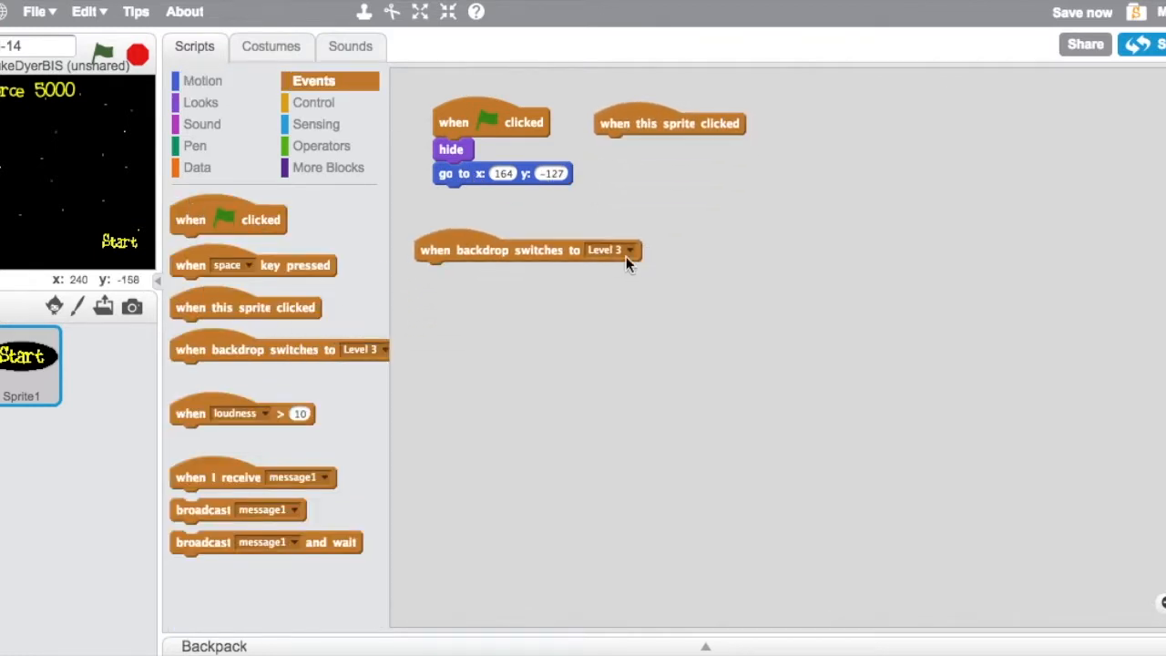
- When the Start sprite is clicked, hide it and switch the backdrop to Level 1
{"action": "left_click", "coordinate": [200, 102]}
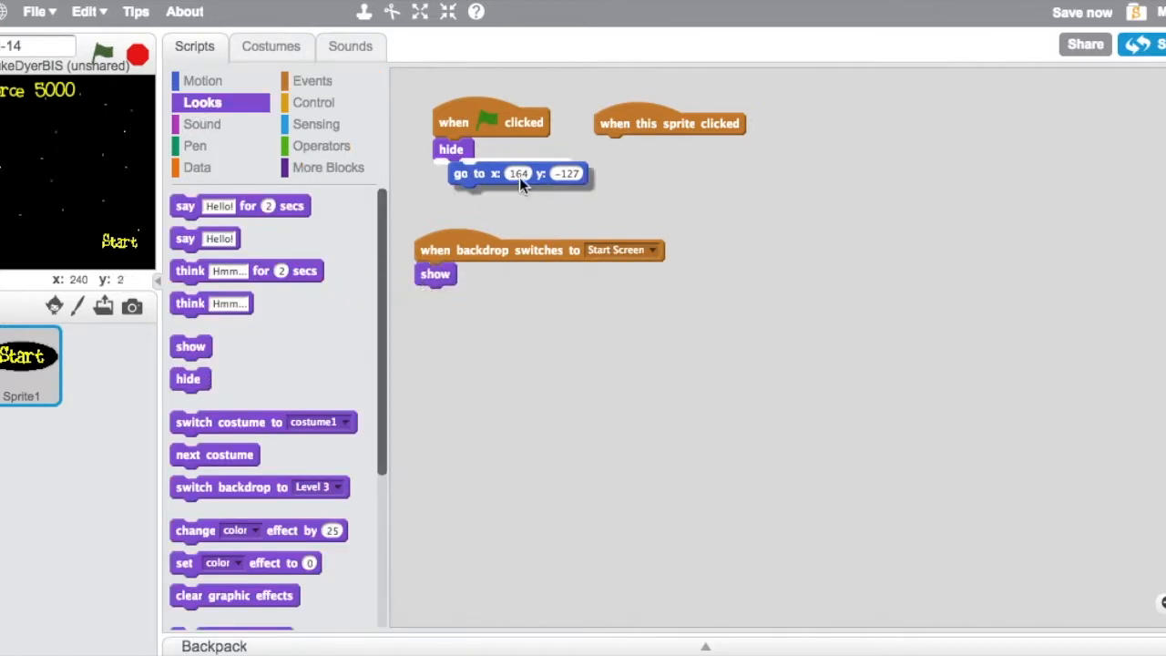
{"action": "left_click_drag", "start_coordinate": [519, 173], "coordinate": [484, 299]}
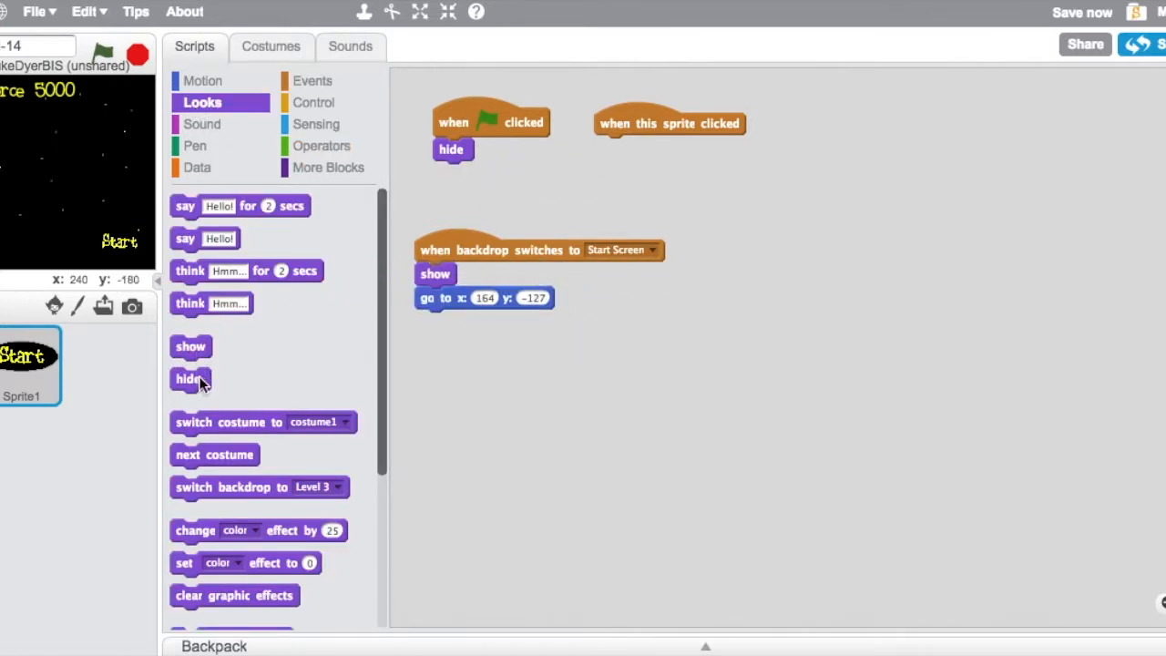
{"action": "left_click", "coordinate": [202, 80]}
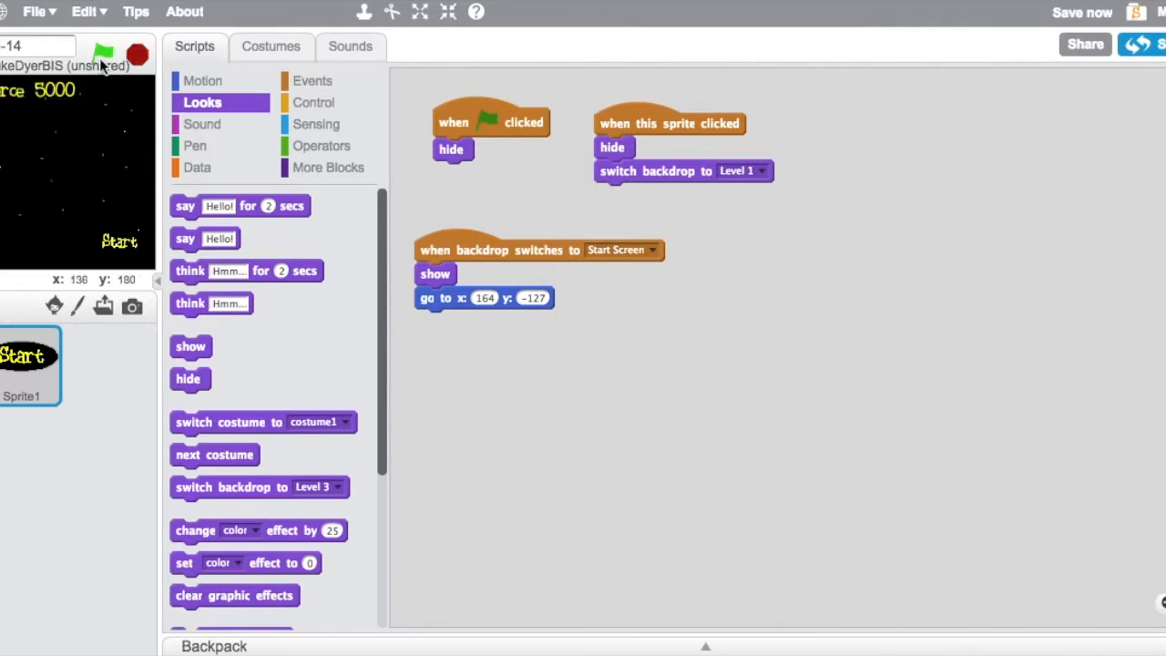
{"action": "left_click", "coordinate": [102, 53]}
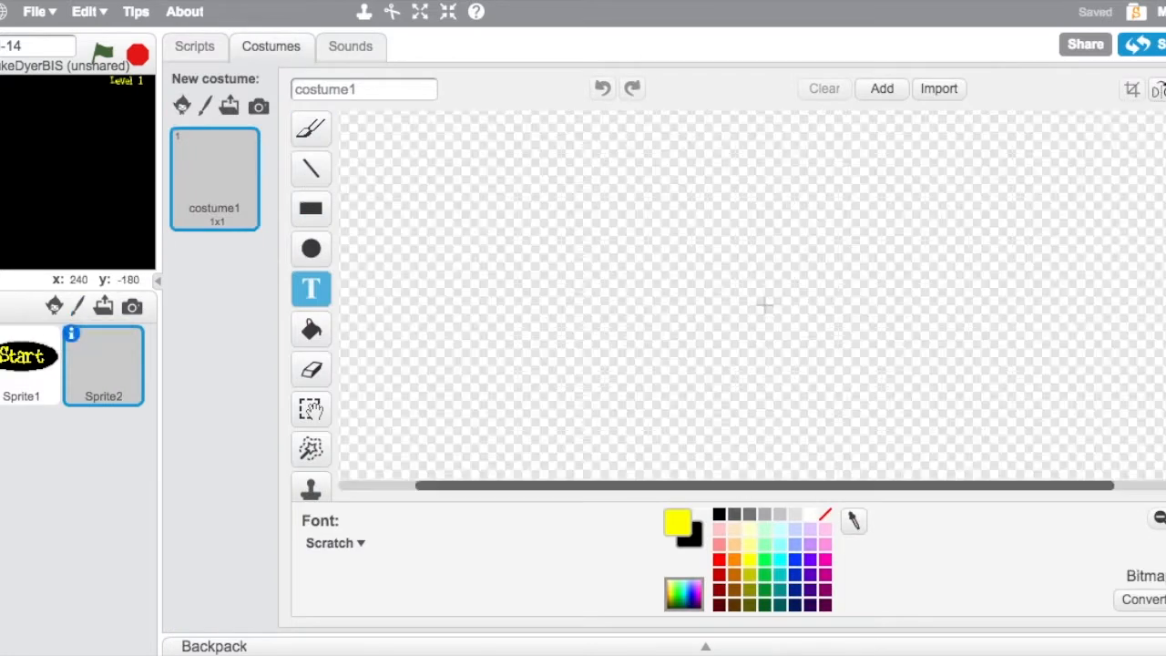
- Draw the ship's pink angled outline and fill its interior solid grey
{"action": "left_click", "coordinate": [310, 207]}
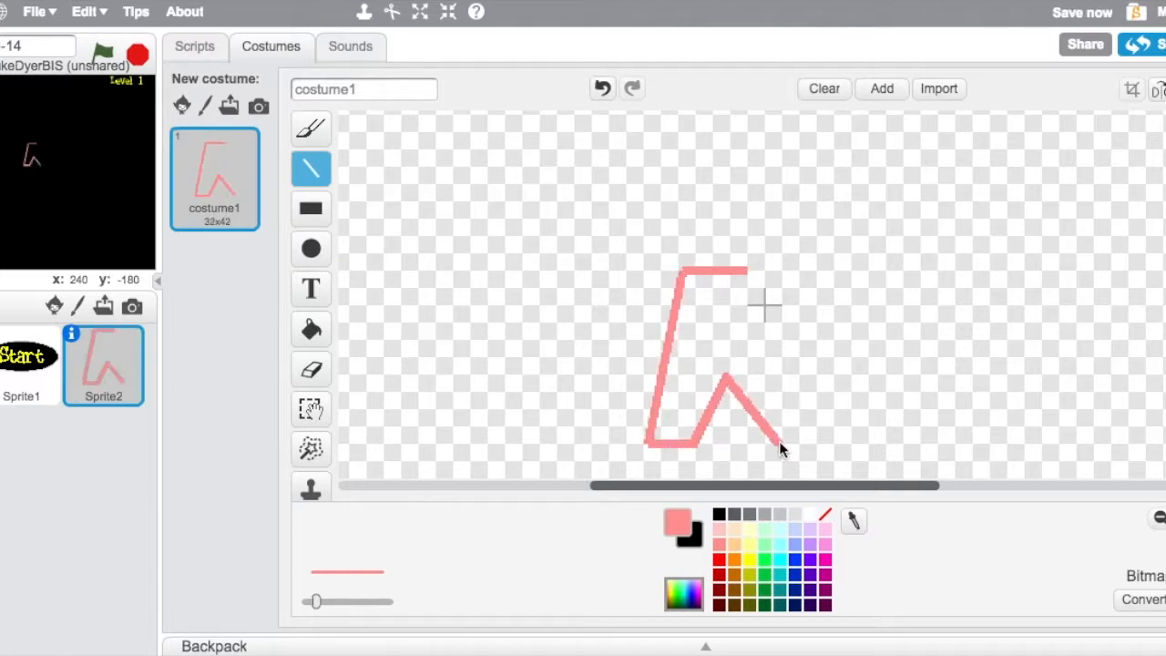
{"action": "left_click_drag", "start_coordinate": [719, 382], "coordinate": [871, 437]}
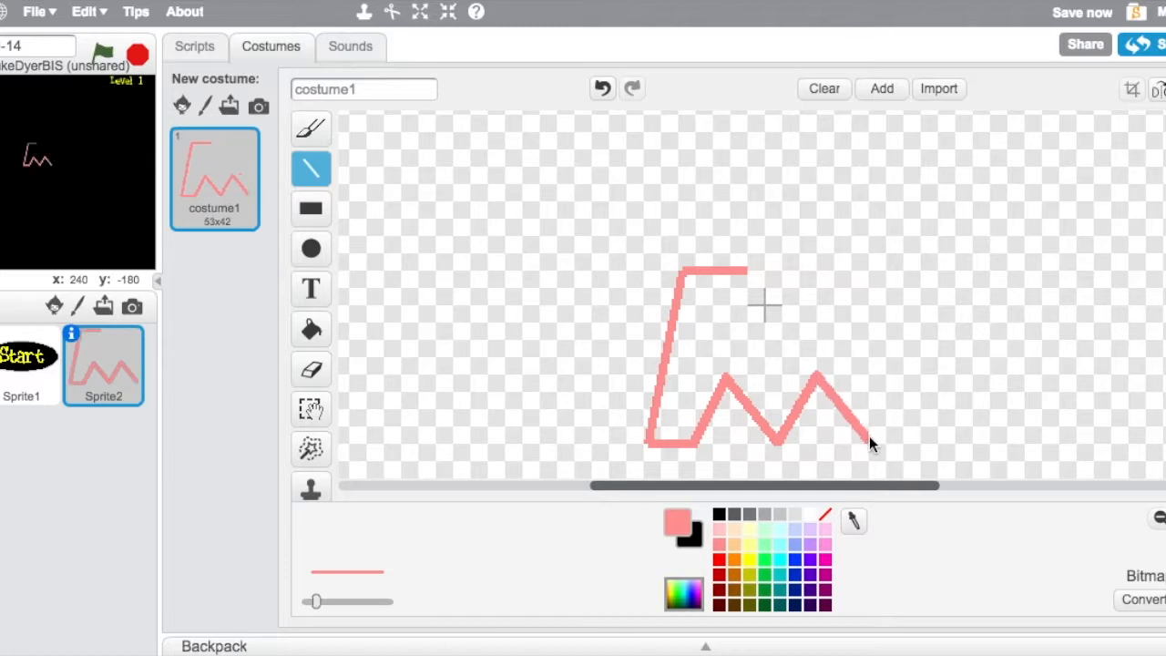
{"action": "left_click_drag", "start_coordinate": [871, 445], "coordinate": [859, 277]}
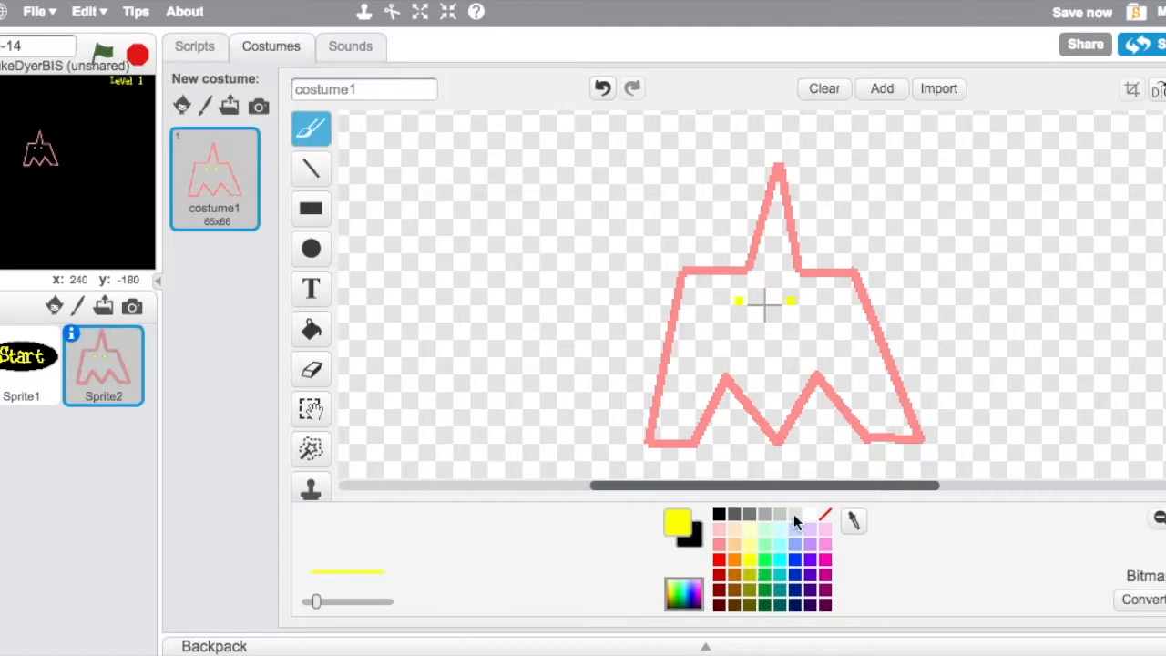
{"action": "left_click", "coordinate": [309, 330]}
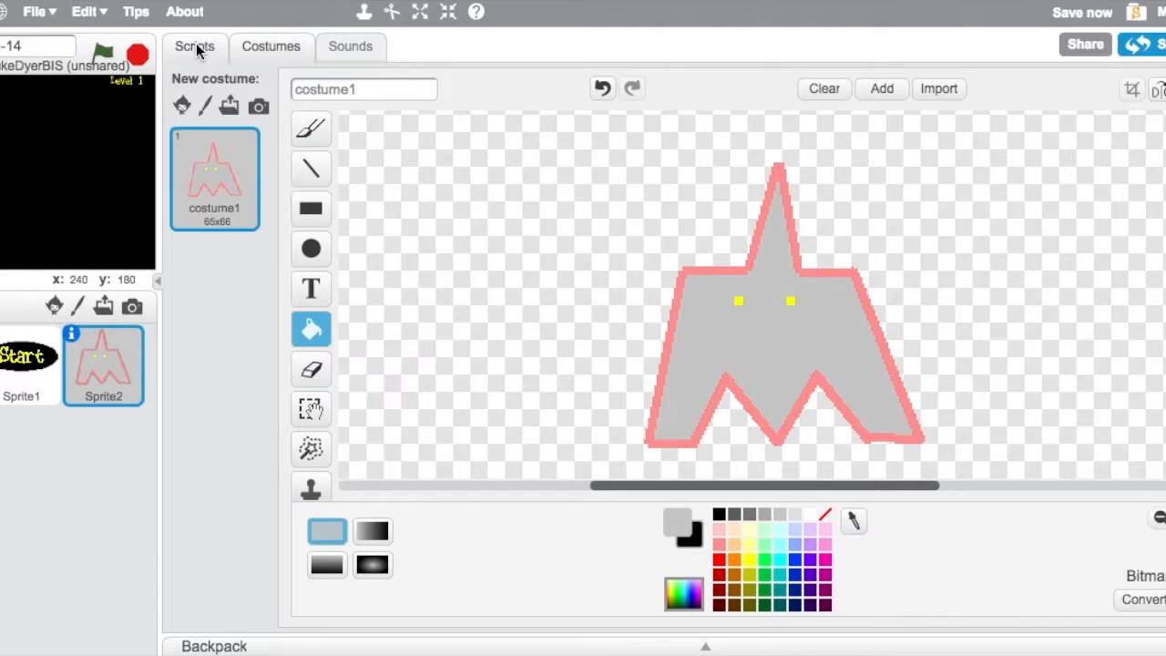
- Name the ship sprite 'Space Ship' via its info panel
{"action": "left_click", "coordinate": [193, 48]}
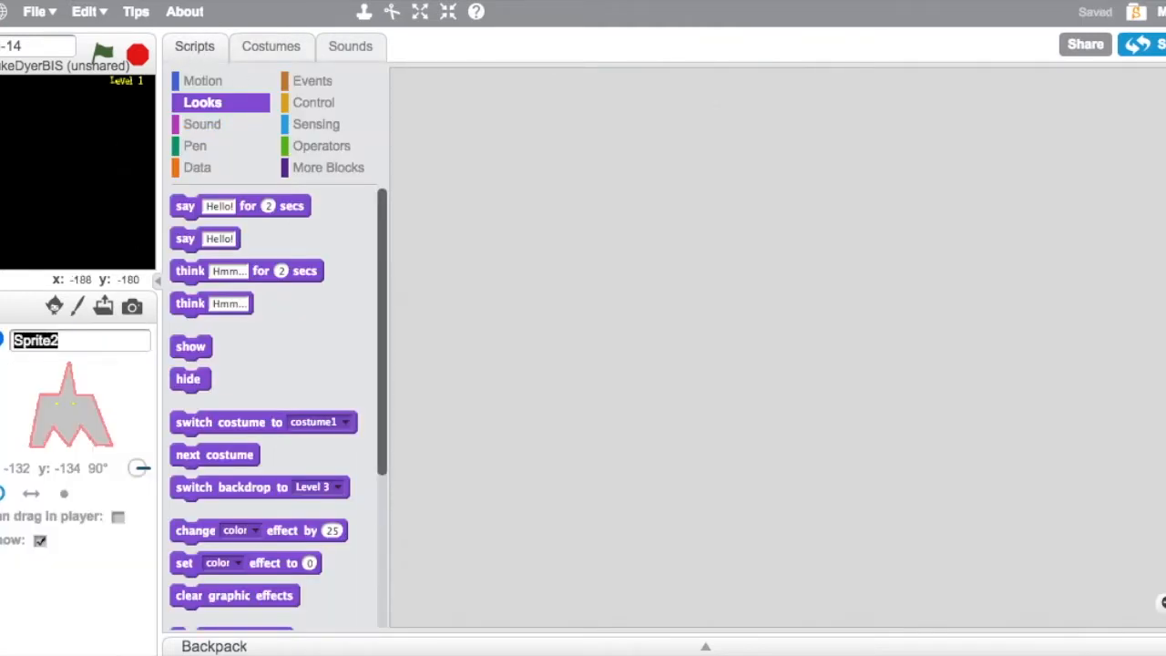
{"action": "type", "text": "Space Ship"}
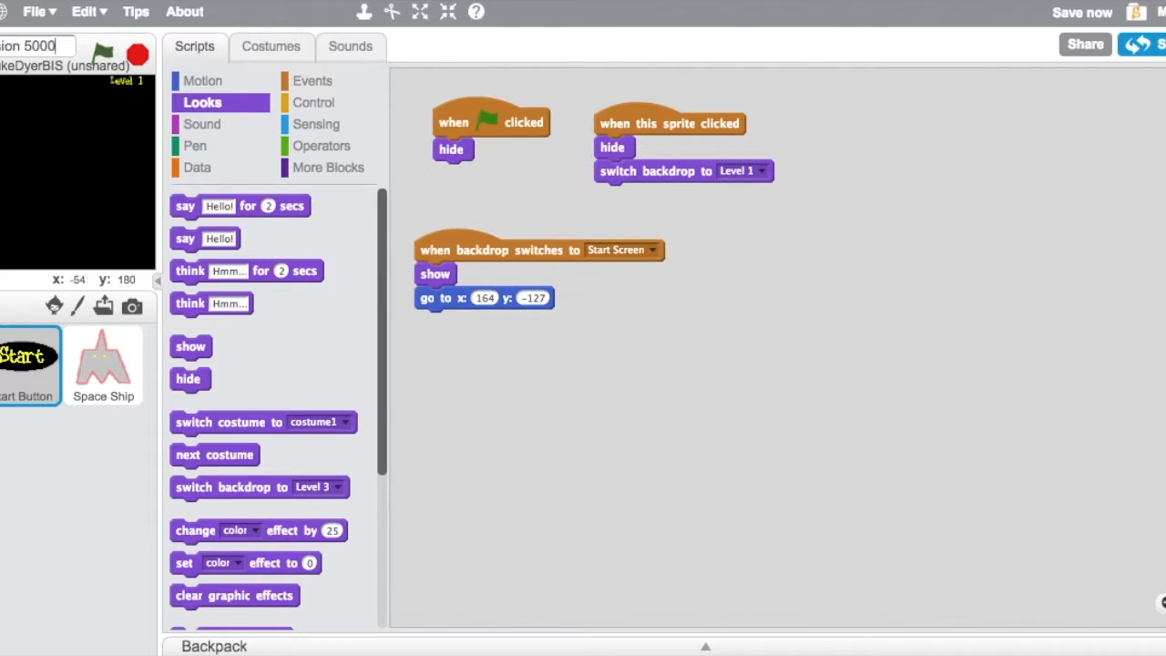
- Add the Asteriod sprite and give Space Ship a green-flag hide script
{"action": "left_click", "coordinate": [1071, 14]}
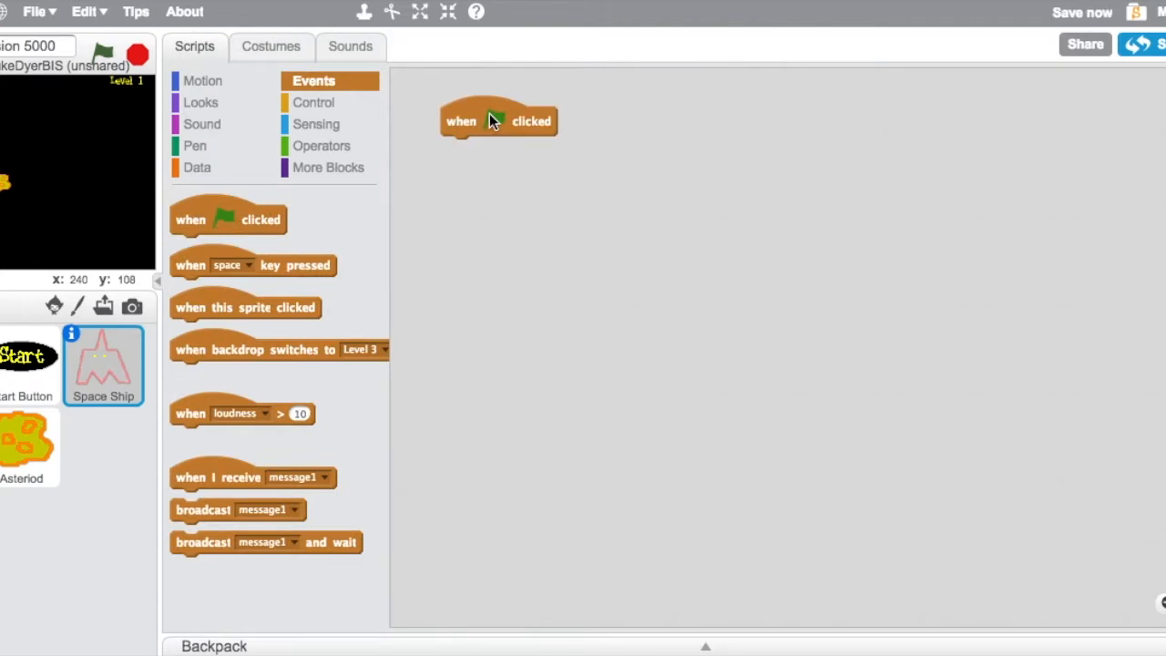
{"action": "left_click", "coordinate": [203, 102]}
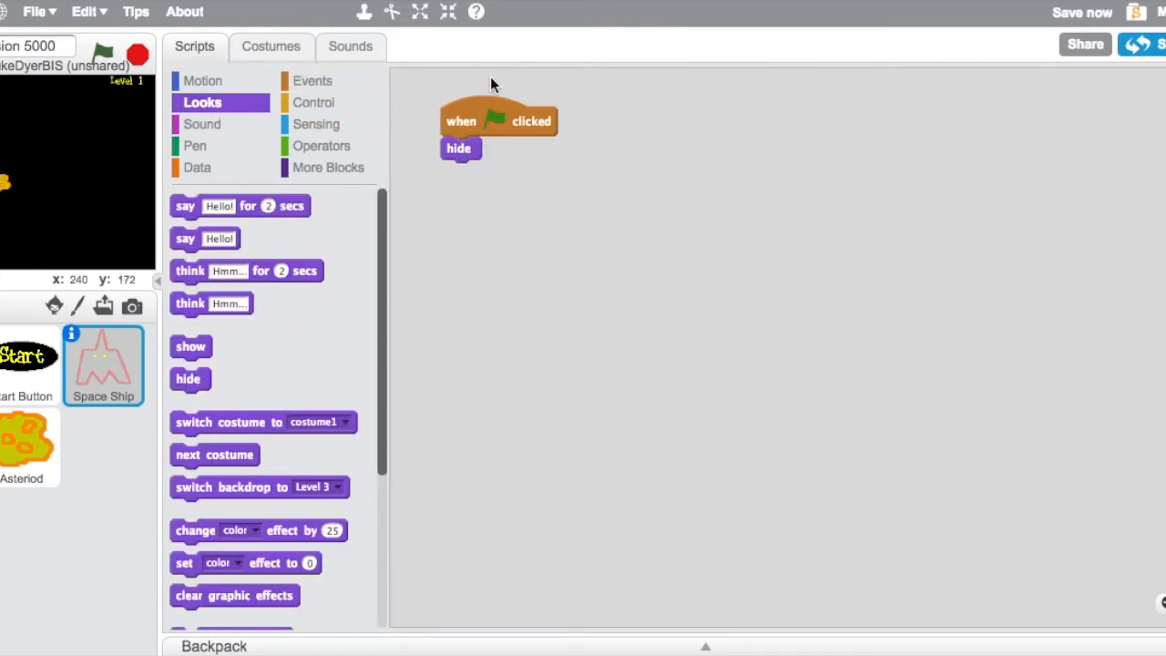
{"action": "left_click", "coordinate": [53, 306]}
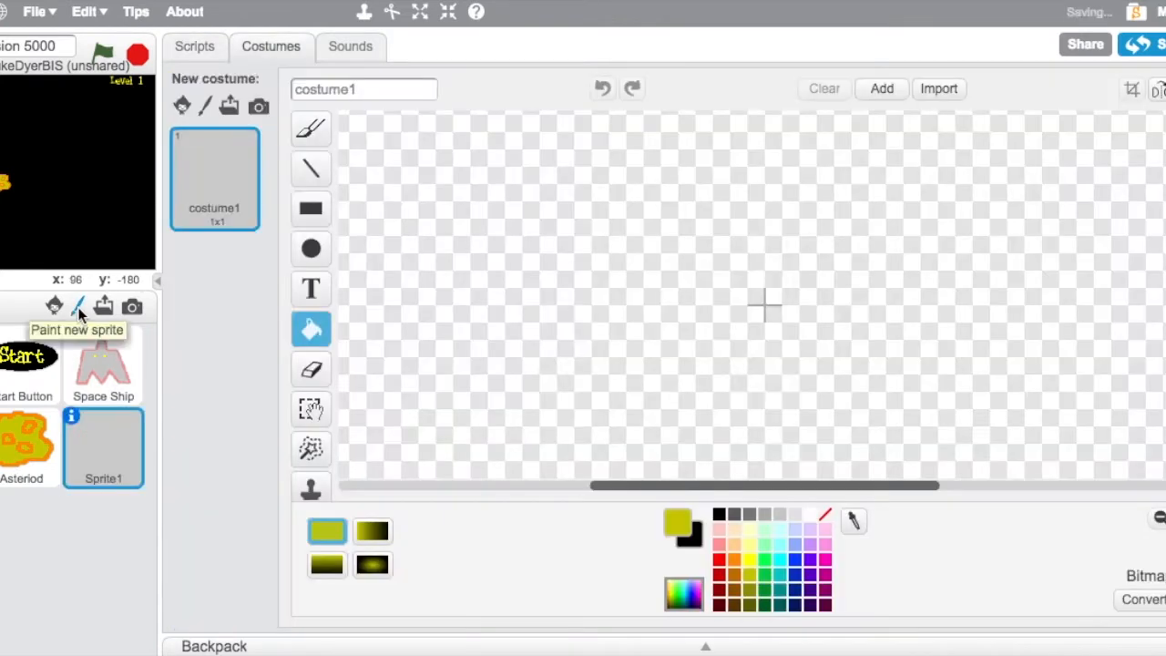
- Draw an orange ball with flames and fill them yellow and red to make a fireball costume
{"action": "left_click", "coordinate": [310, 247]}
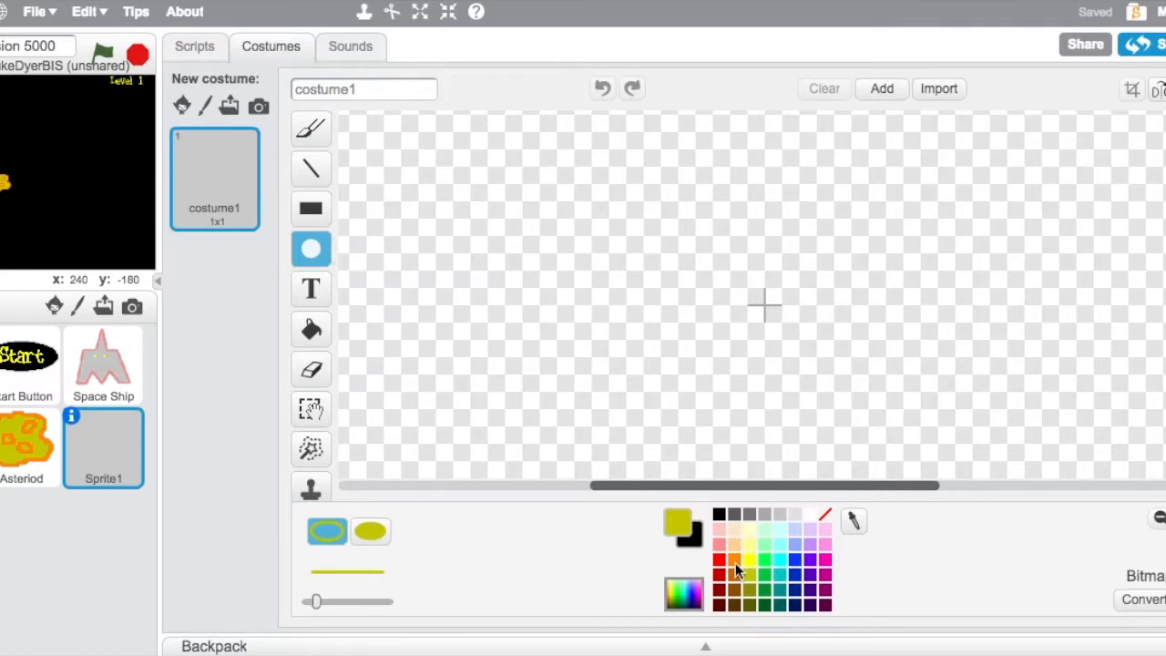
{"action": "left_click_drag", "start_coordinate": [714, 265], "coordinate": [845, 357]}
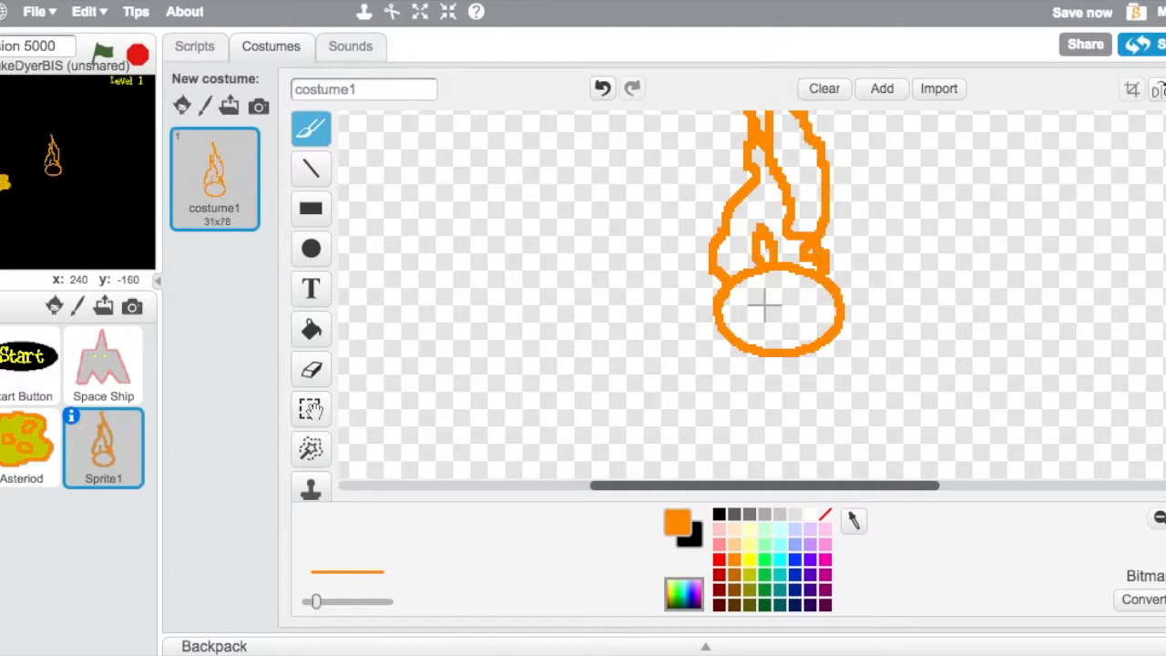
{"action": "left_click", "coordinate": [310, 330]}
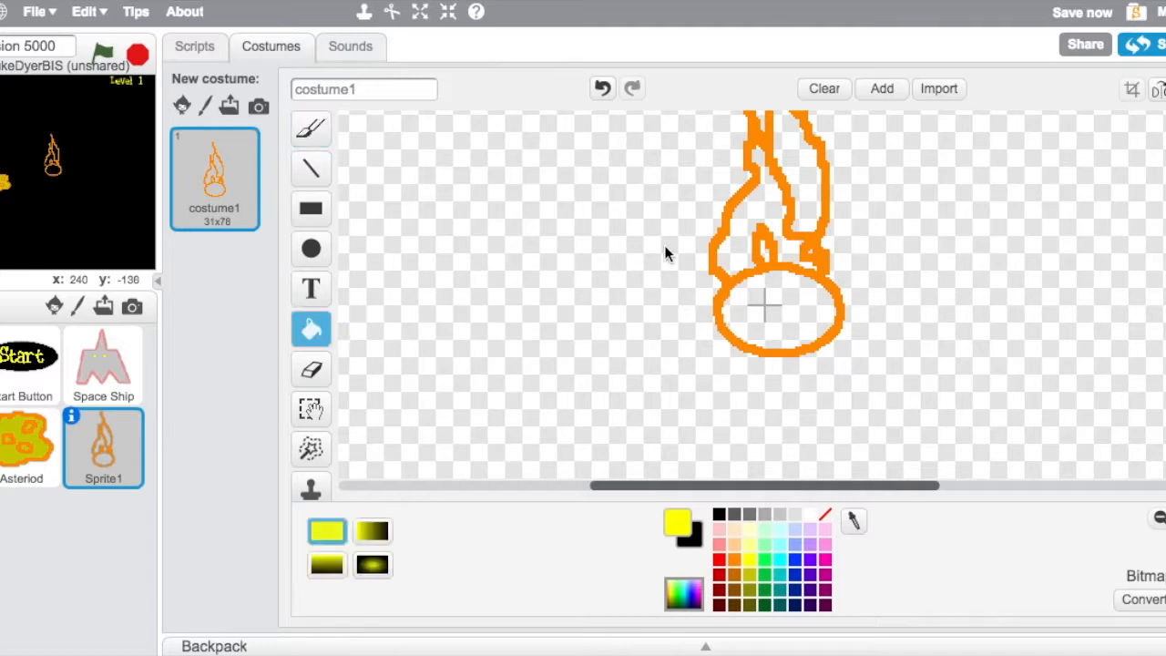
{"action": "left_click", "coordinate": [767, 262]}
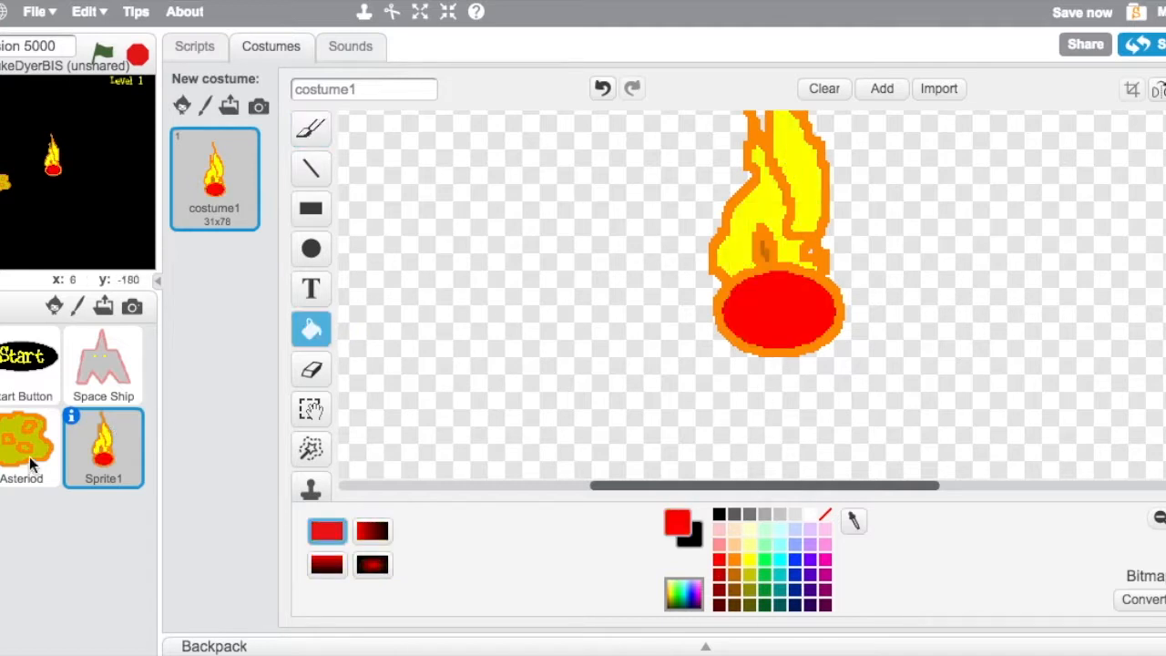
{"action": "left_click", "coordinate": [102, 447]}
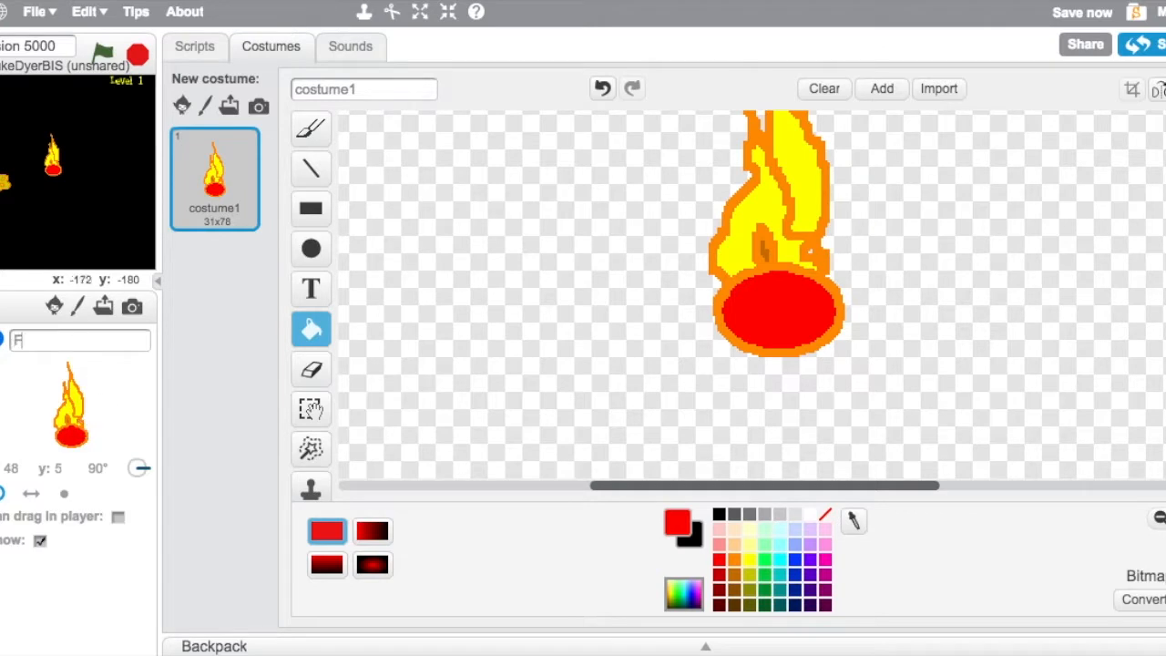
- Name the sprite 'Flame Ball'; make it and Asteriod hide at the flag and show on Level 1
{"action": "type", "text": "lame Ball"}
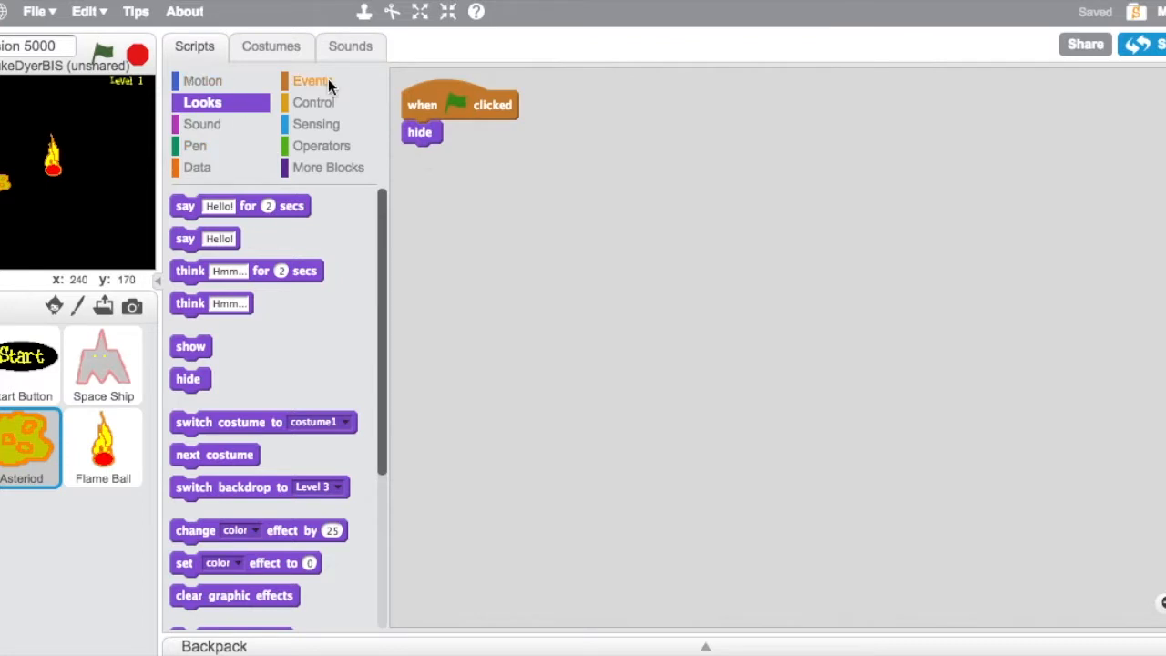
{"action": "left_click_drag", "start_coordinate": [423, 104], "coordinate": [501, 113]}
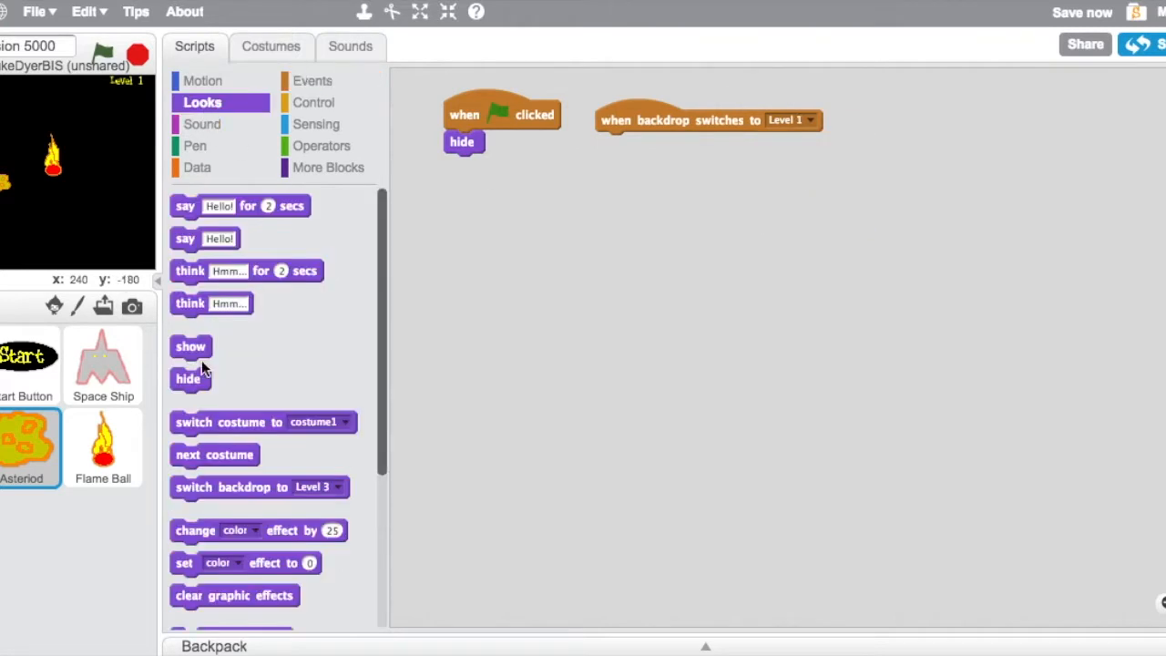
{"action": "left_click_drag", "start_coordinate": [708, 120], "coordinate": [328, 374]}
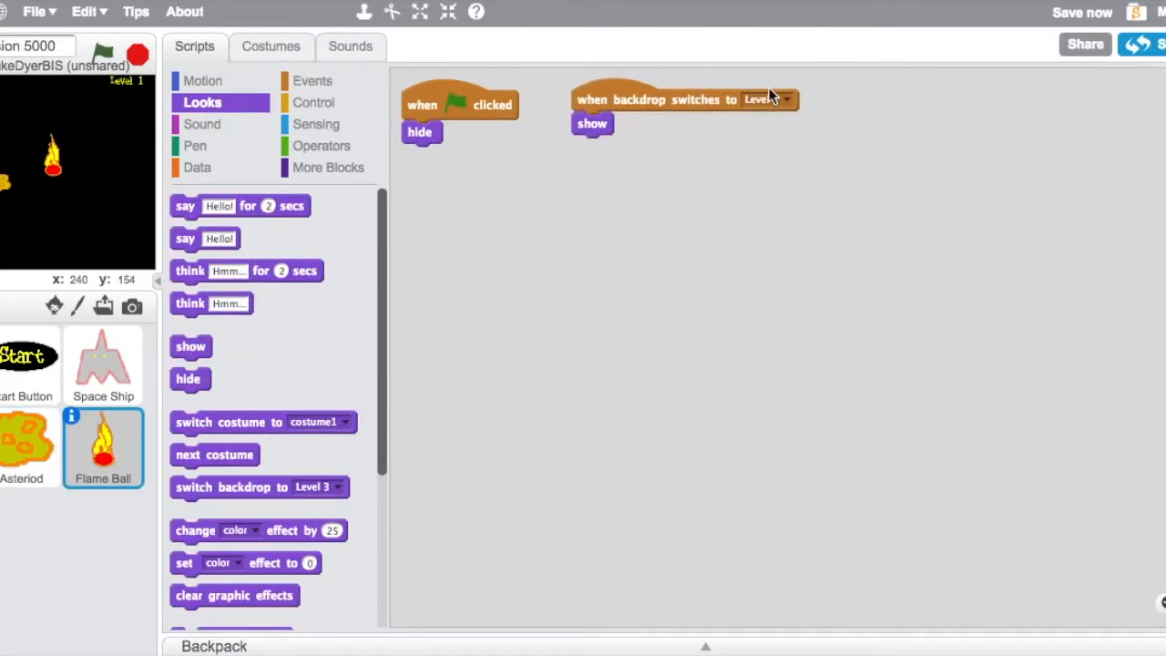
{"action": "left_click", "coordinate": [783, 98]}
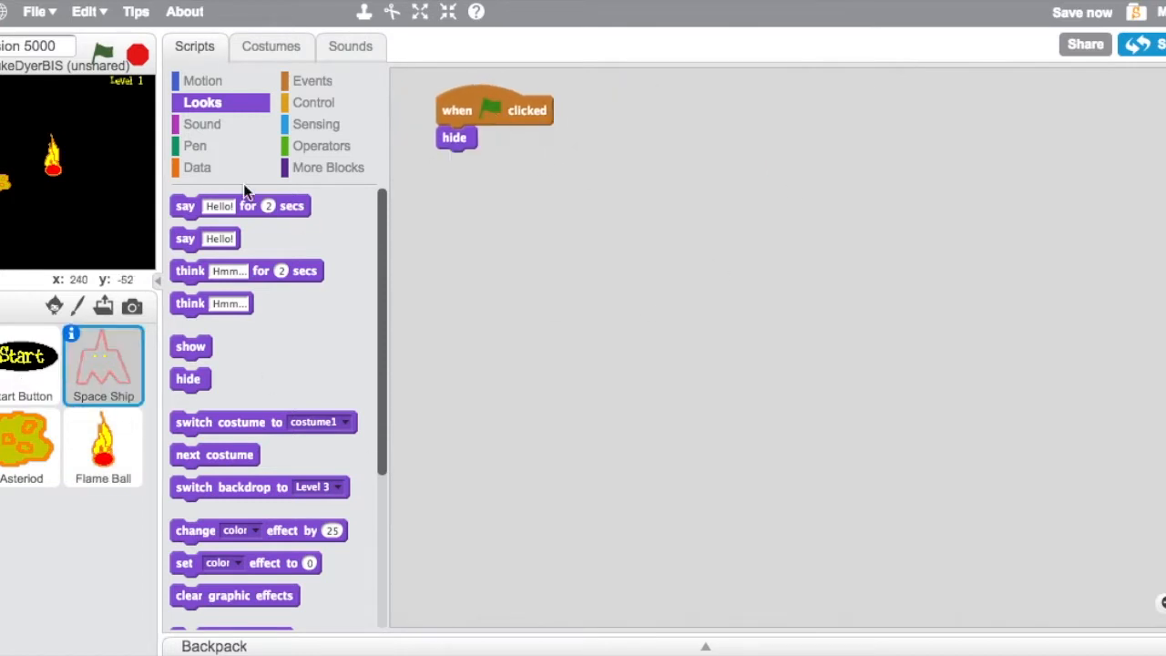
- On Level 1, show the Space Ship and set its y position to -140
{"action": "left_click", "coordinate": [313, 80]}
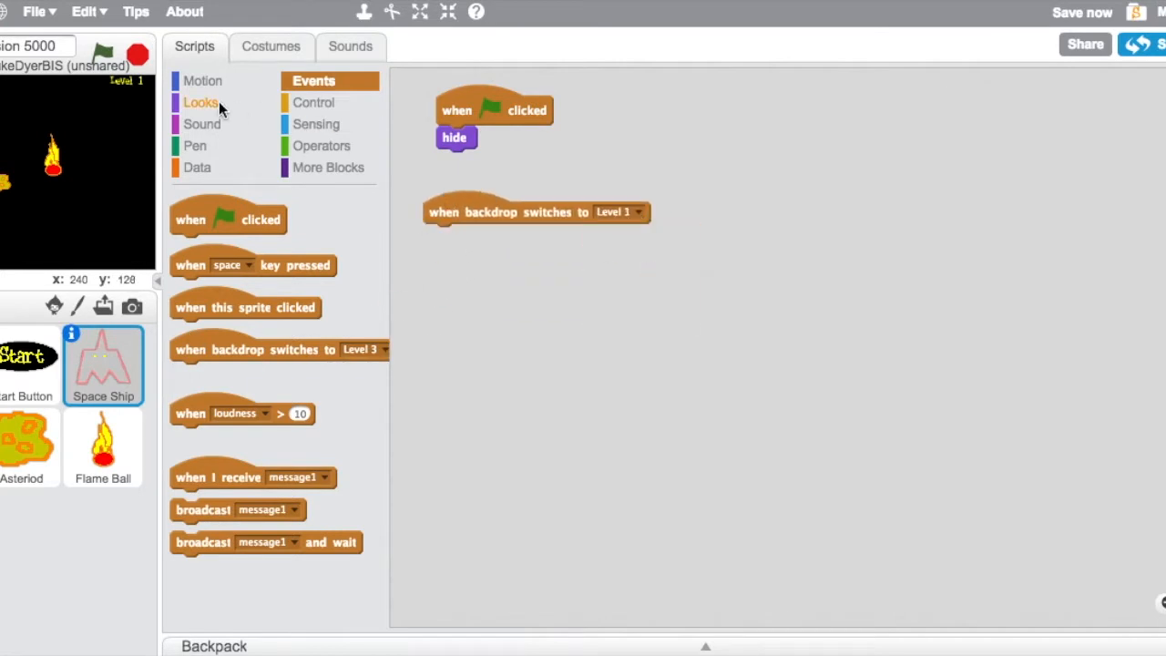
{"action": "left_click", "coordinate": [200, 102]}
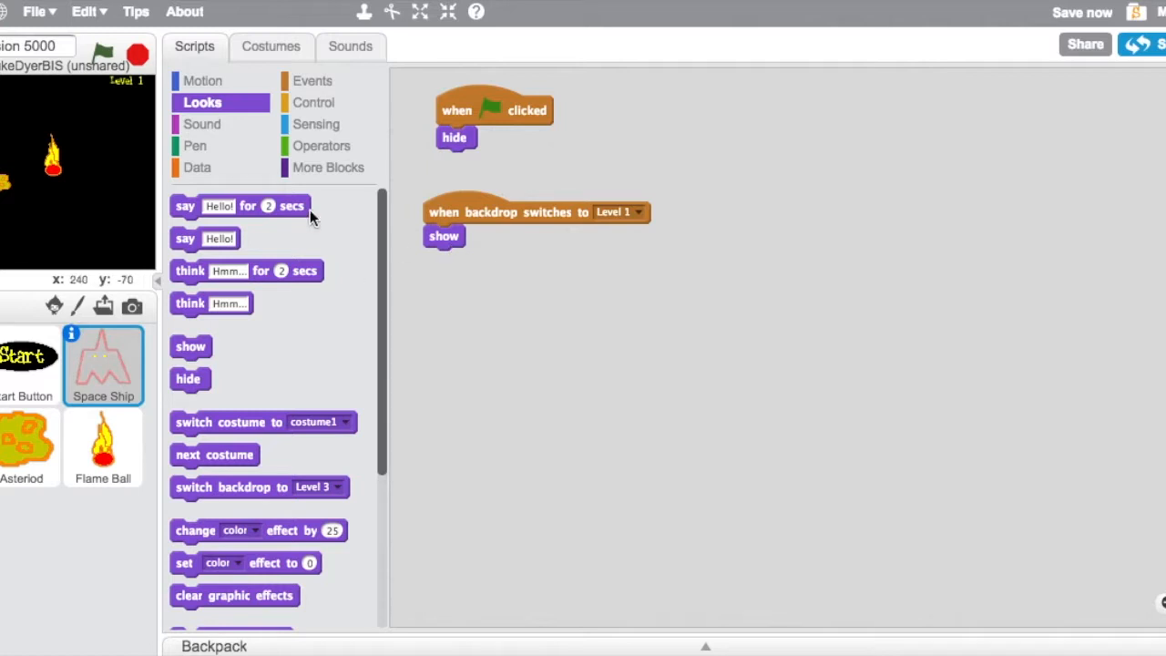
{"action": "mouse_move", "coordinate": [219, 193]}
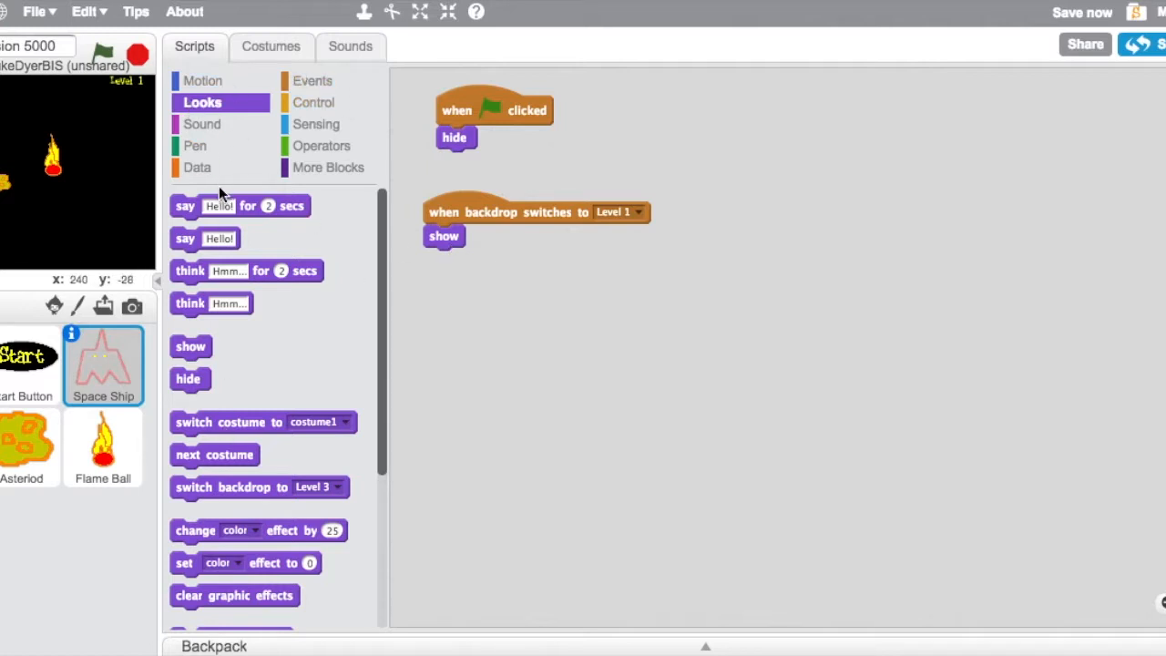
{"action": "left_click", "coordinate": [204, 80]}
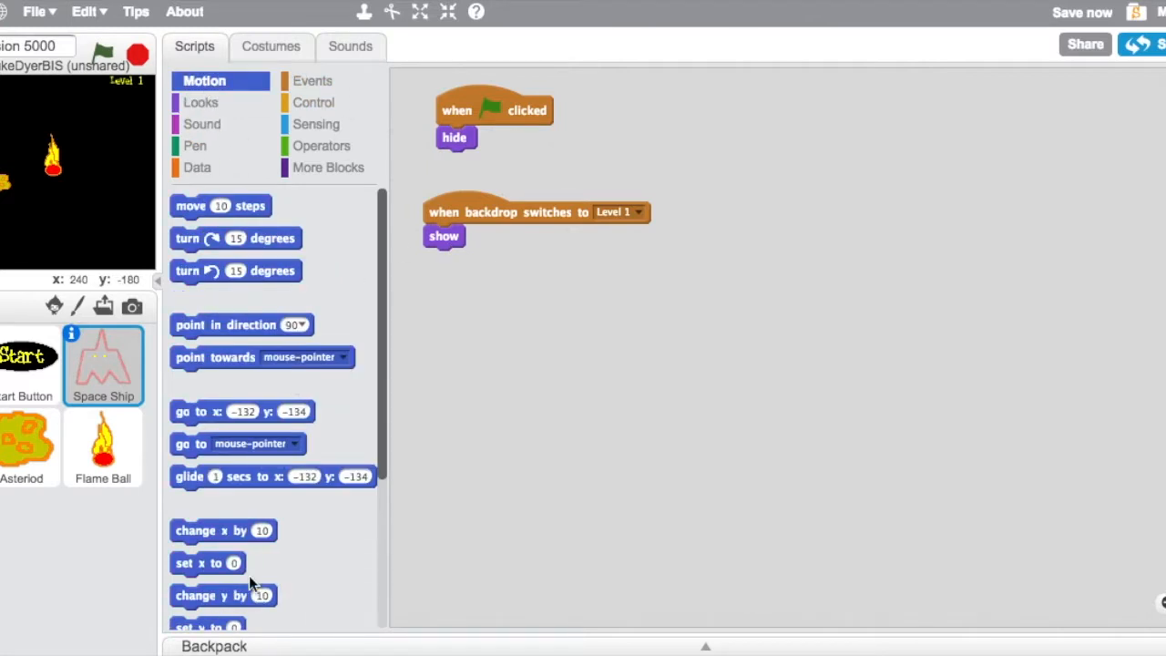
{"action": "left_click_drag", "start_coordinate": [207, 626], "coordinate": [460, 259]}
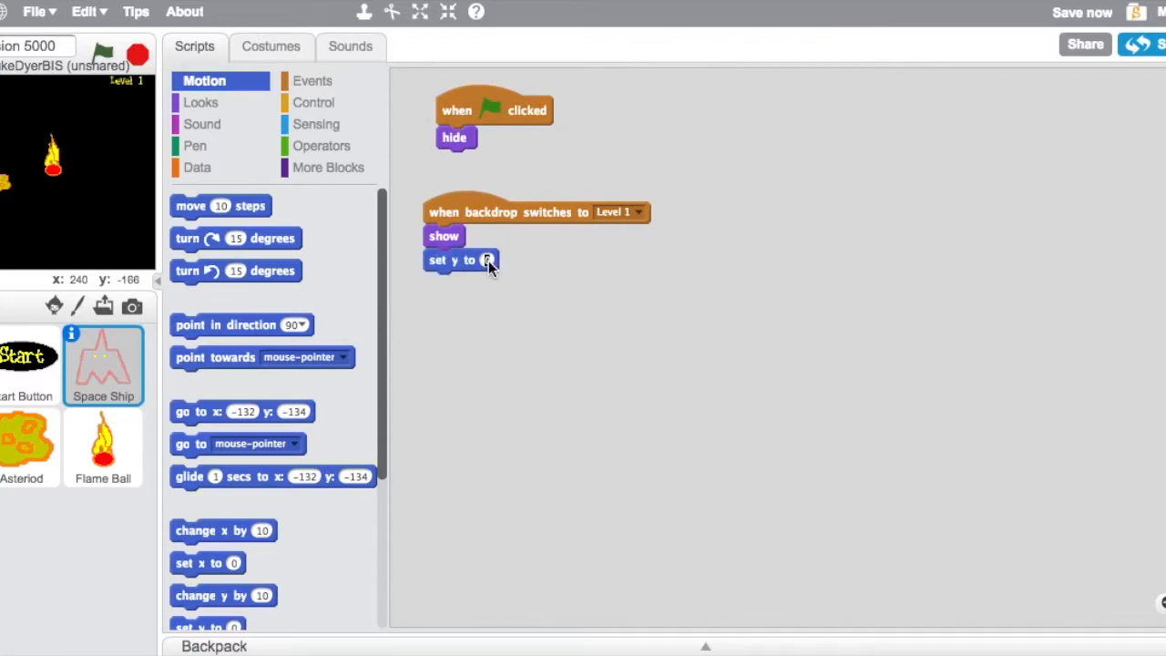
{"action": "type", "text": "-140"}
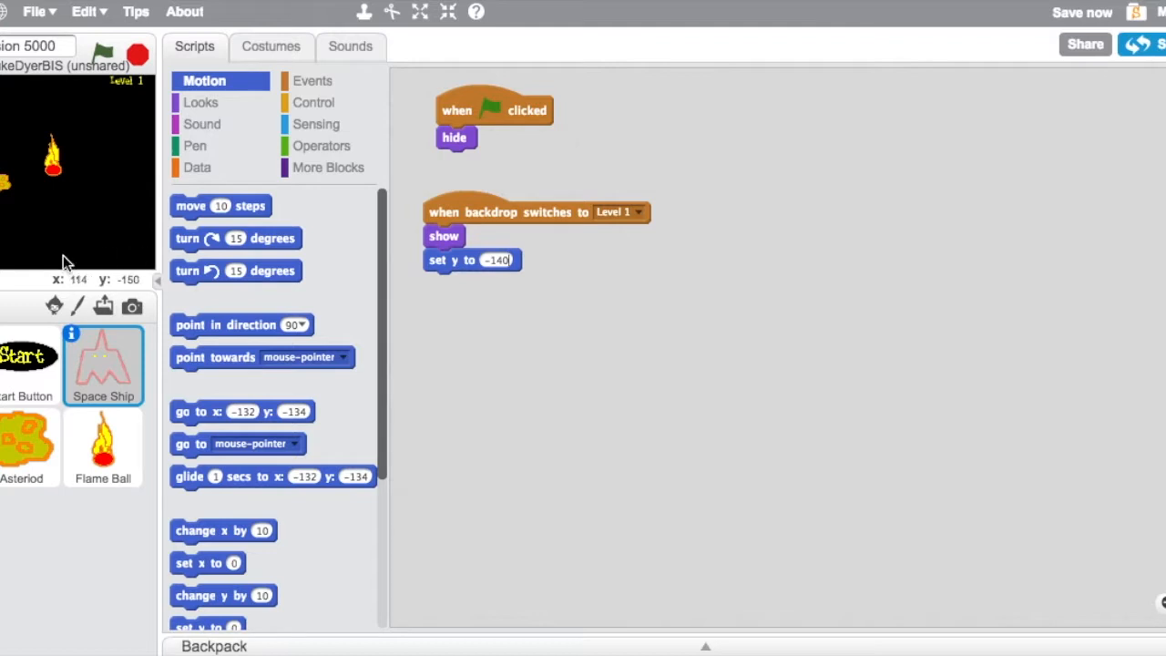
- Add a repeat-until loop ending when touching Asteriod or Flame Ball
{"action": "left_click", "coordinate": [313, 102]}
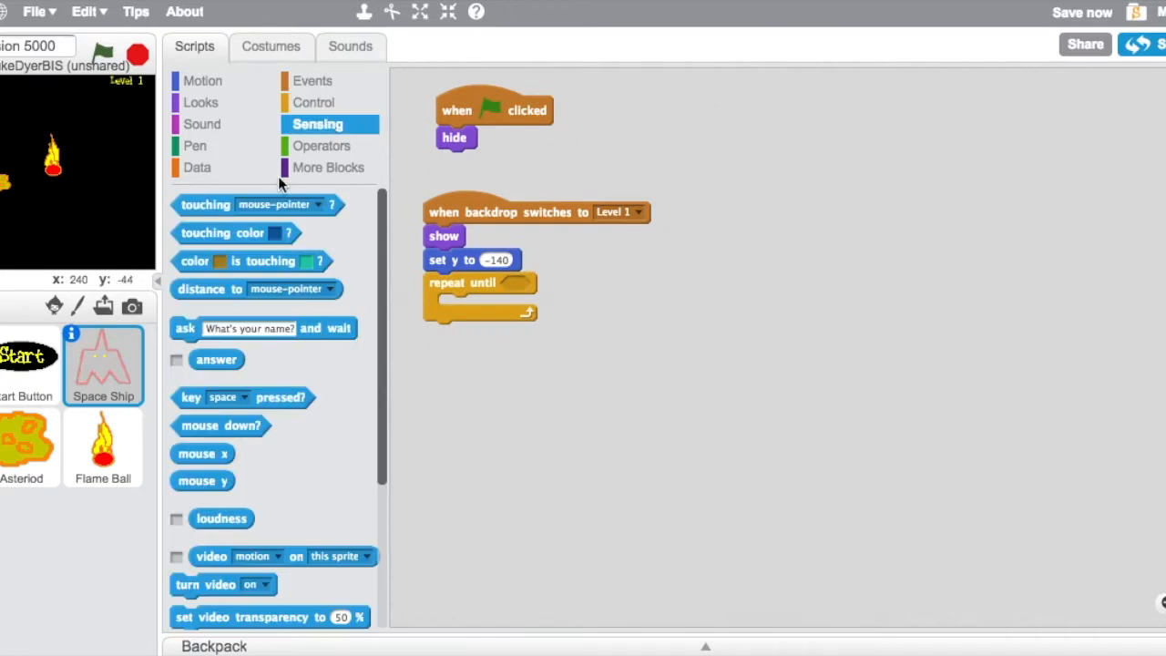
{"action": "left_click", "coordinate": [321, 146]}
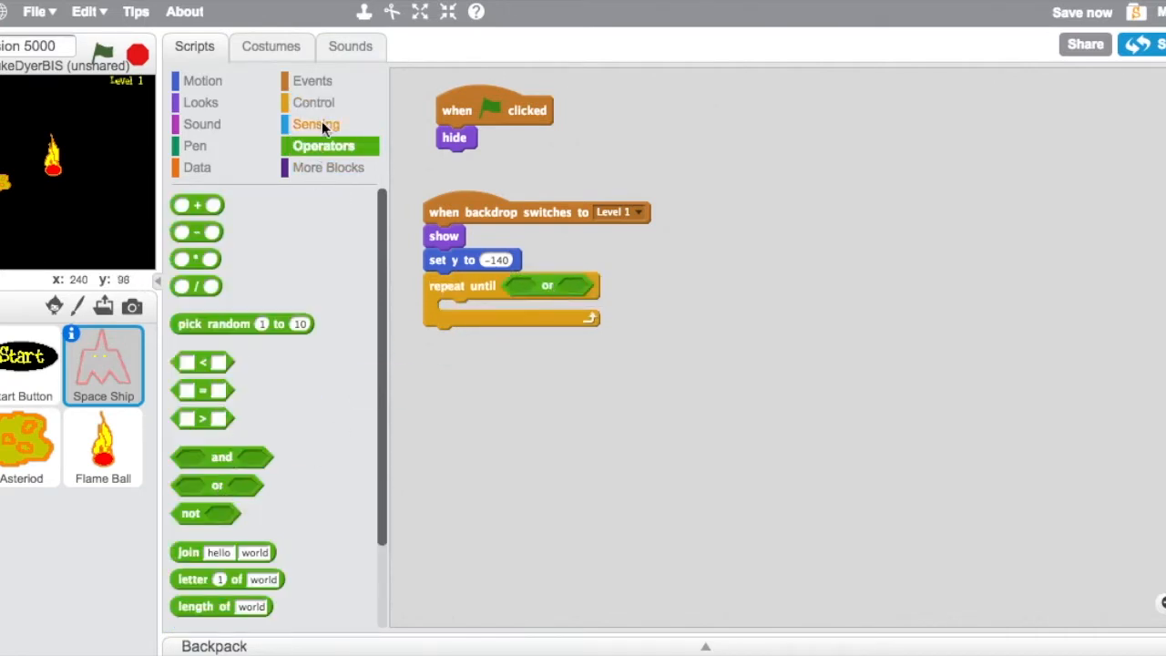
{"action": "left_click", "coordinate": [316, 124]}
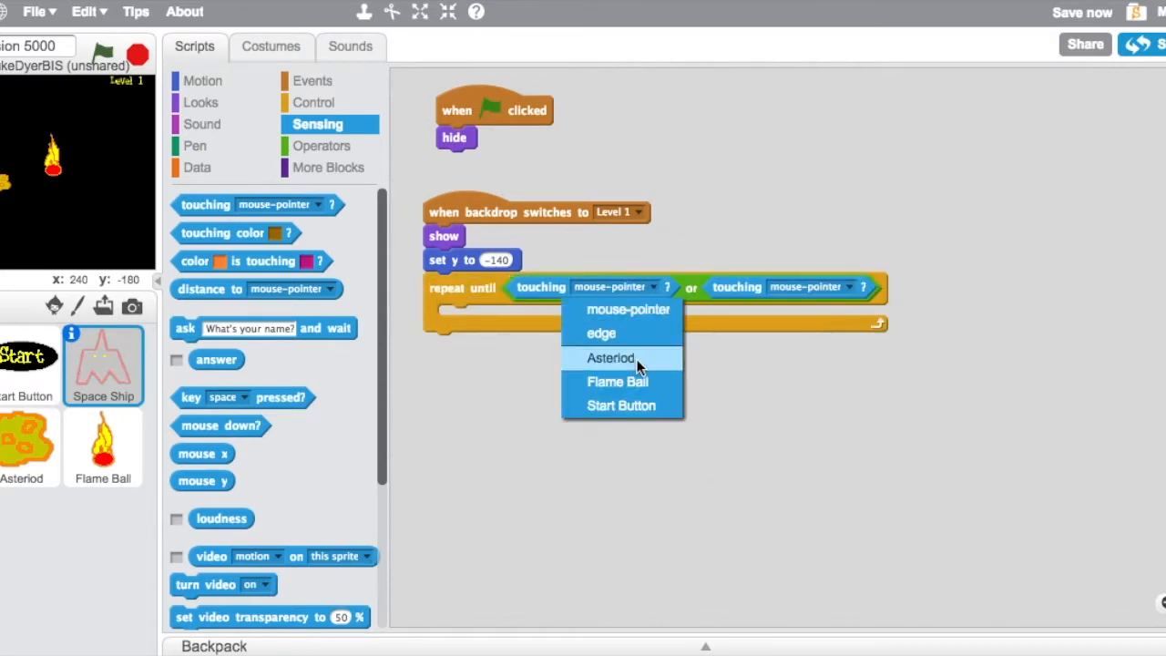
{"action": "left_click", "coordinate": [611, 357]}
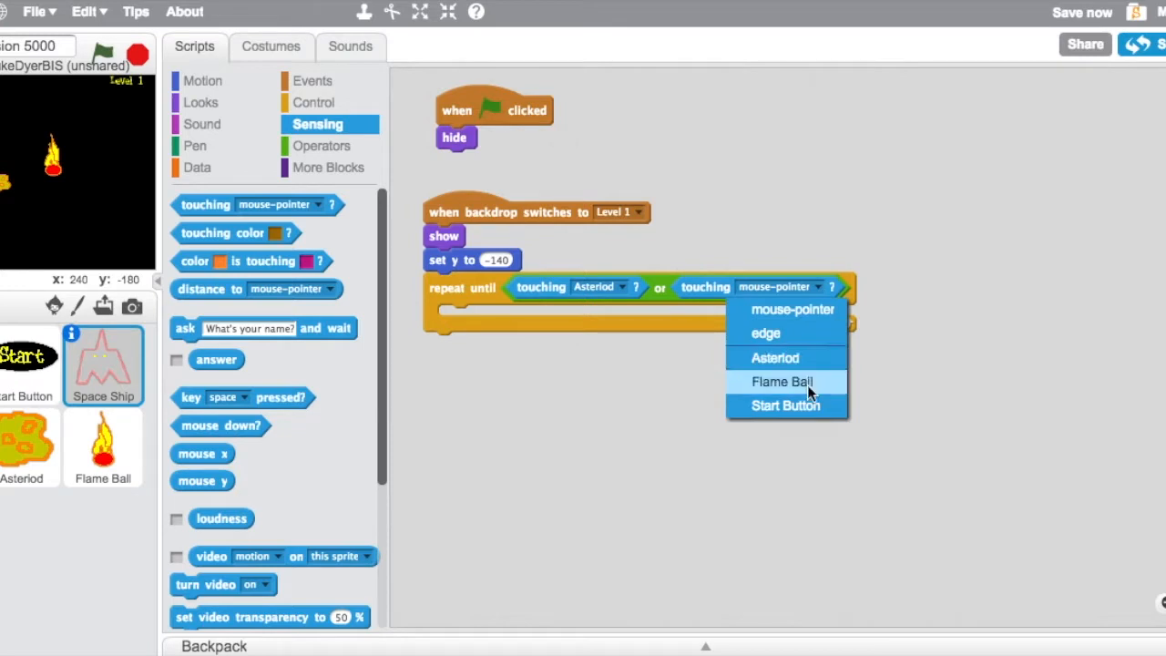
{"action": "left_click", "coordinate": [781, 381]}
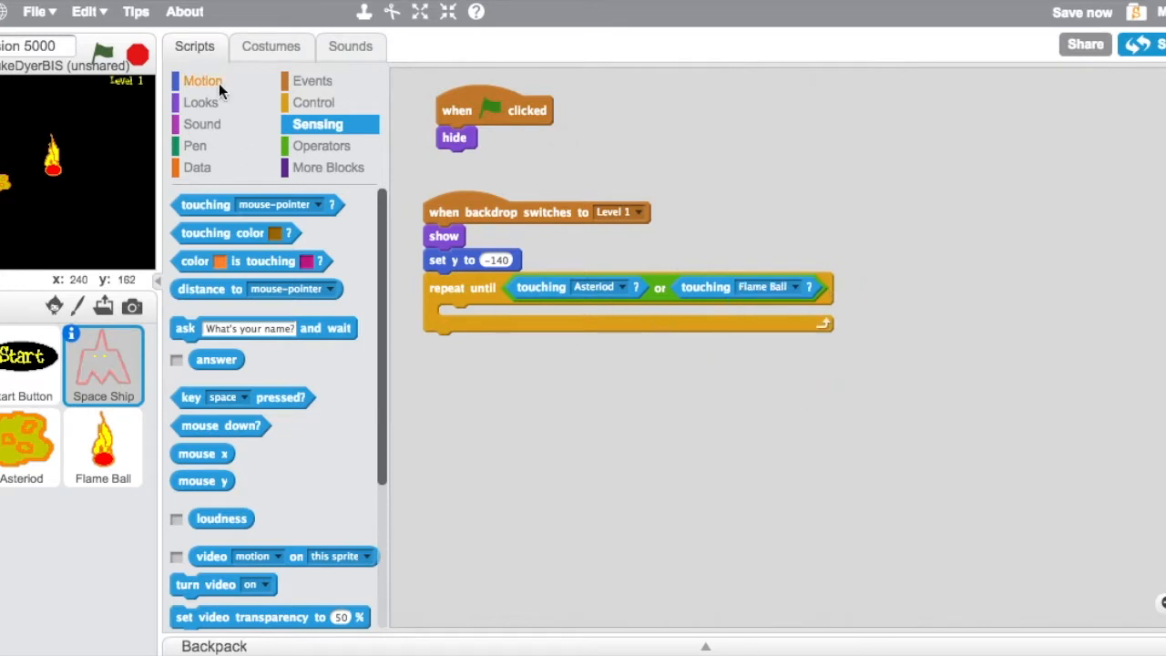
- Inside the loop, keep setting the ship's x to mouse x
{"action": "left_click", "coordinate": [202, 80]}
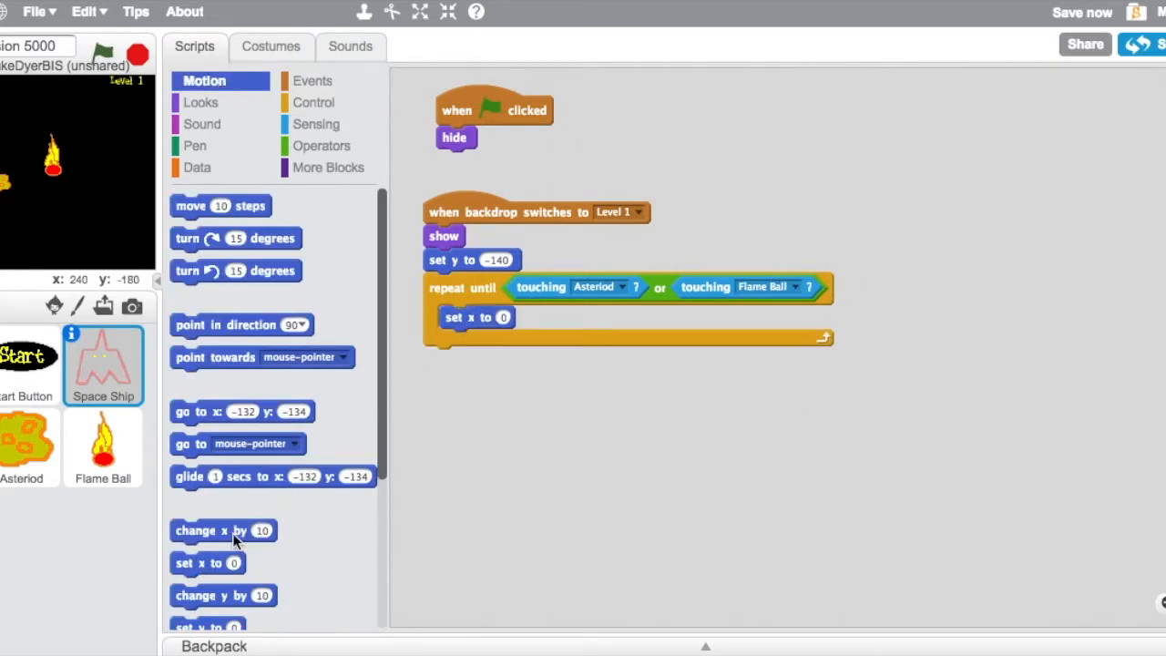
{"action": "scroll", "scroll_direction": "down", "scroll_amount": 3}
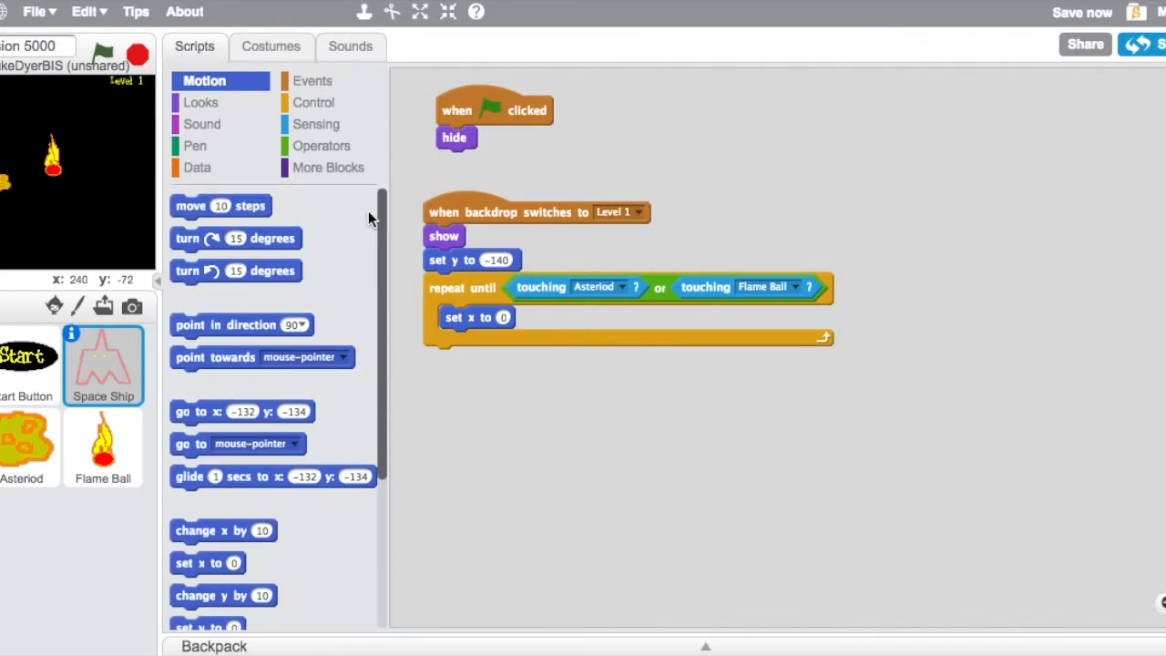
{"action": "left_click", "coordinate": [317, 124]}
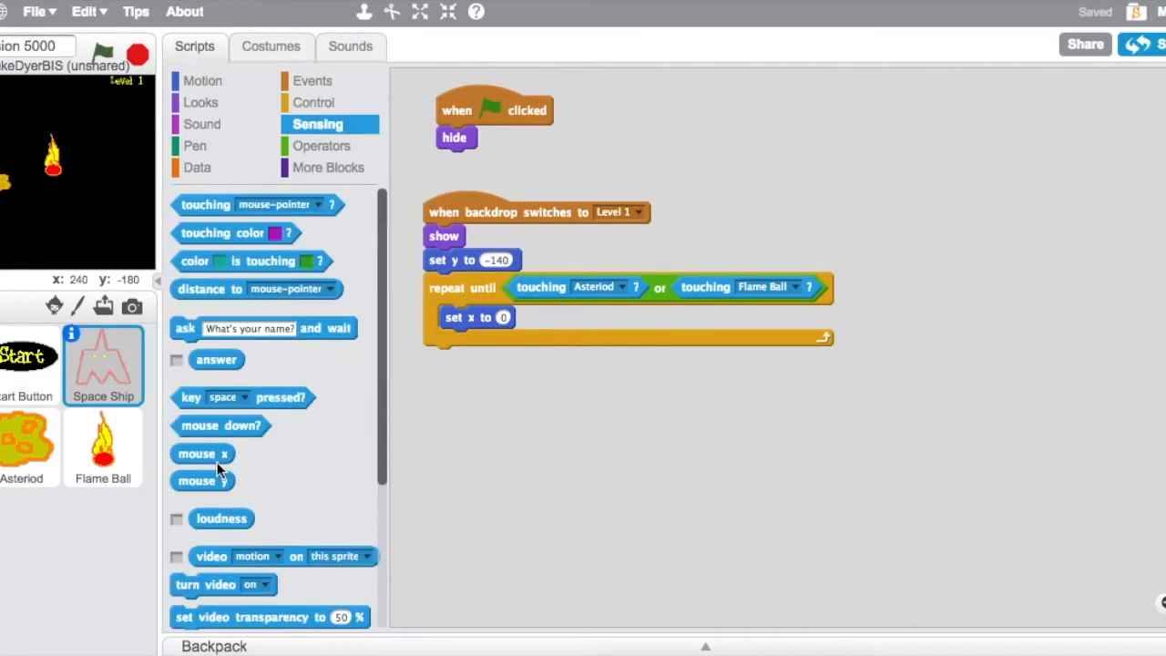
{"action": "left_click_drag", "start_coordinate": [197, 453], "coordinate": [502, 317]}
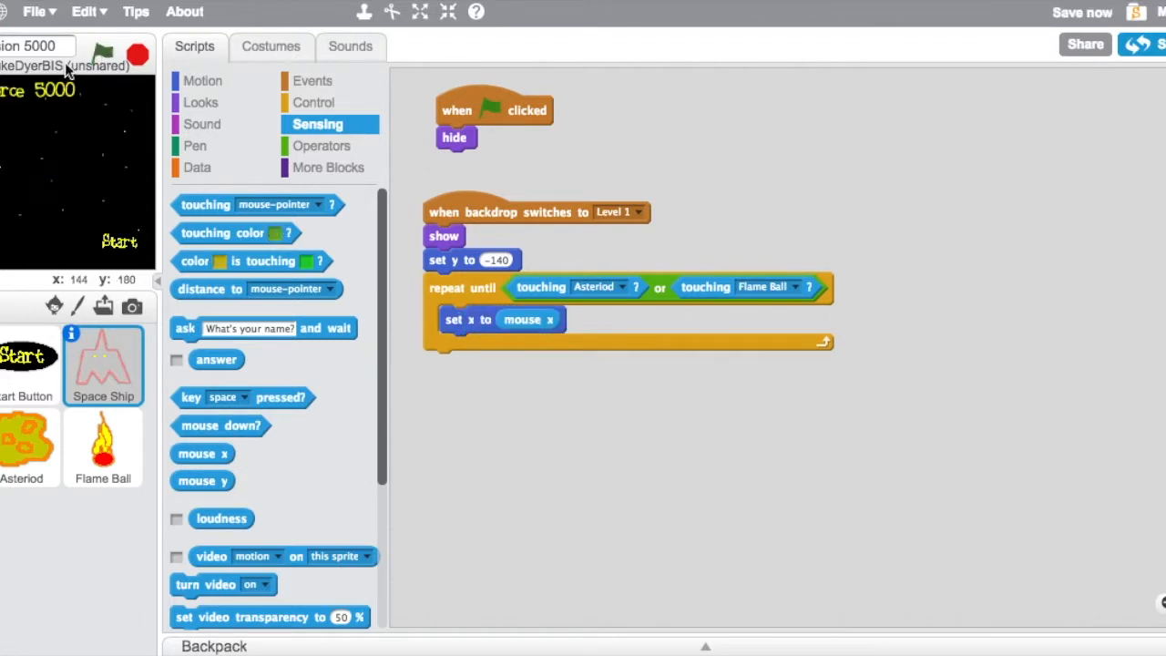
{"action": "mouse_move", "coordinate": [113, 397]}
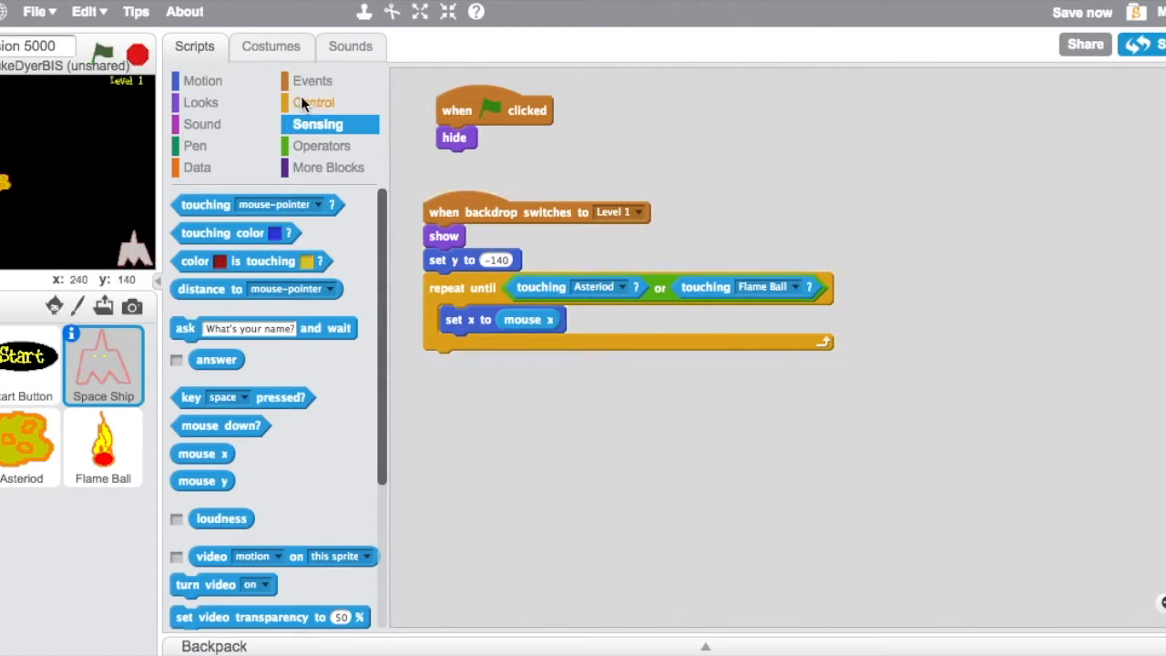
- Add stop all below the Space Ship's Level 1 loop, then switch to the Asteroid sprite
{"action": "left_click", "coordinate": [315, 102]}
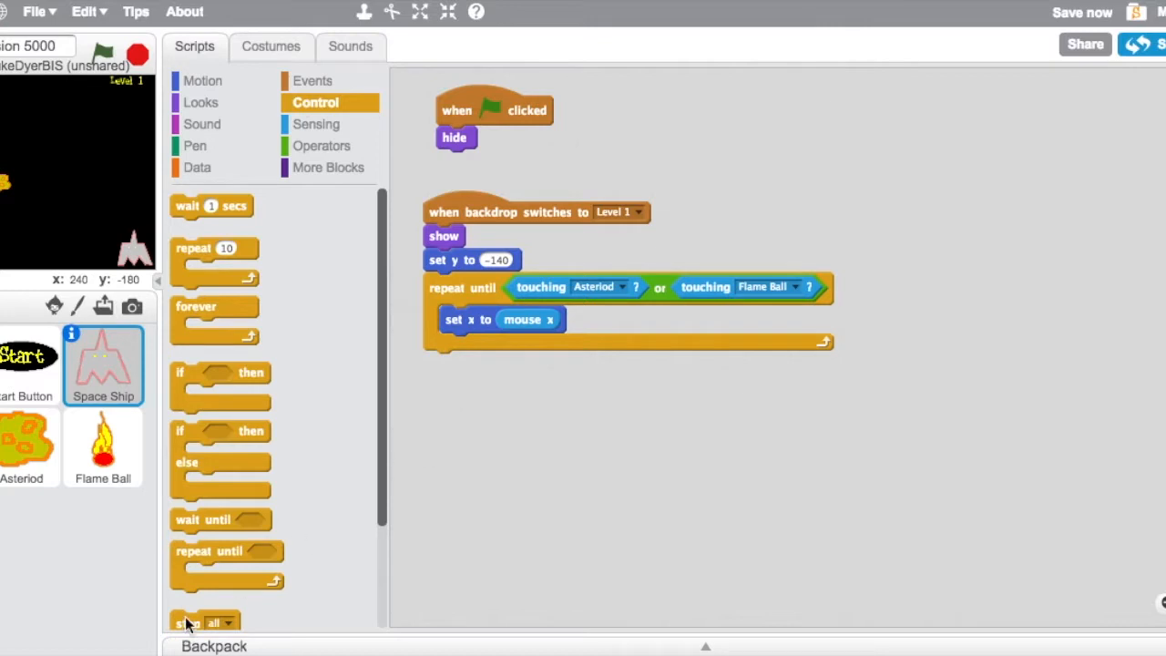
{"action": "left_click_drag", "start_coordinate": [200, 623], "coordinate": [441, 365]}
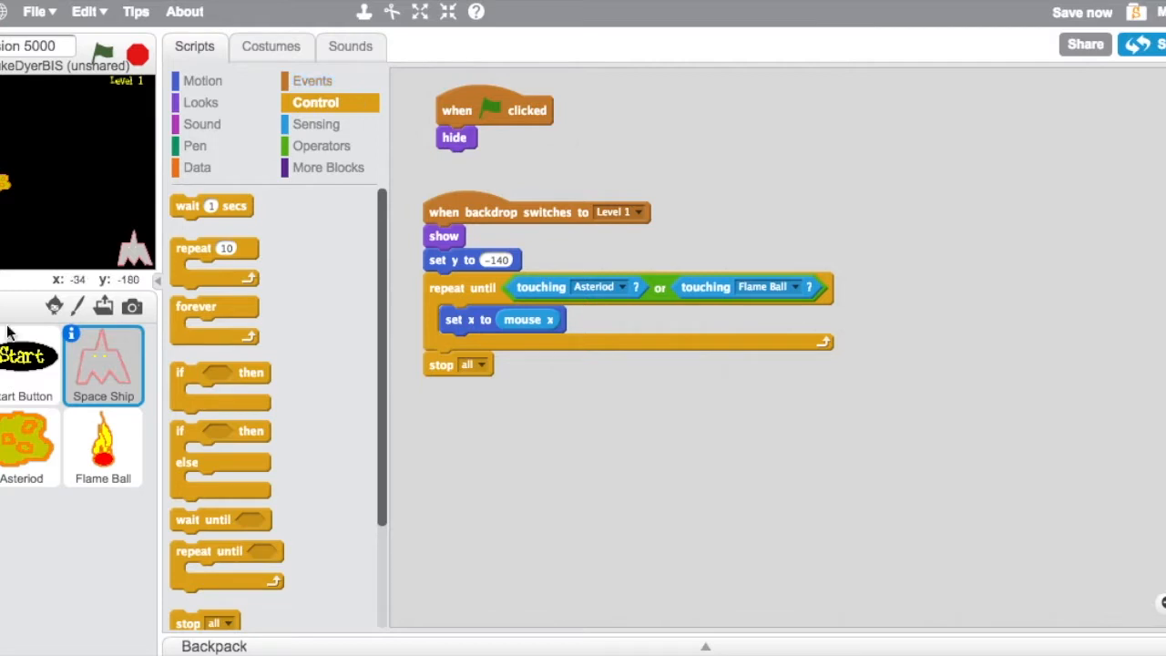
{"action": "left_click", "coordinate": [22, 452]}
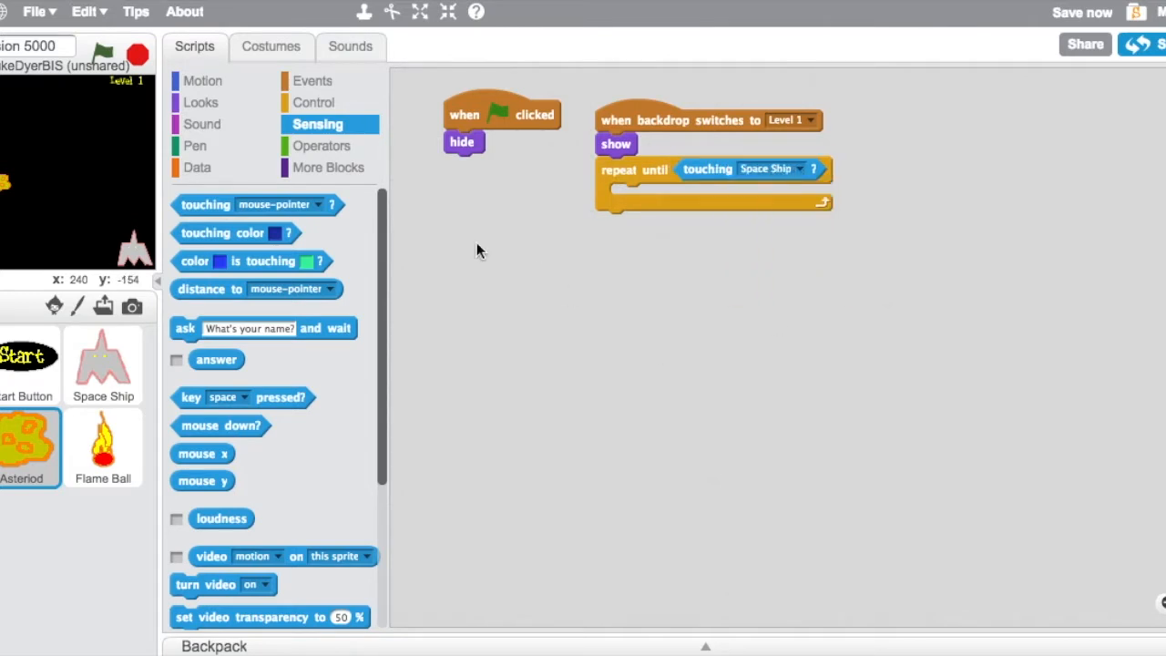
- Make the Asteroid change y by -5 each loop with an if y position < -160 check inside
{"action": "left_click", "coordinate": [204, 80]}
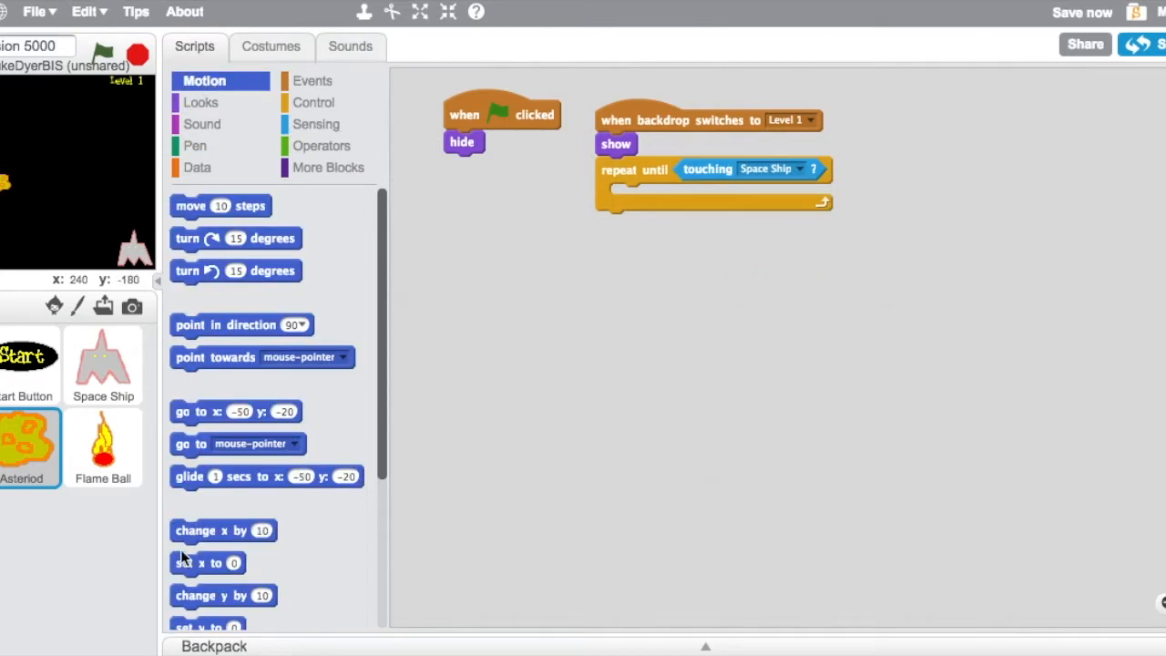
{"action": "left_click_drag", "start_coordinate": [222, 593], "coordinate": [665, 196]}
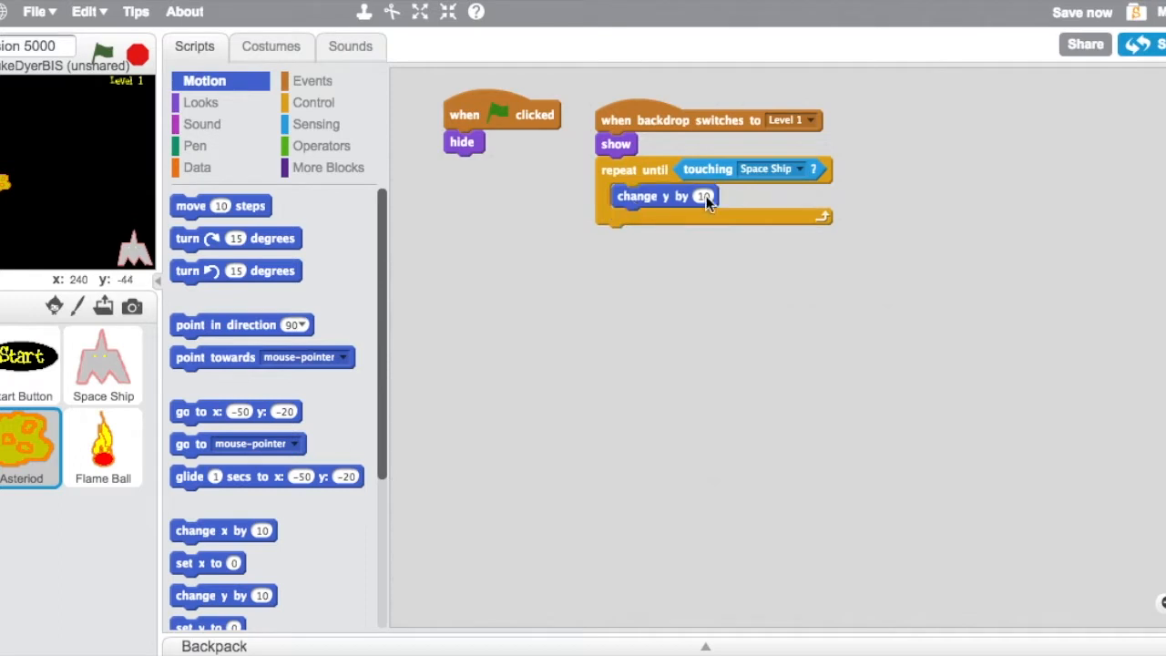
{"action": "left_click", "coordinate": [313, 102]}
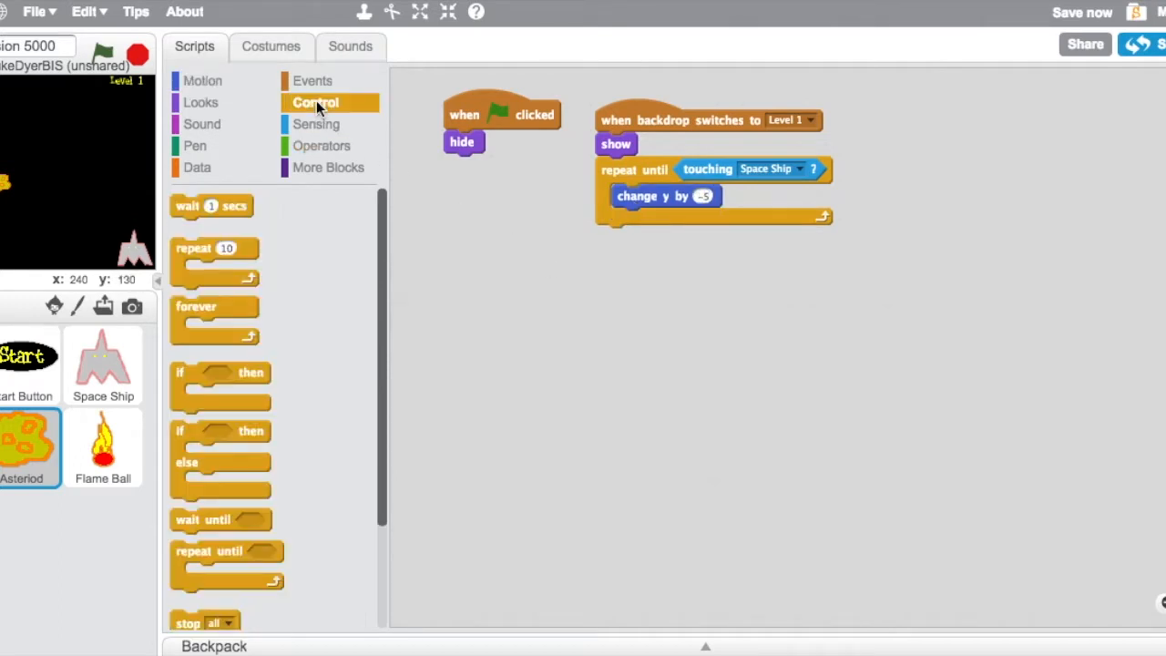
{"action": "left_click_drag", "start_coordinate": [218, 382], "coordinate": [646, 218]}
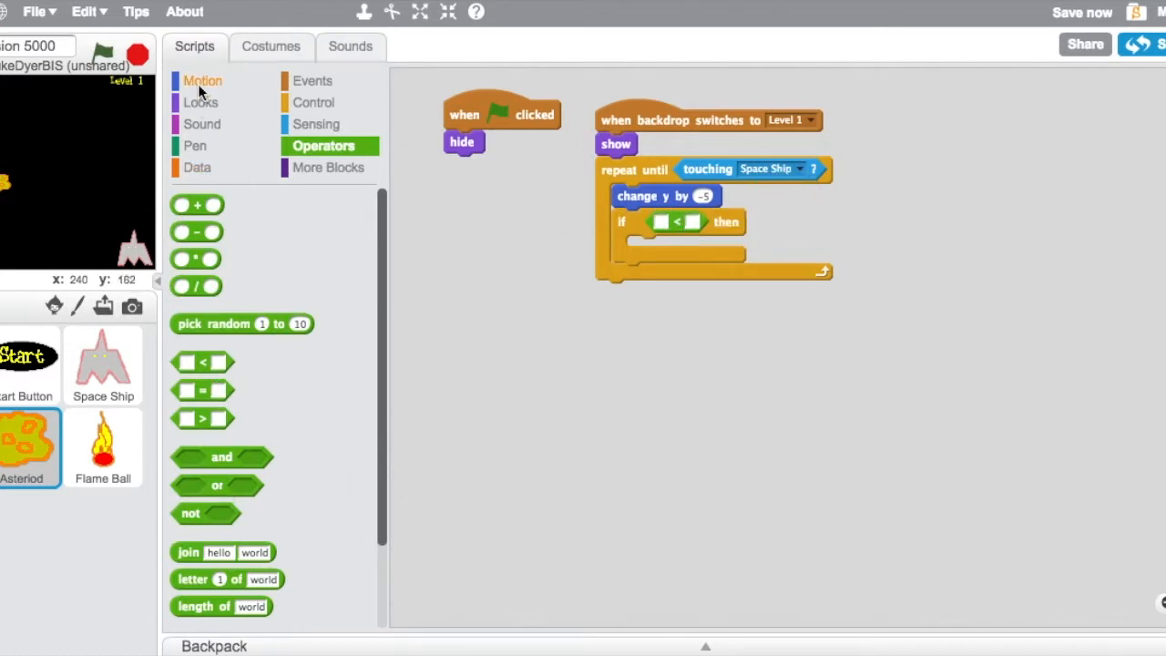
{"action": "left_click", "coordinate": [204, 80]}
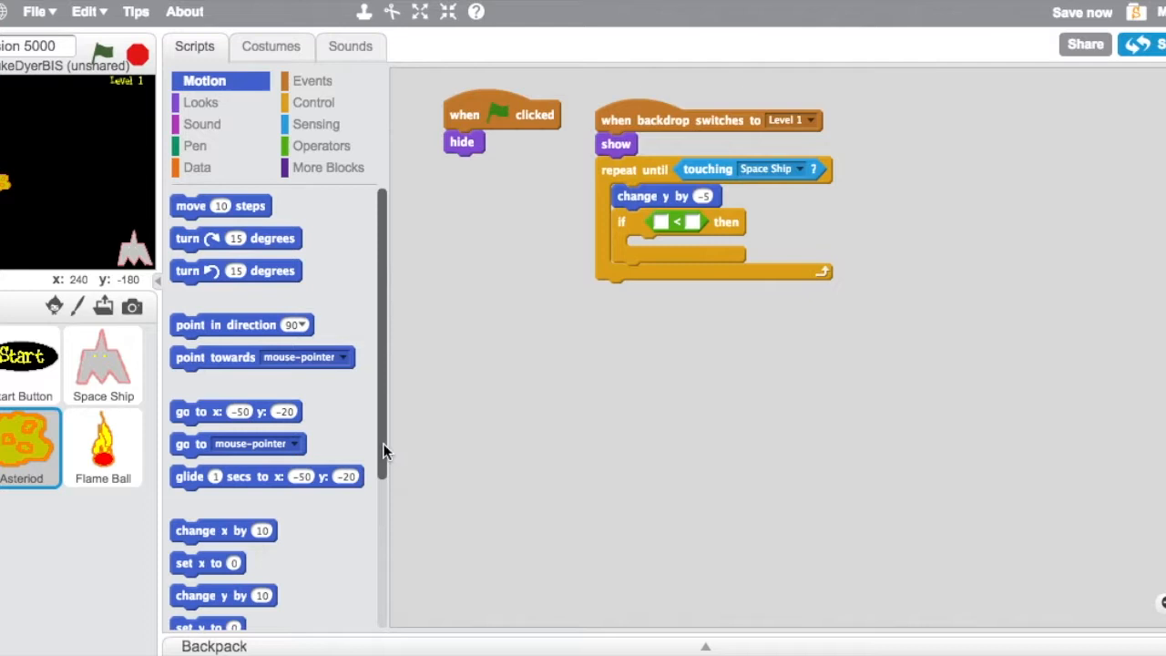
{"action": "scroll", "scroll_direction": "down", "scroll_amount": 3}
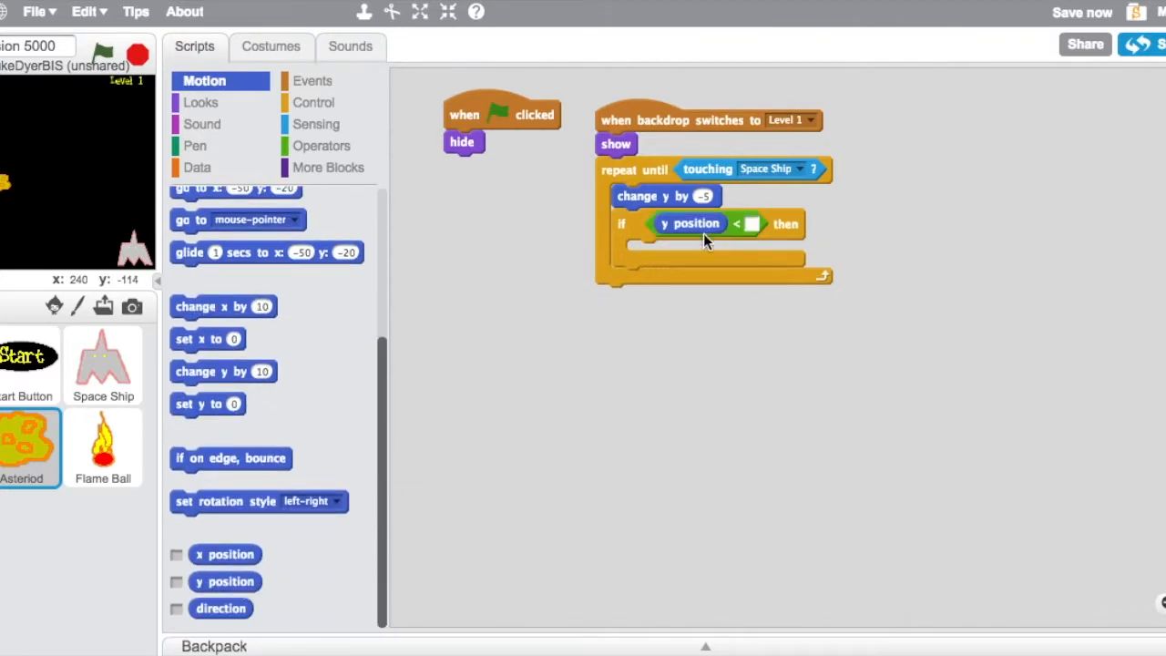
{"action": "type", "text": "-160"}
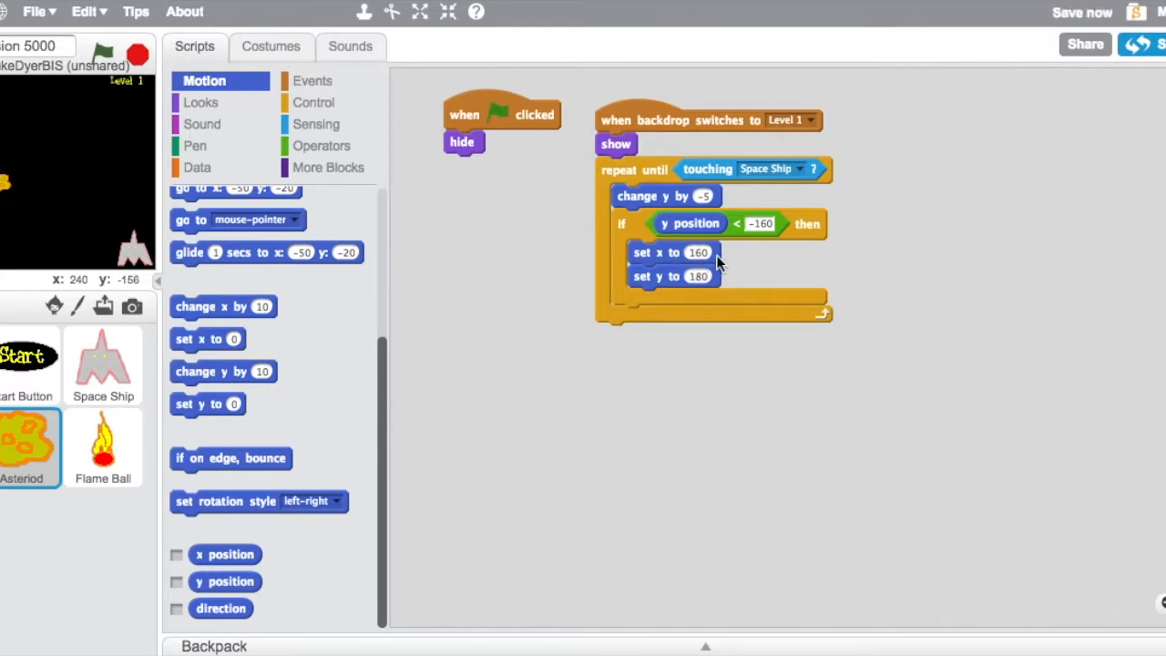
- Respawn the Asteroid at random x, y 180 when below -160, and stop all after the loop
{"action": "left_click", "coordinate": [323, 146]}
{"action": "type", "text": "180"}
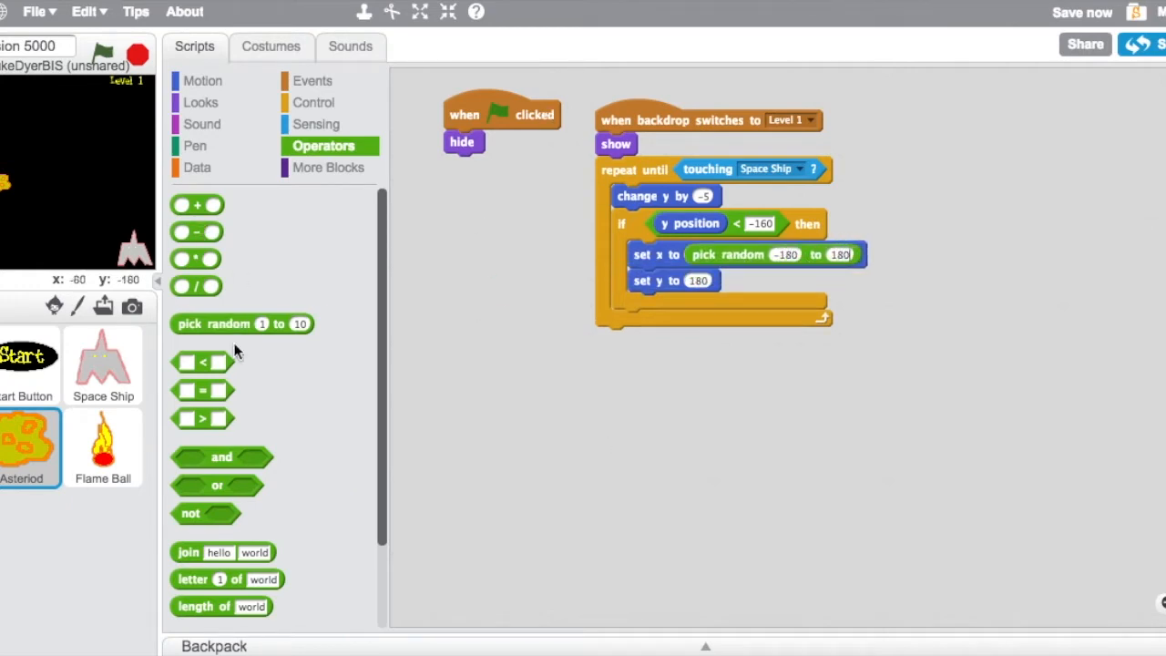
{"action": "left_click", "coordinate": [313, 102]}
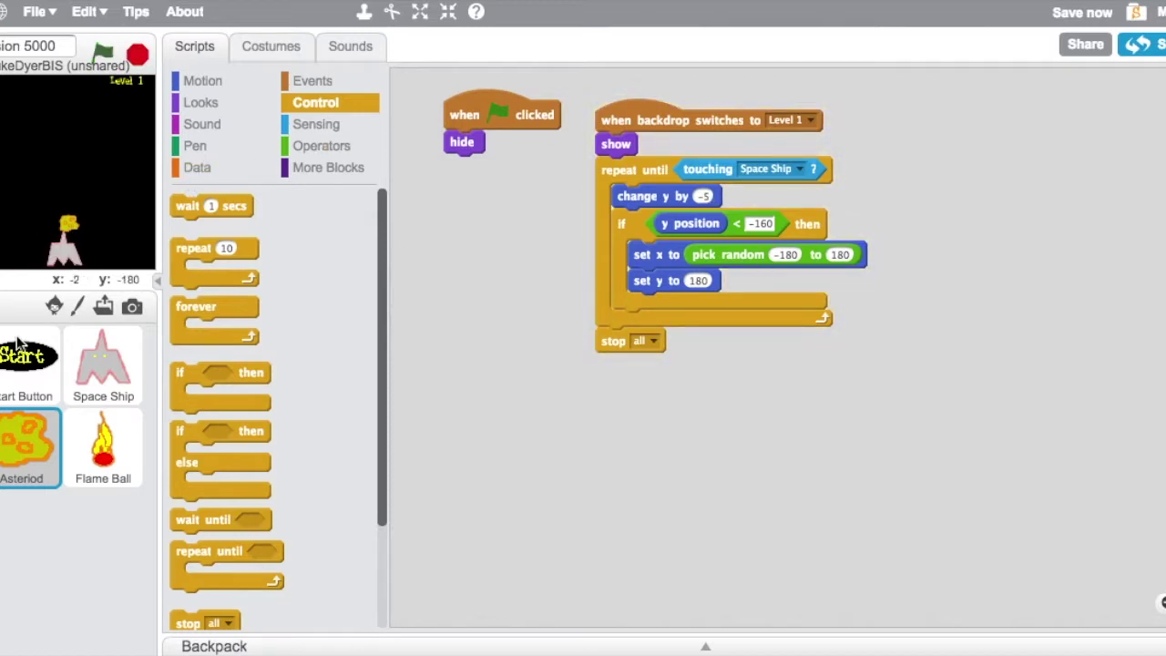
- Create a variable named Speed for all sprites
{"action": "left_click", "coordinate": [223, 208]}
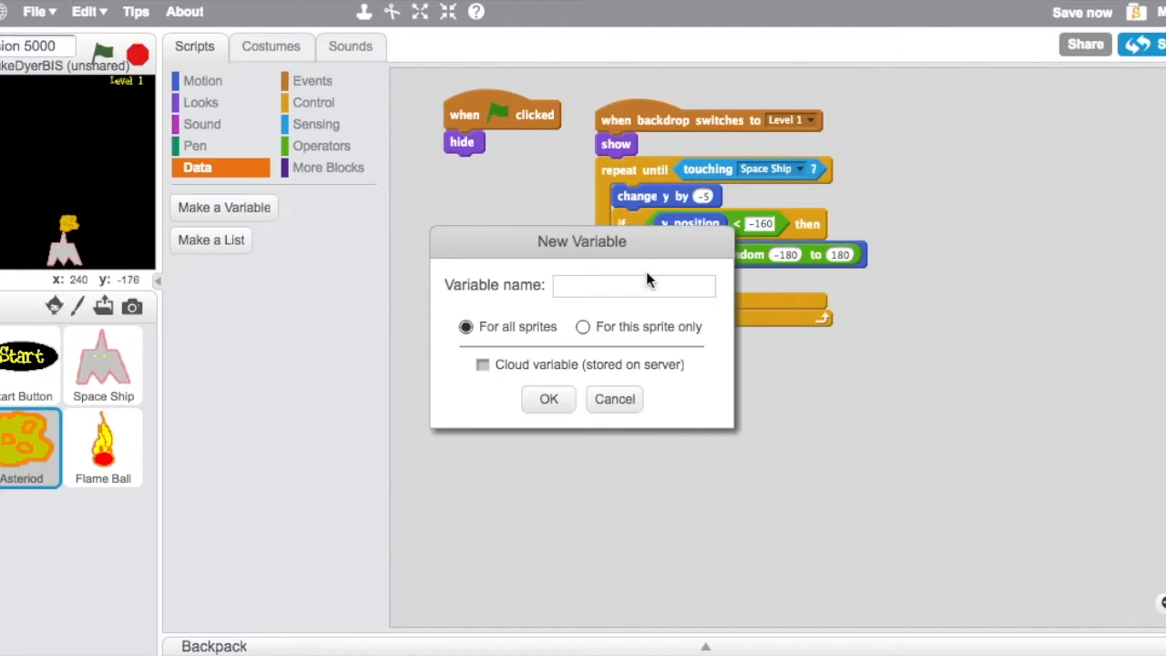
{"action": "type", "text": "Speed"}
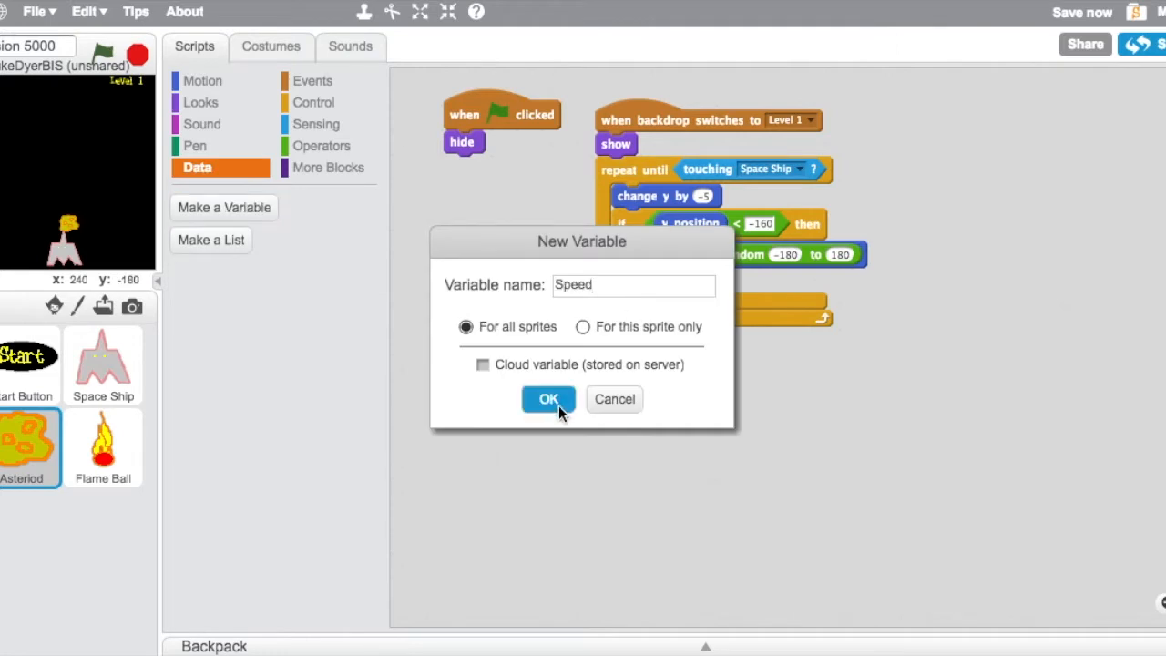
{"action": "left_click", "coordinate": [547, 399]}
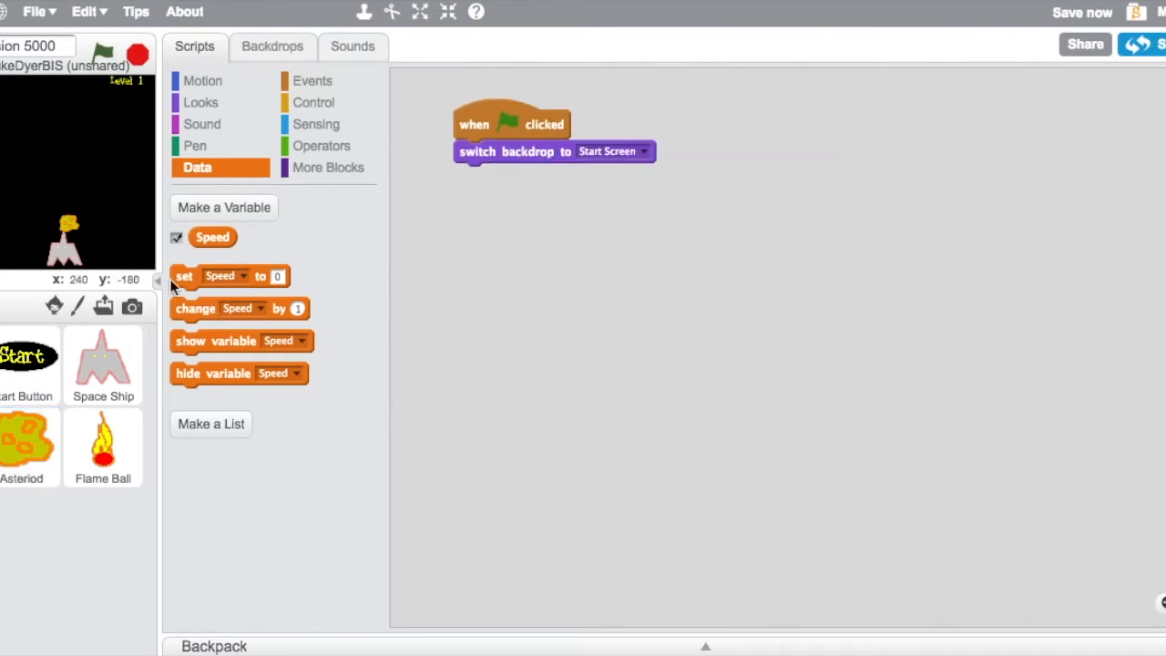
- Set Speed to -20 in the Stage's green-flag script after the Start Screen backdrop, then test run
{"action": "left_click_drag", "start_coordinate": [182, 277], "coordinate": [467, 175]}
{"action": "type", "text": "-20"}
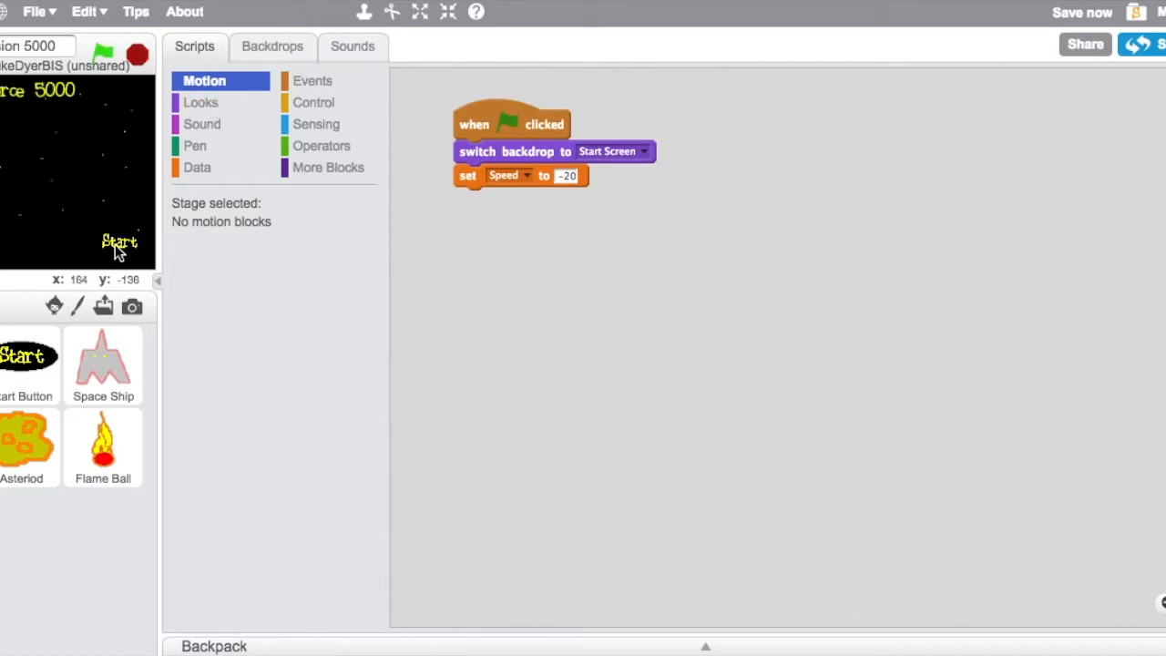
{"action": "left_click", "coordinate": [100, 51]}
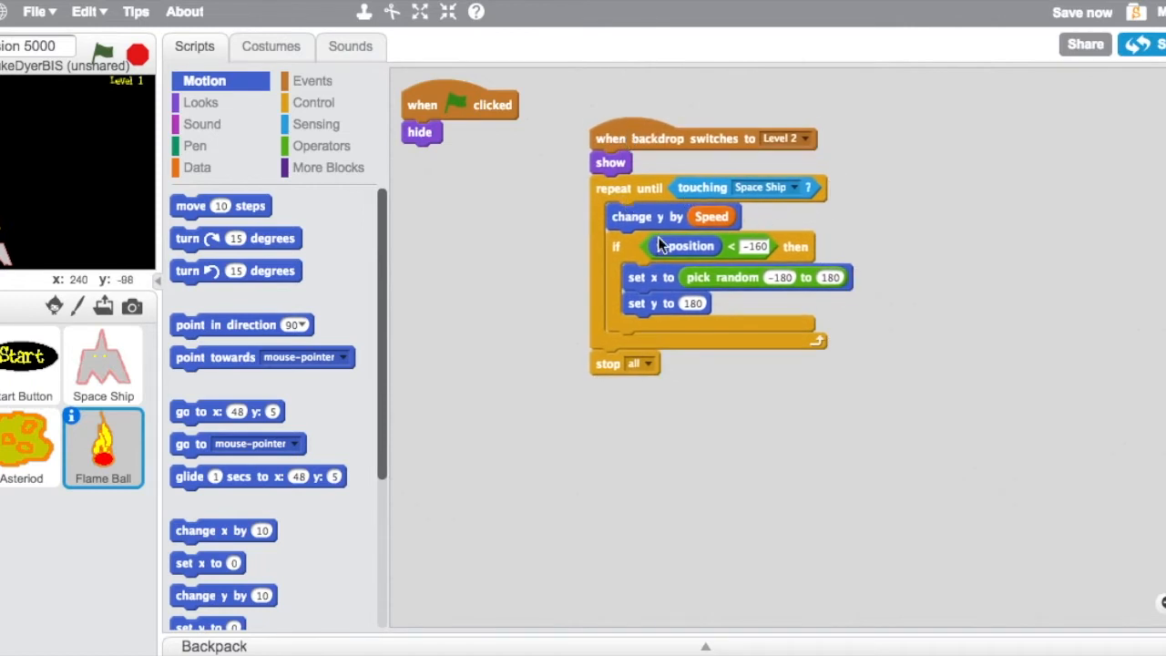
- Run the game to check Flame Ball's Level 2 script falls by Speed and respawns at the top
{"action": "left_click", "coordinate": [101, 51]}
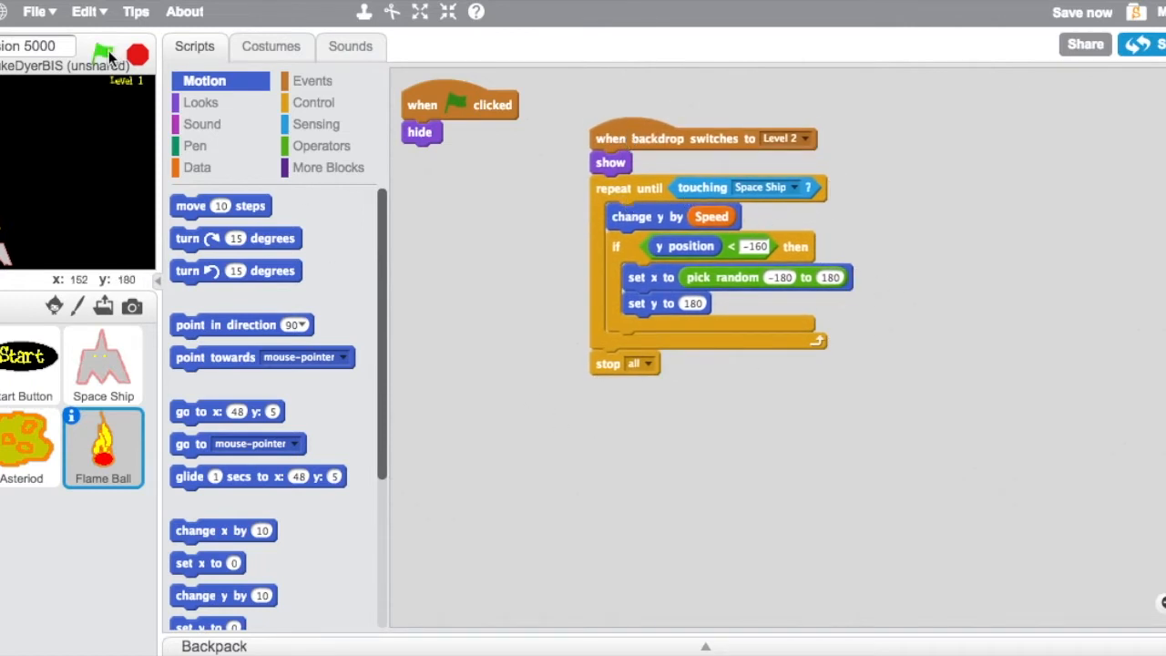
{"action": "left_click", "coordinate": [100, 51]}
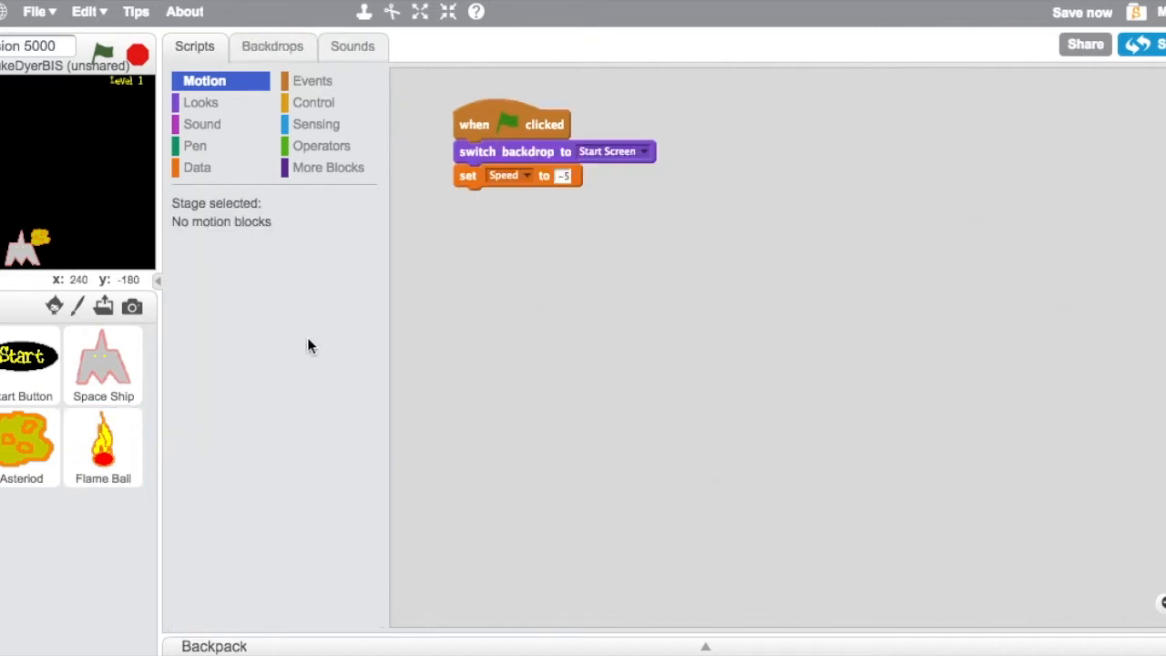
- Add an if block to the stage's forever loop and create a variable named Score
{"action": "left_click", "coordinate": [317, 102]}
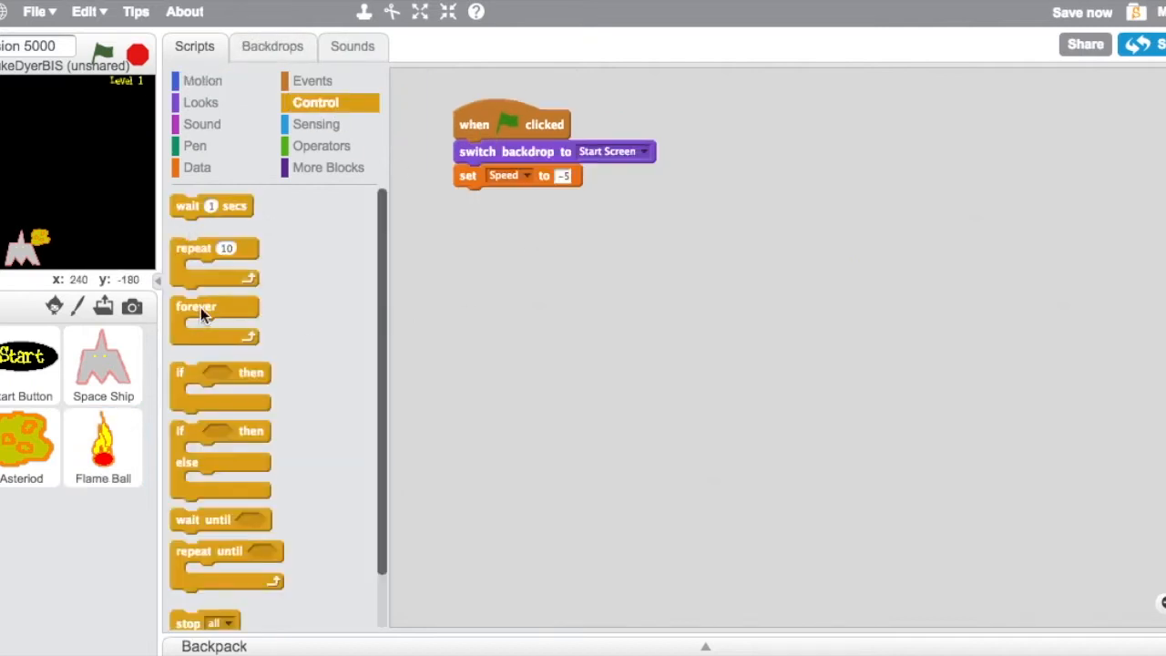
{"action": "left_click_drag", "start_coordinate": [197, 313], "coordinate": [479, 197]}
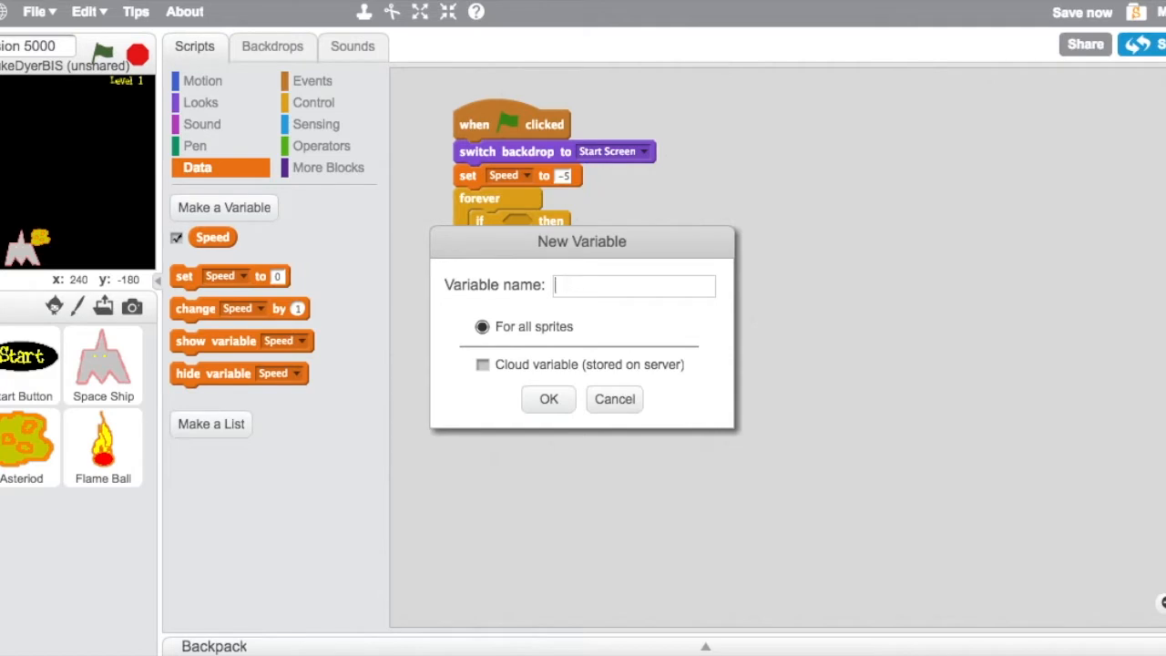
{"action": "type", "text": "Score"}
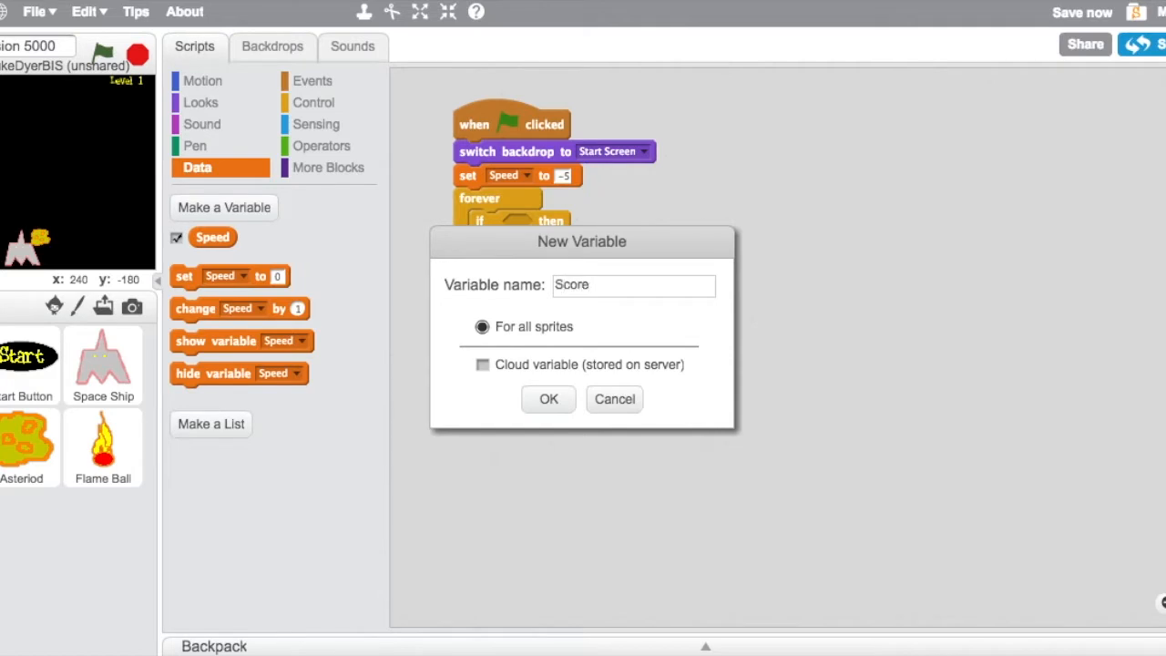
{"action": "left_click", "coordinate": [547, 399]}
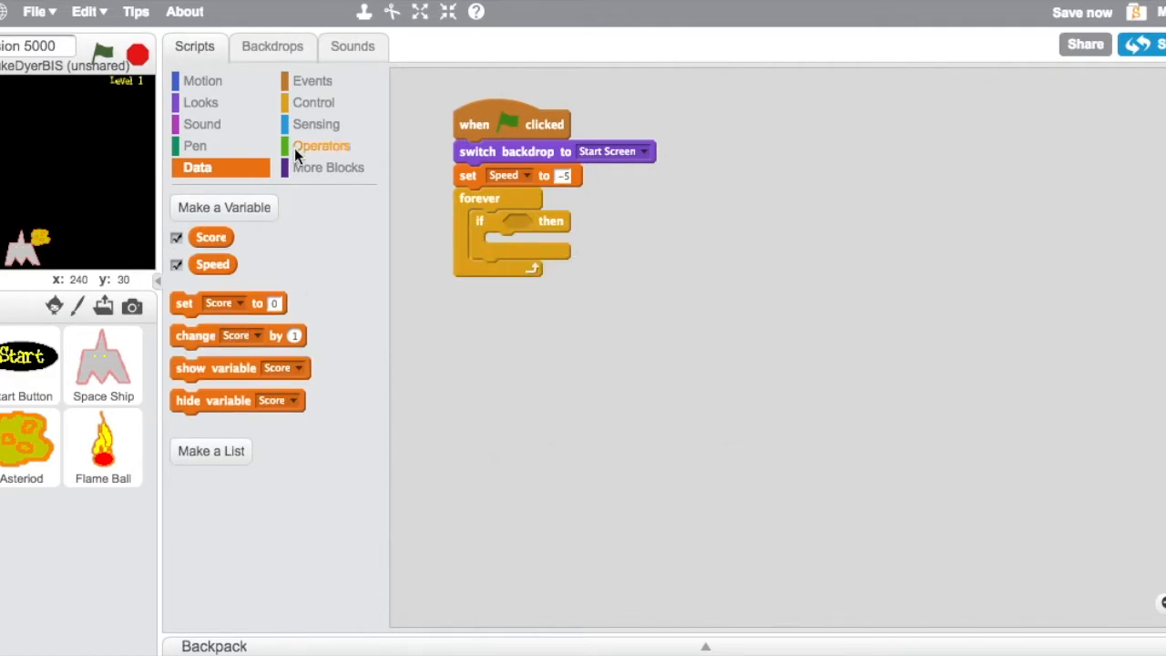
- Make the if condition check whether Score is greater than 5
{"action": "left_click", "coordinate": [322, 145]}
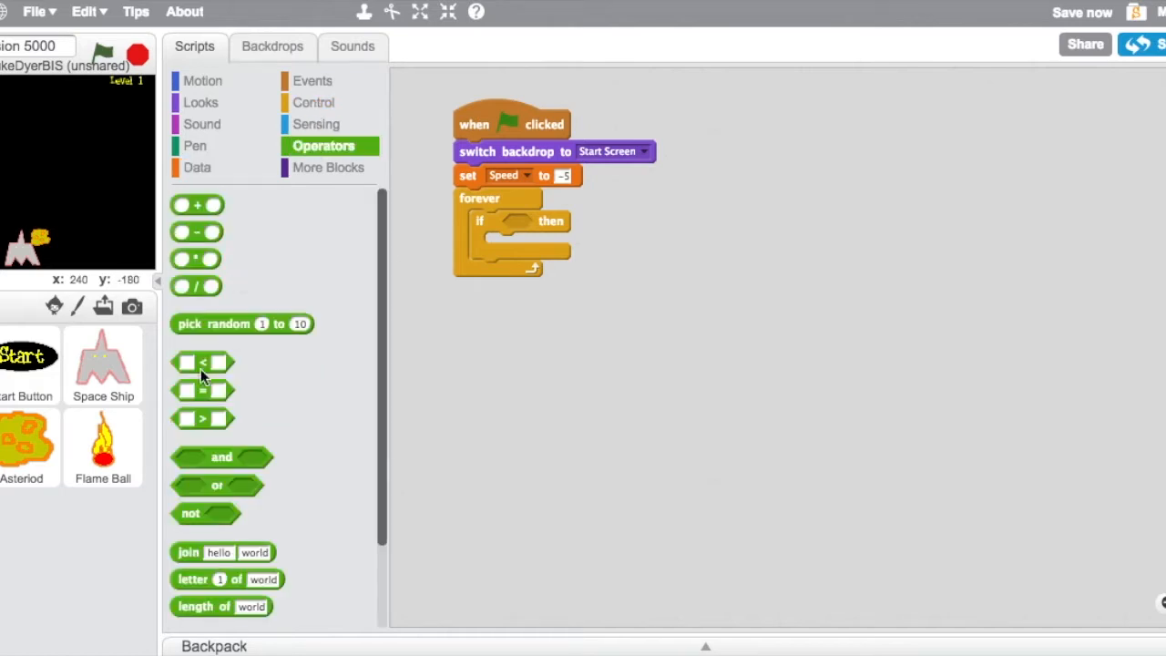
{"action": "left_click_drag", "start_coordinate": [202, 418], "coordinate": [529, 224]}
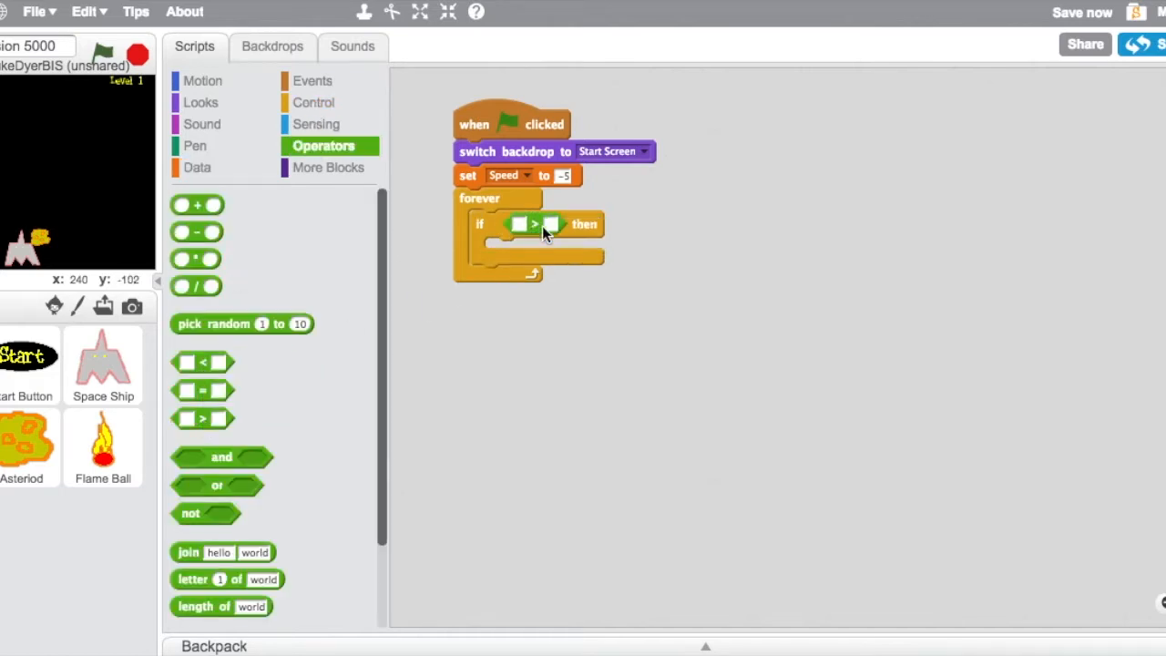
{"action": "type", "text": "5"}
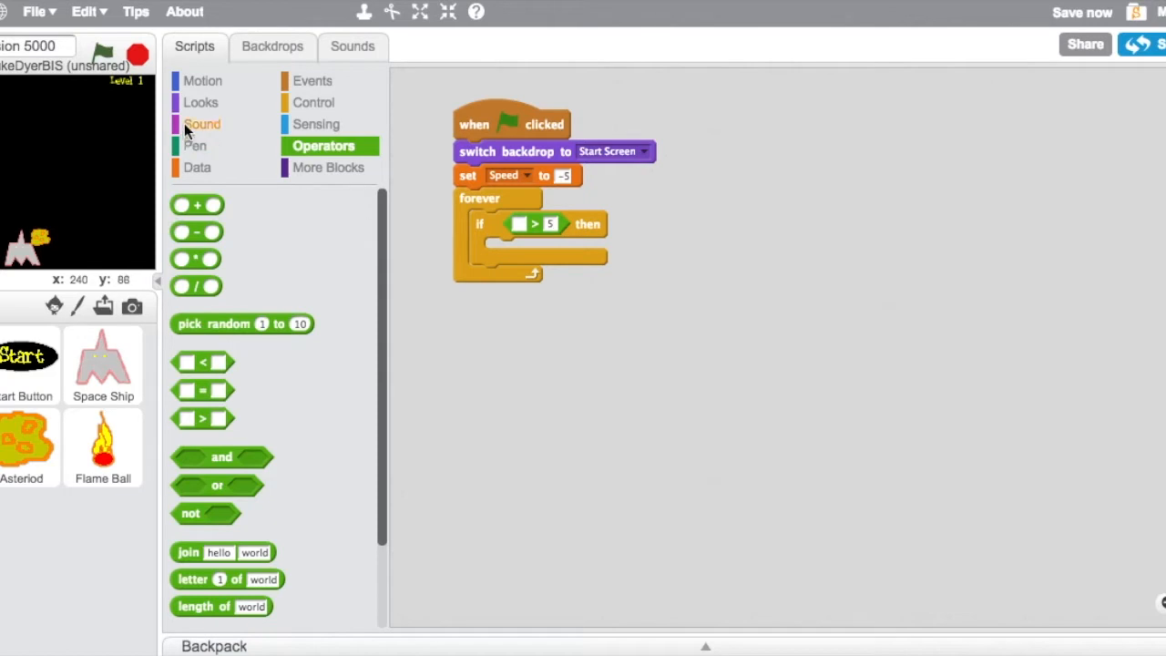
{"action": "left_click", "coordinate": [197, 168]}
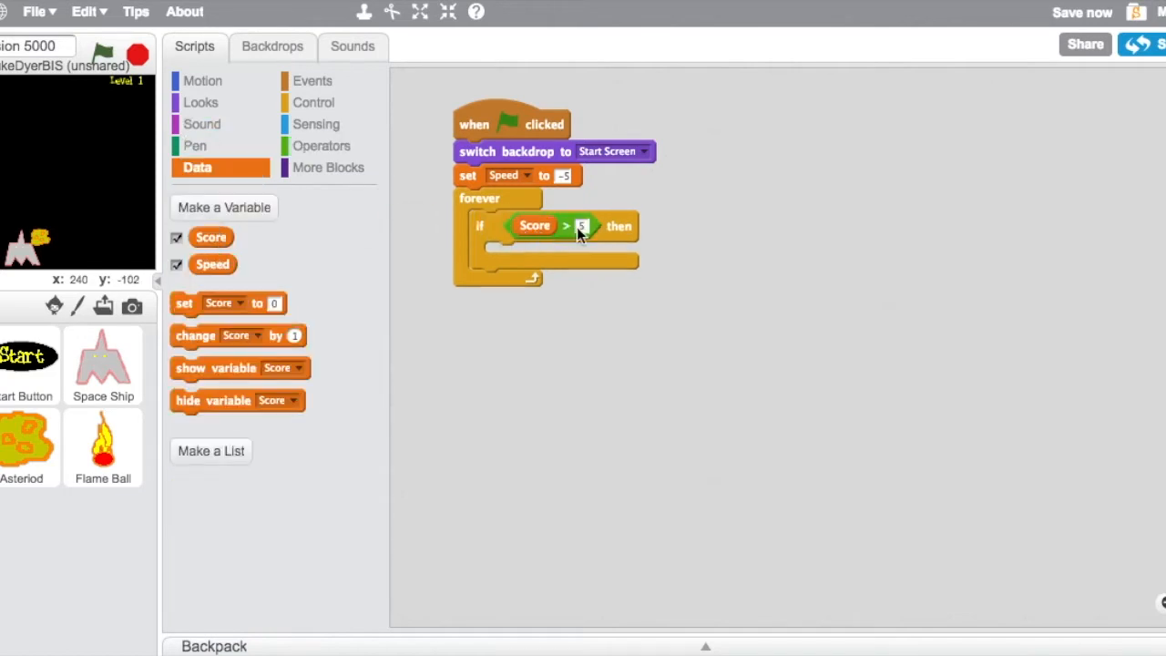
{"action": "left_click", "coordinate": [200, 102]}
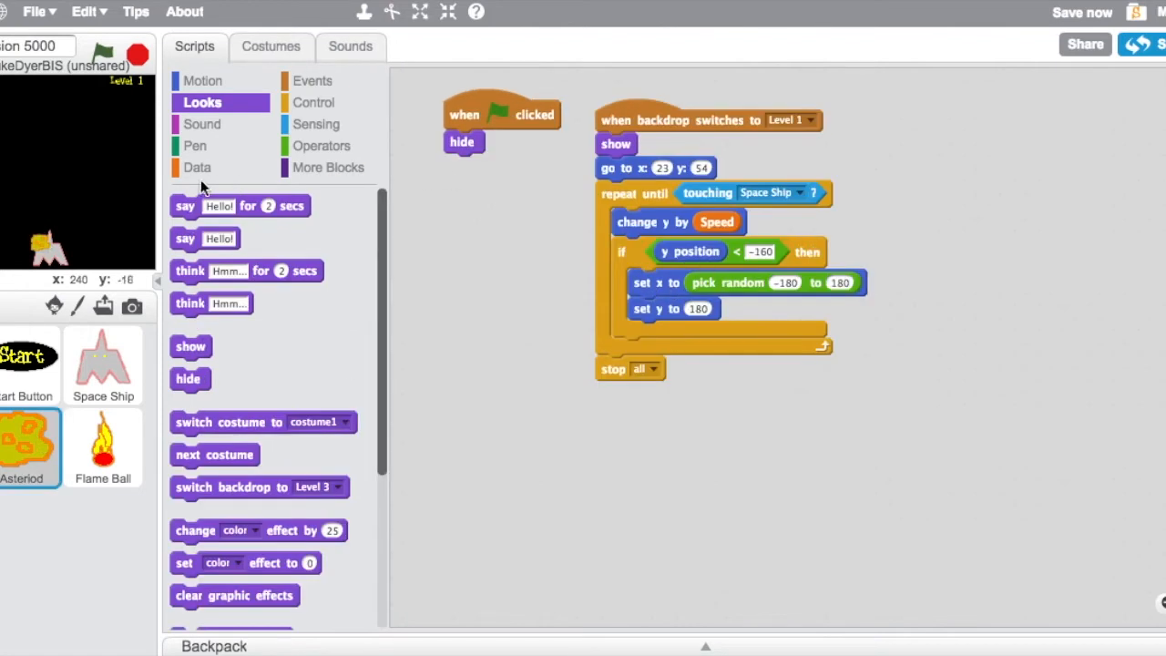
- Switch the backdrop to Level 2 inside the Score > 5 check
{"action": "left_click", "coordinate": [197, 167]}
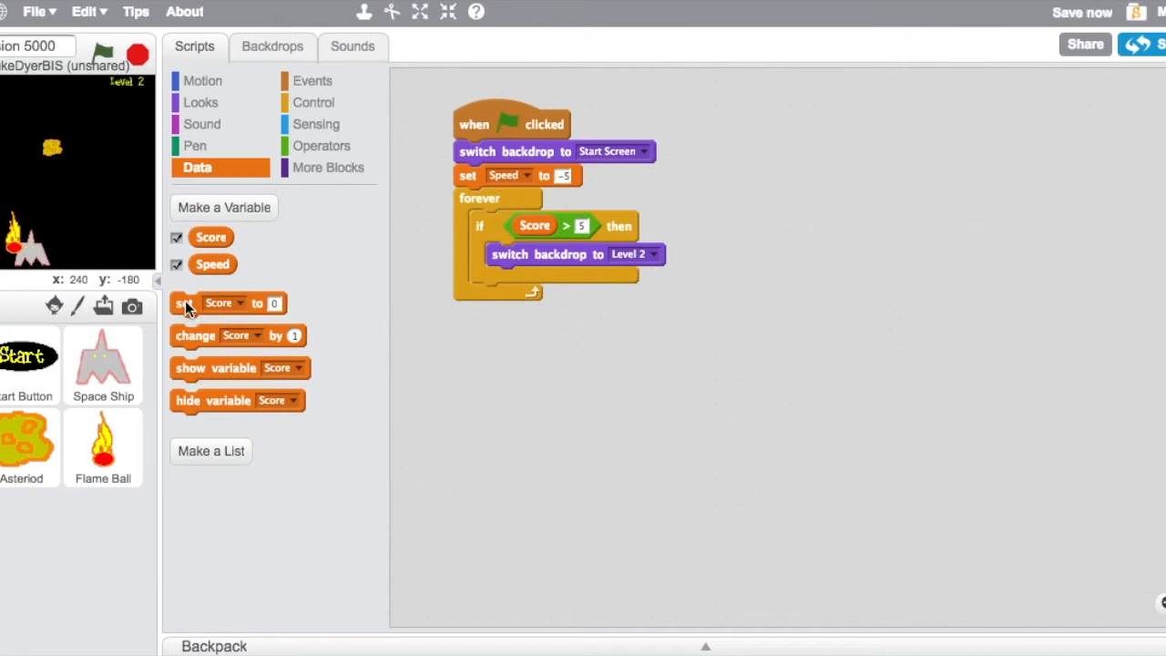
- Add an if Score > 10 that switches to Level 3 and sets Speed to -7, then open the stage backdrops
{"action": "left_click_drag", "start_coordinate": [565, 226], "coordinate": [587, 240]}
{"action": "type", "text": "10"}
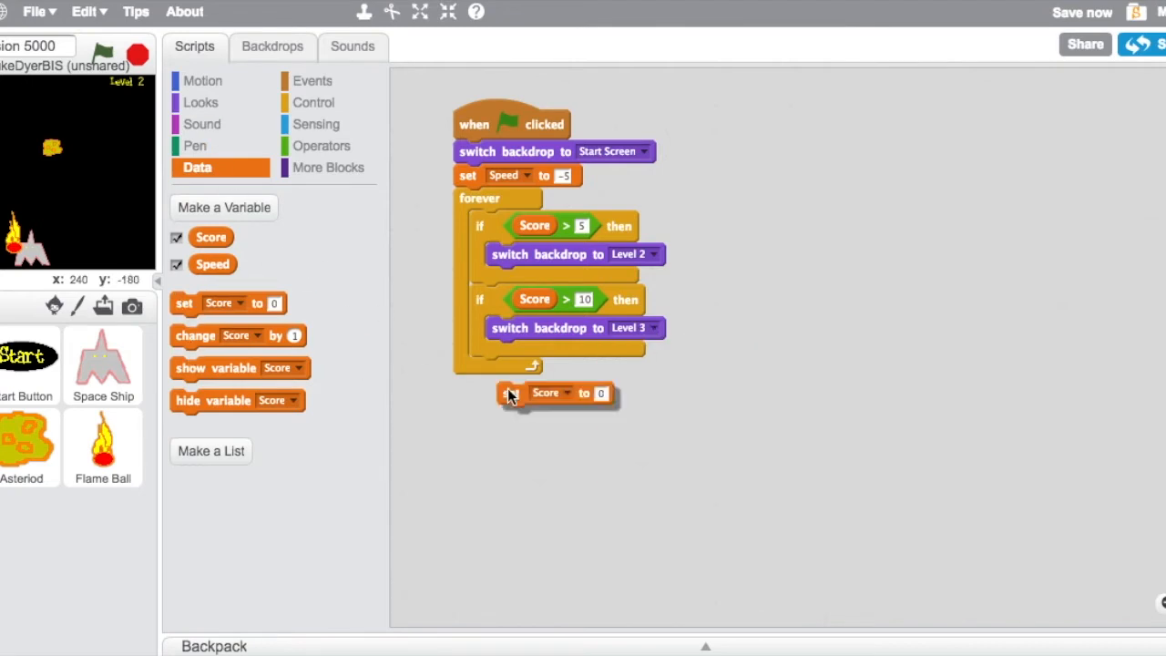
{"action": "left_click_drag", "start_coordinate": [507, 394], "coordinate": [501, 351]}
{"action": "type", "text": "-7"}
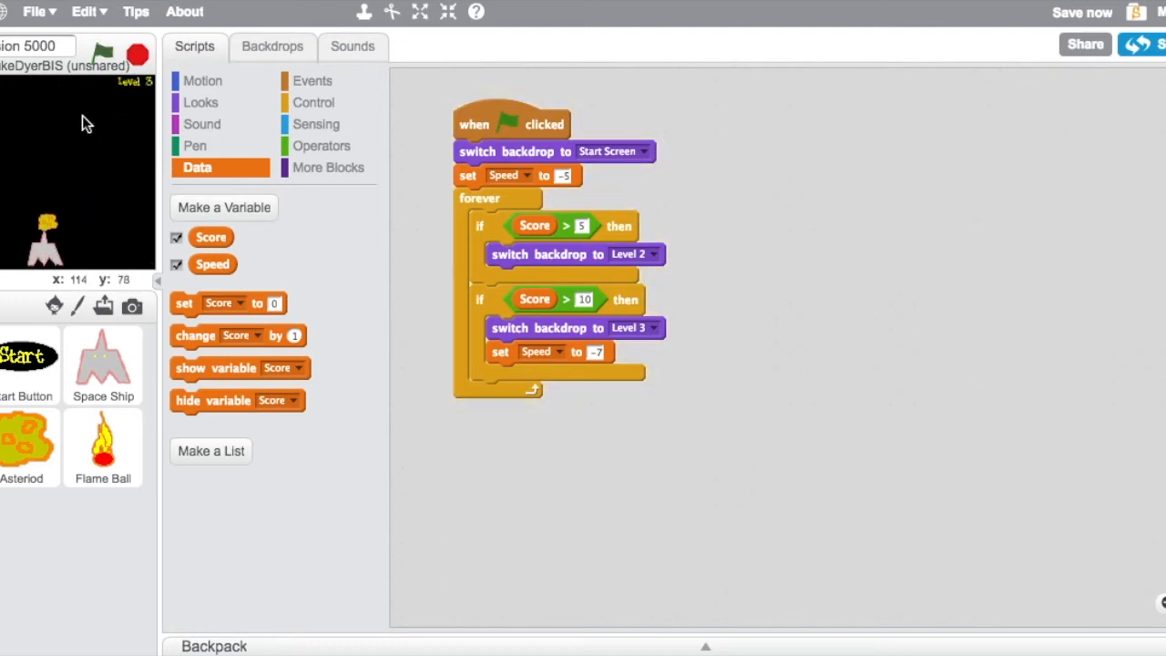
{"action": "left_click", "coordinate": [102, 55]}
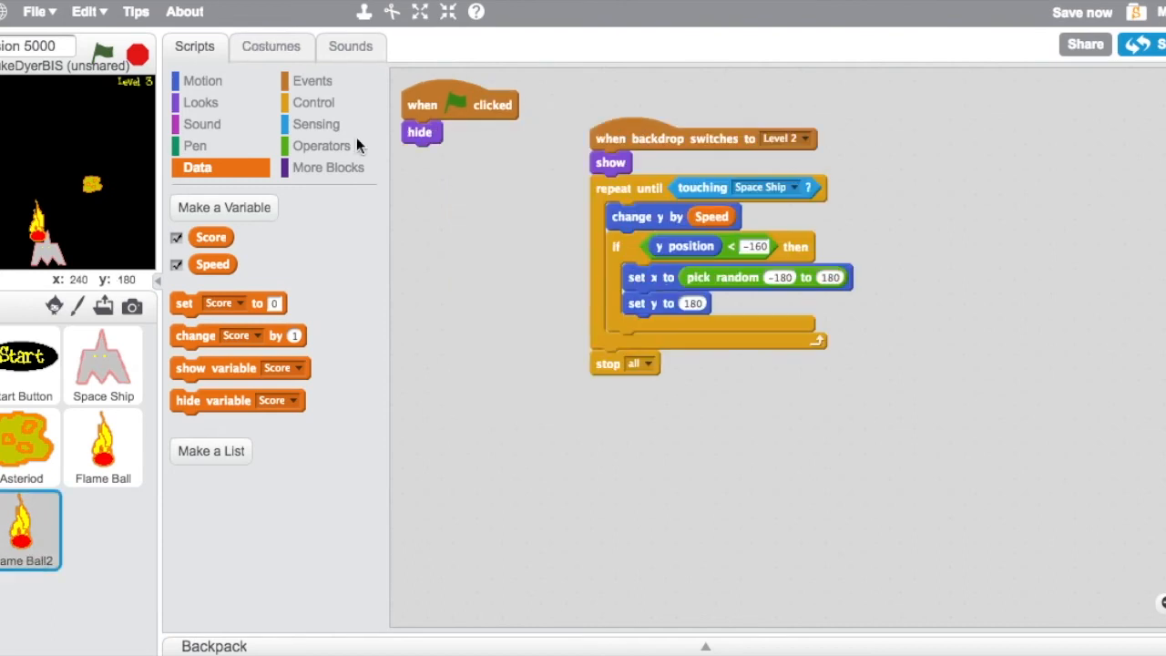
{"action": "left_click", "coordinate": [271, 46]}
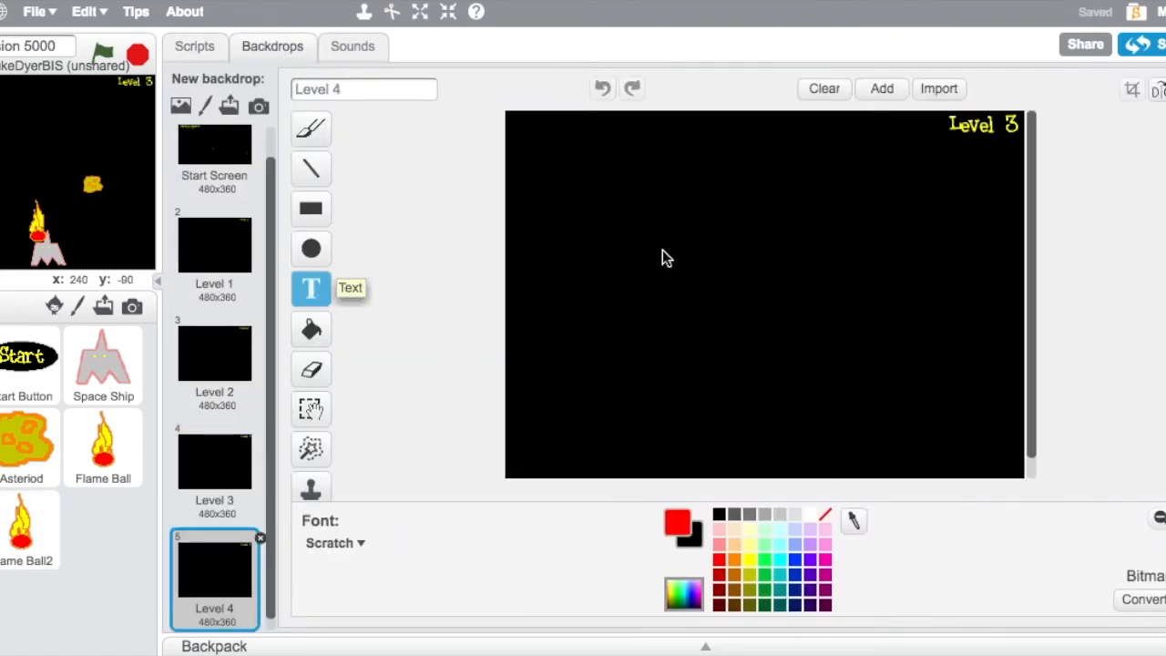
- Write 'Winner... You have survived the Asteroids and Flaming Balls of Destruction!' on the Level 4 backdrop
{"action": "left_click", "coordinate": [641, 207]}
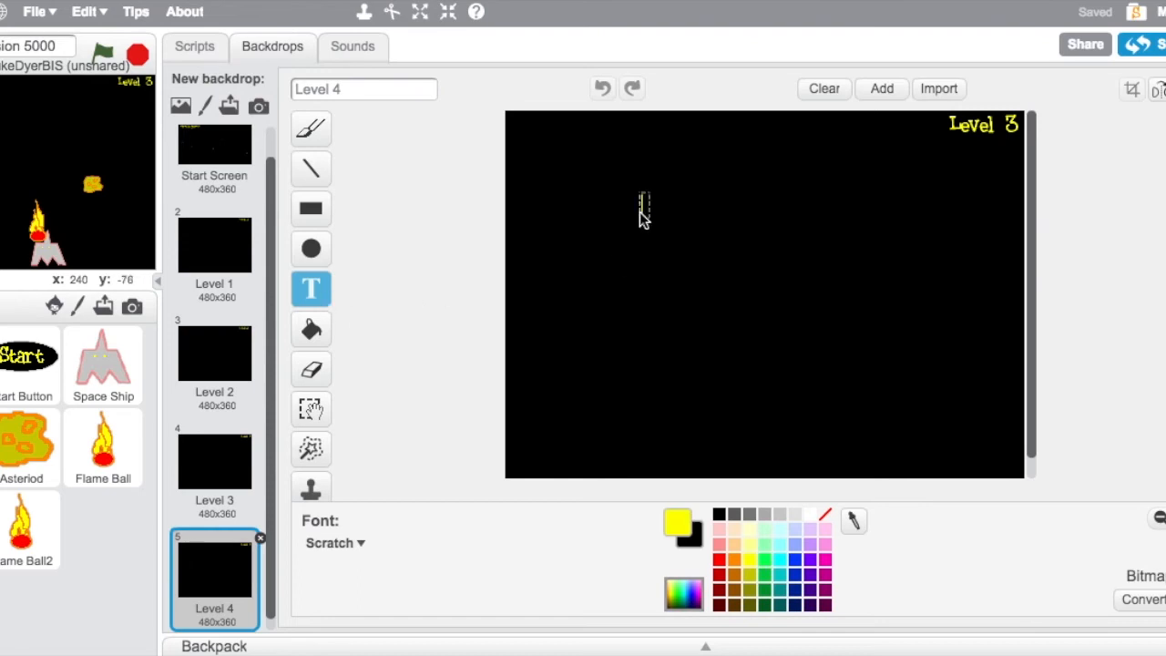
{"action": "type", "text": "Winner..."}
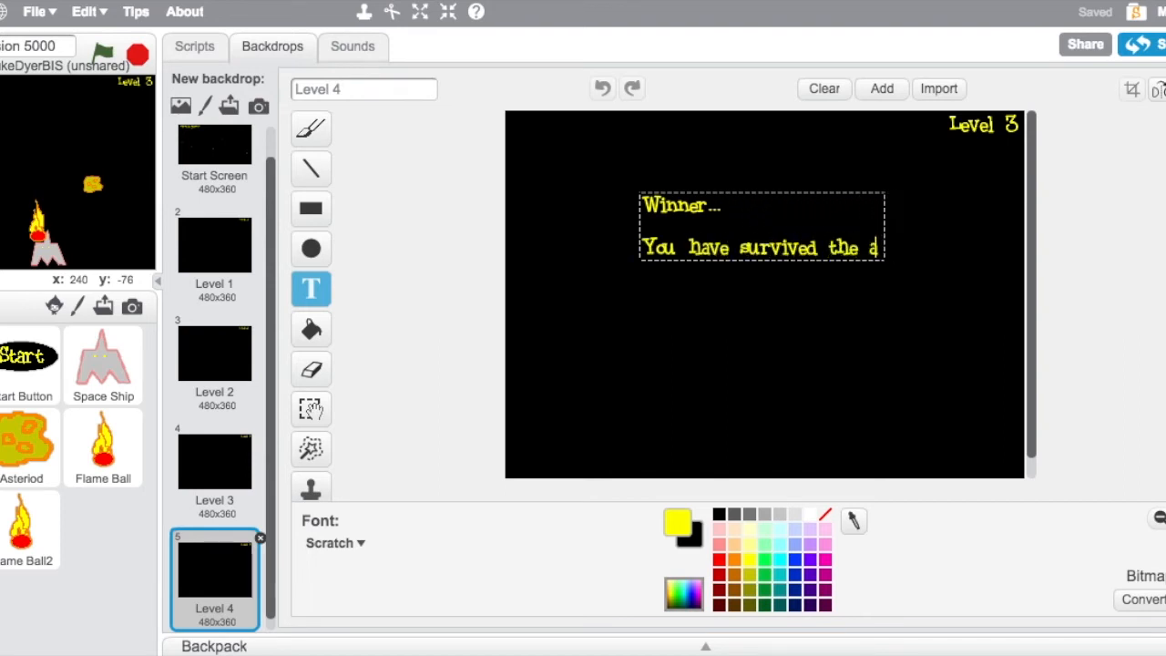
{"action": "type", "text": "Asteroid"}
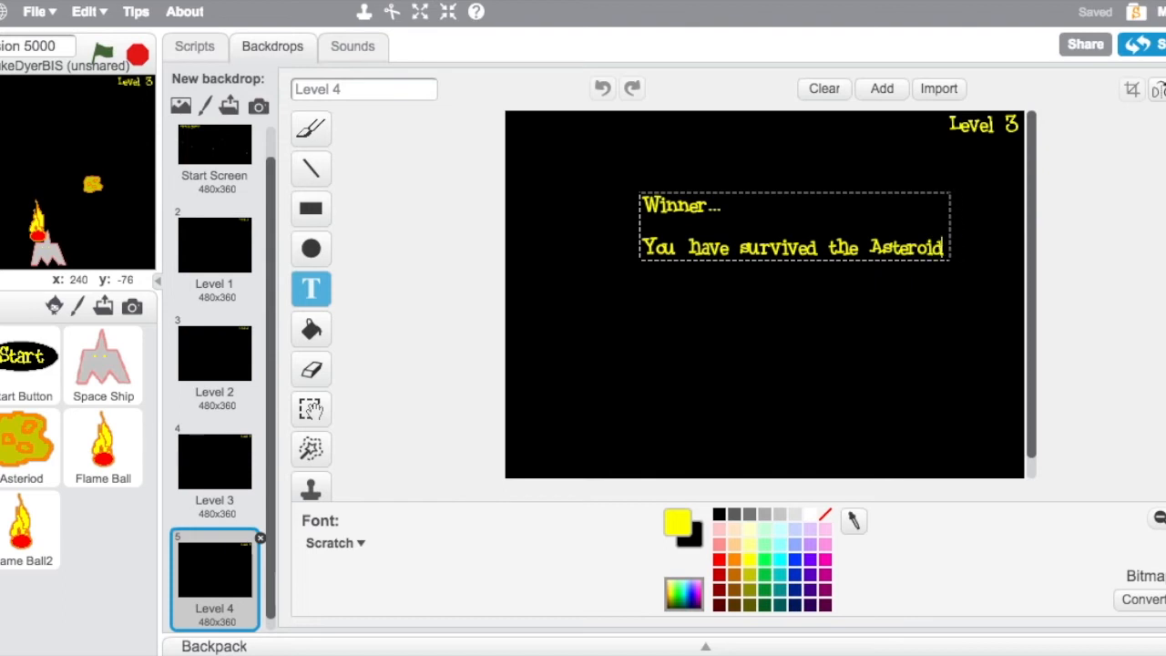
{"action": "type", "text": "s adn F"}
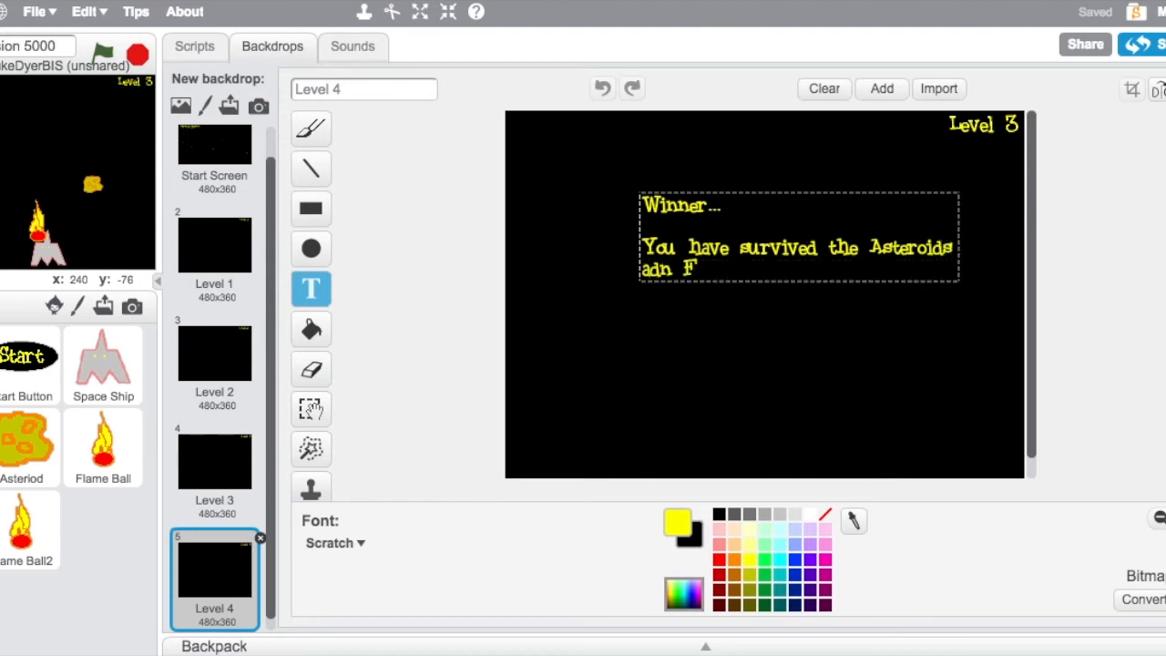
{"action": "type", "text": "and Flaming"}
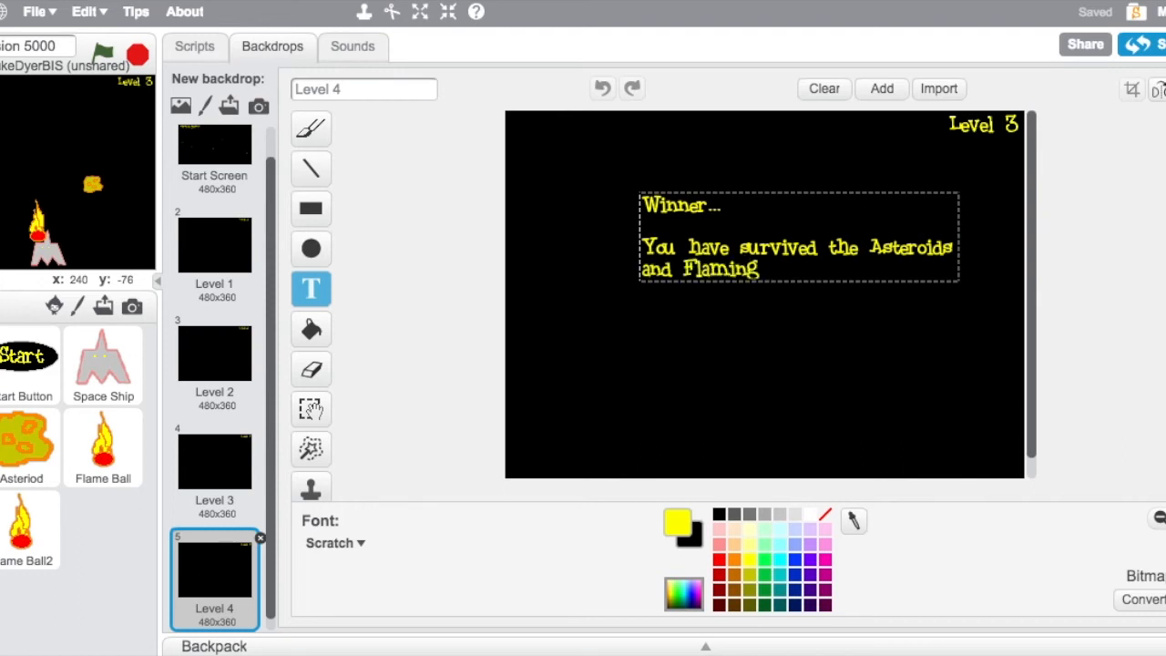
{"action": "type", "text": "Balls of D"}
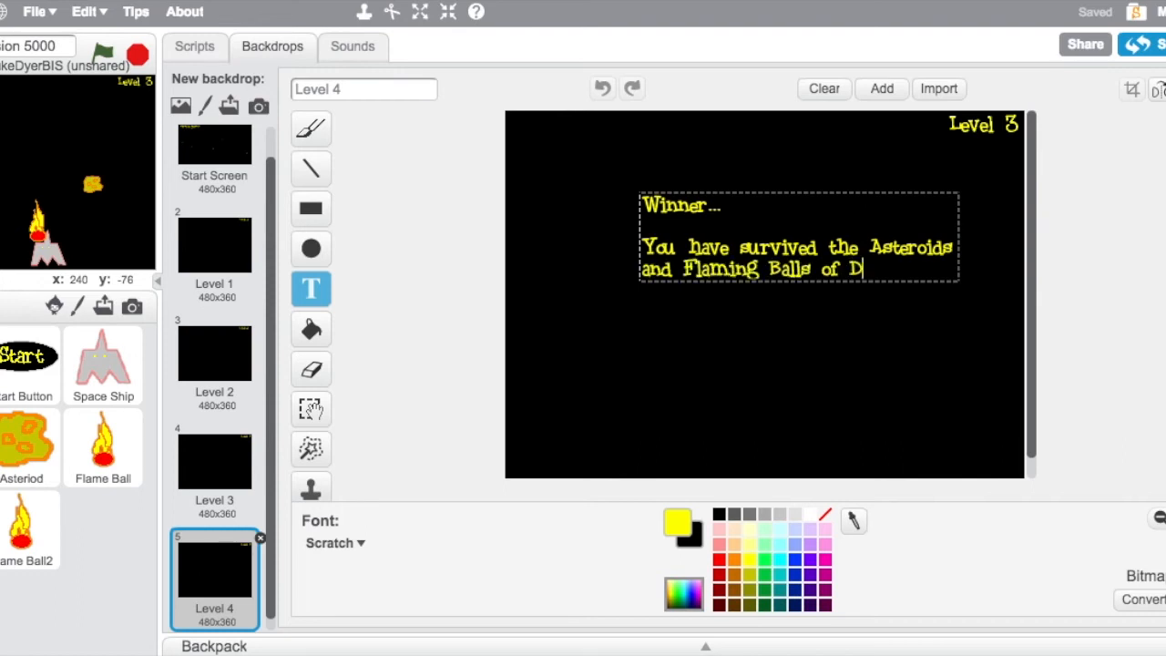
{"action": "type", "text": "estruction!"}
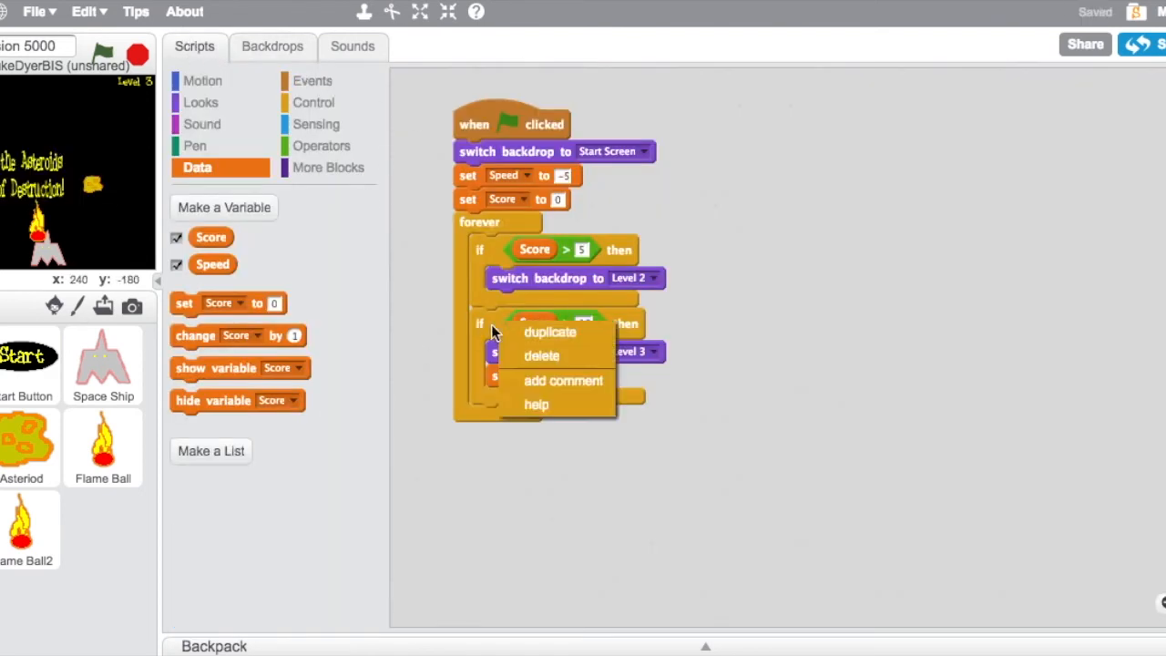
- Duplicate the Level 3 condition as Score > 15 switching to Win! with stop all, then test the game
{"action": "left_click", "coordinate": [548, 331]}
{"action": "type", "text": "15"}
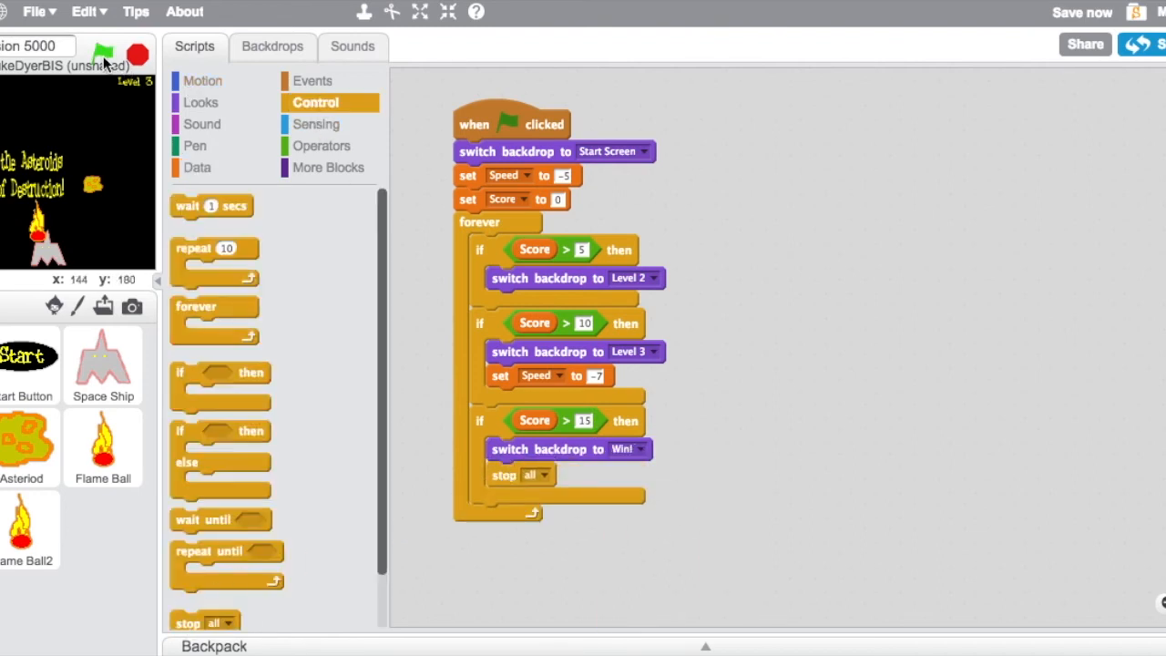
{"action": "left_click", "coordinate": [101, 48]}
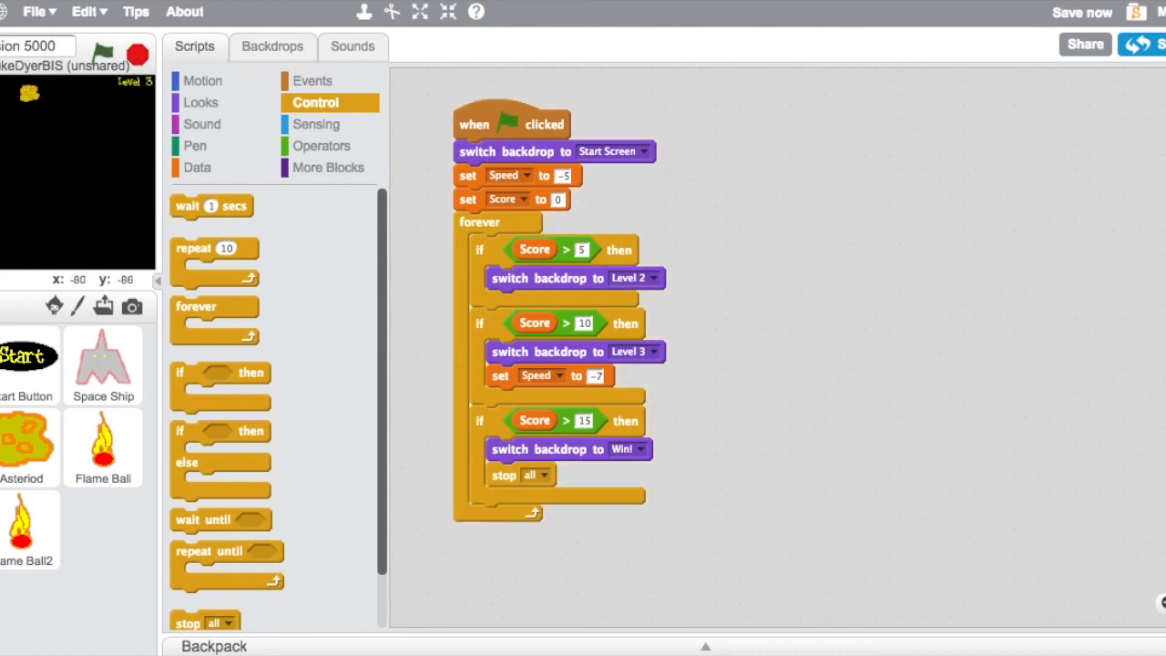
{"action": "mouse_move", "coordinate": [404, 266]}
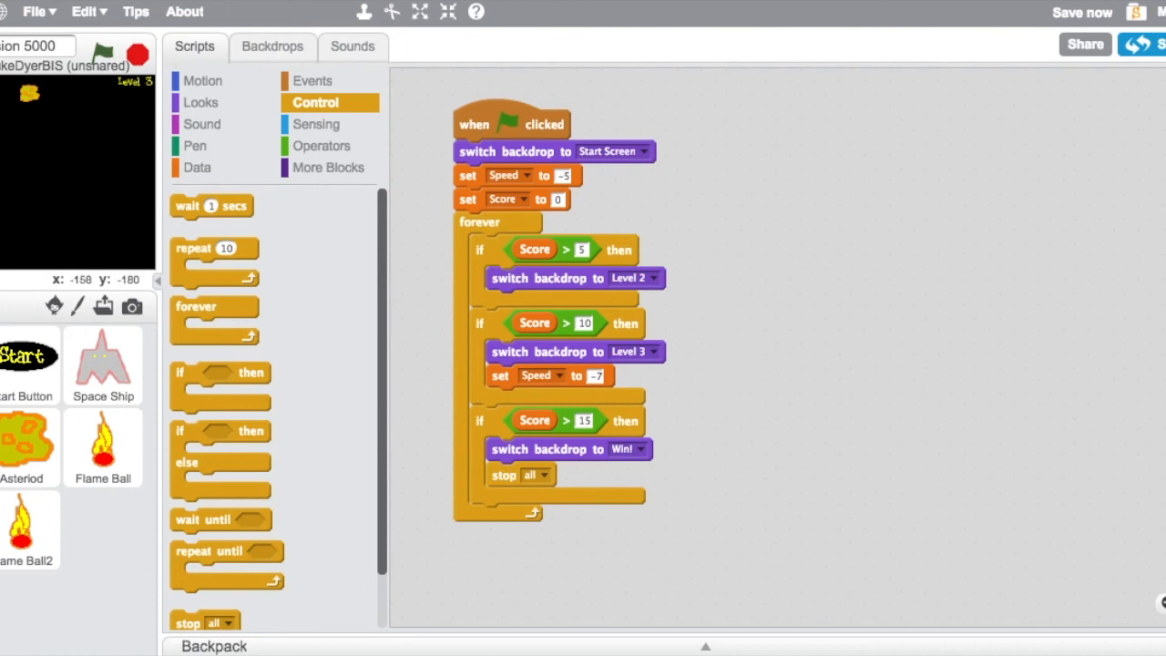
- View the Win! backdrop in the stage's Backdrops tab
{"action": "left_click", "coordinate": [271, 45]}
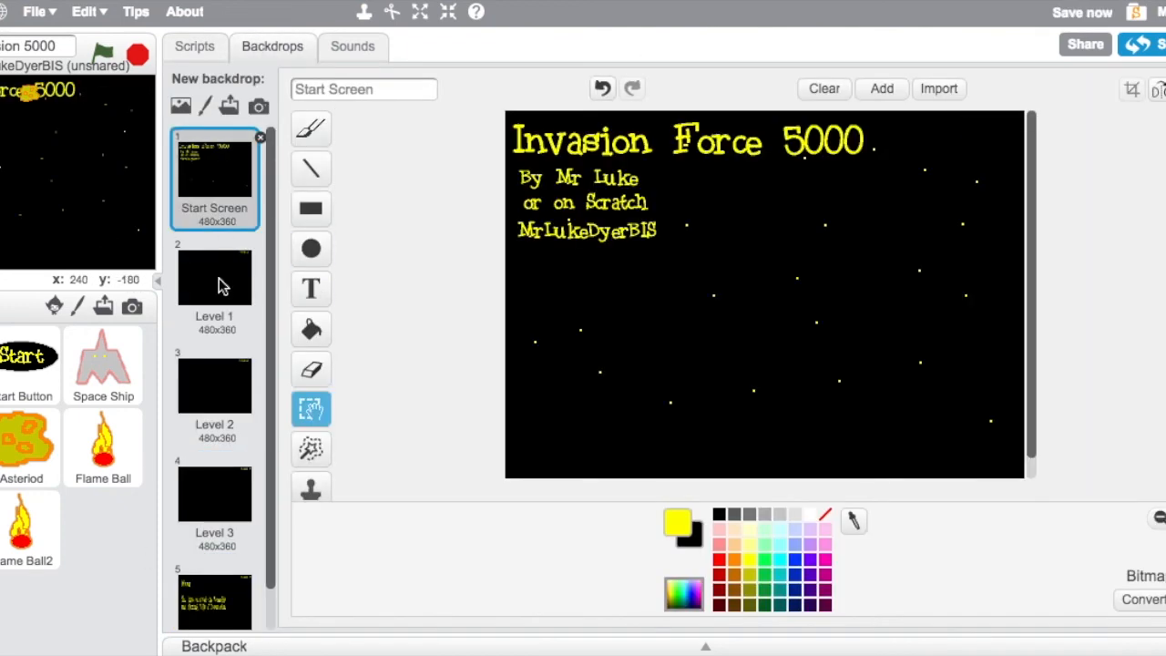
{"action": "left_click", "coordinate": [215, 579]}
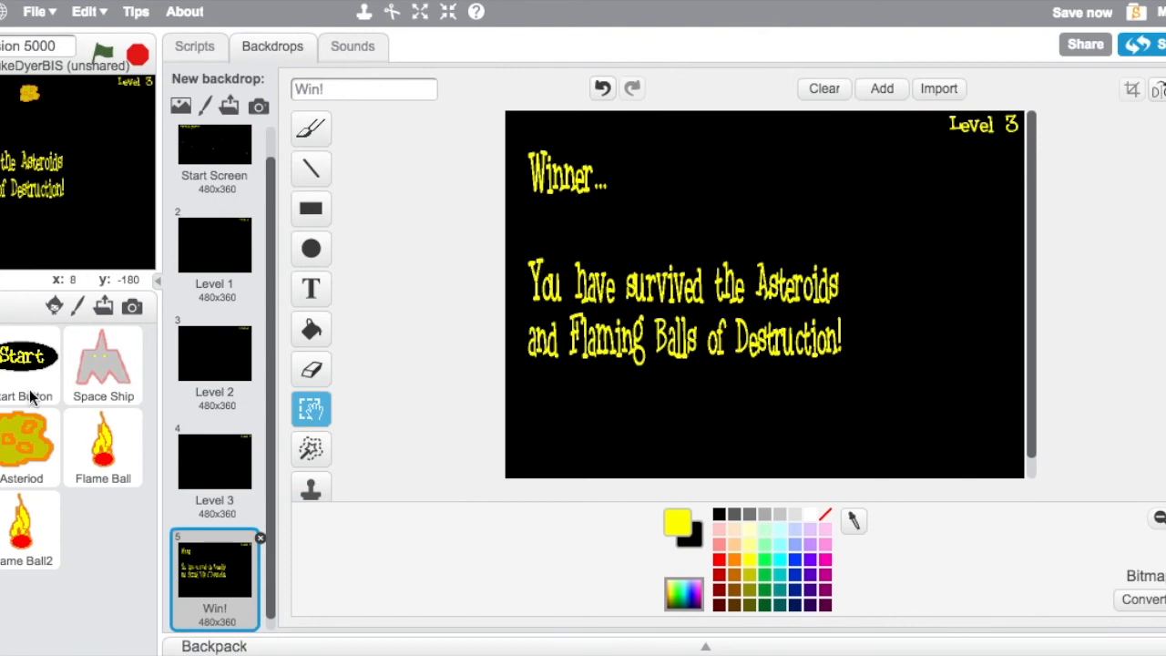